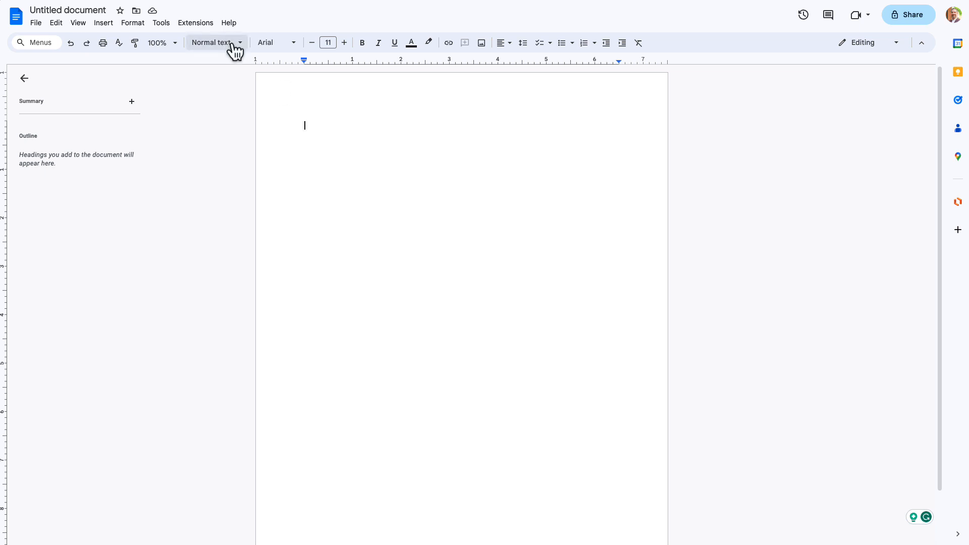
Step: Paste the Lorem ipsum placeholder paragraphs onto the empty page without formatting
left_click(213, 42)
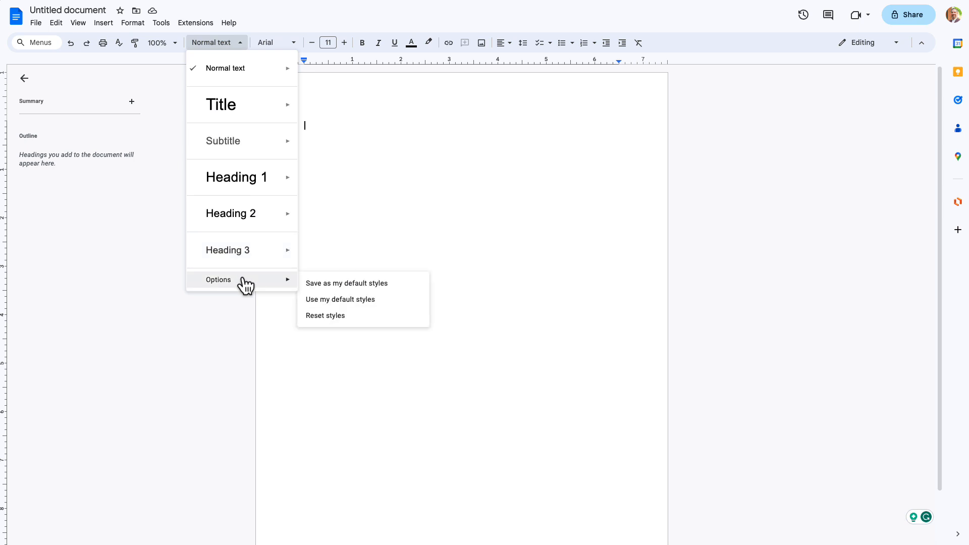
mouse_move(382, 290)
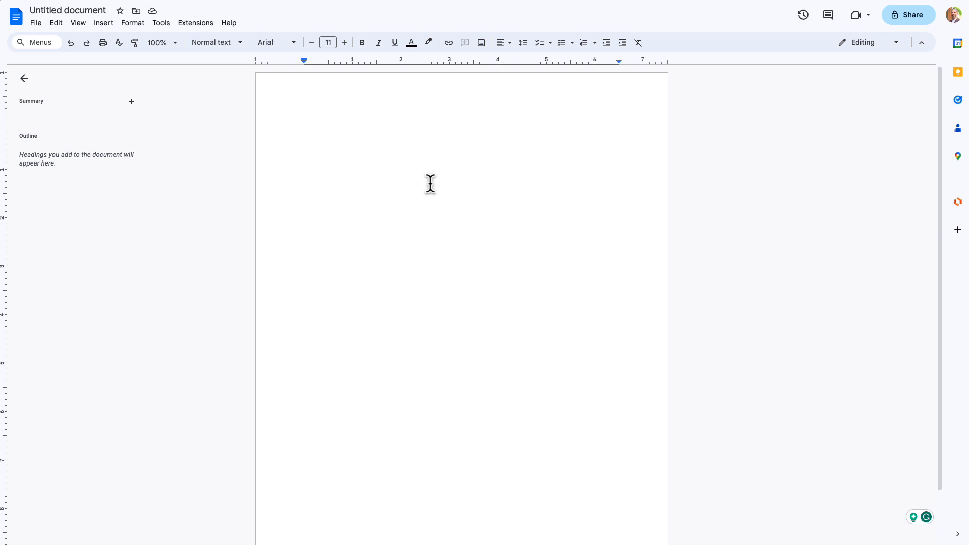
mouse_move(337, 121)
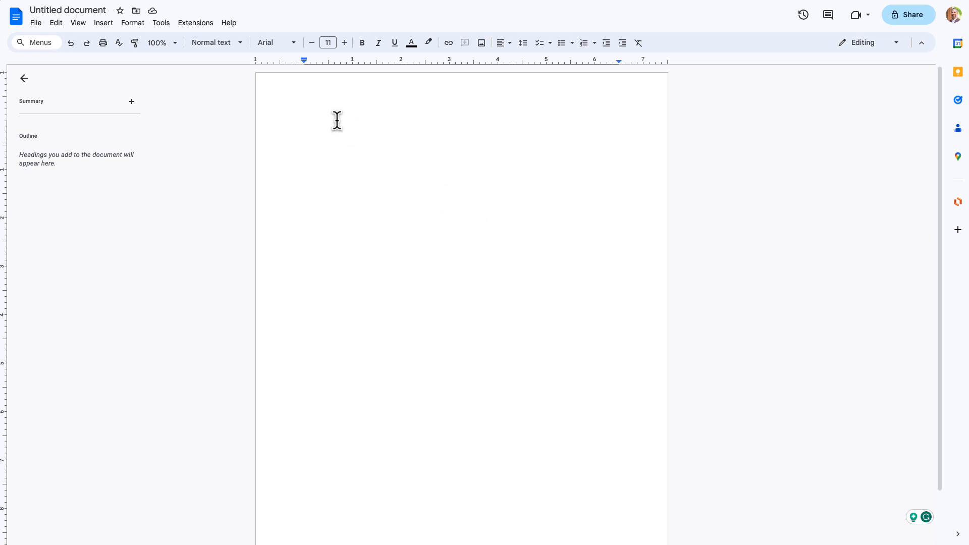
left_click(304, 124)
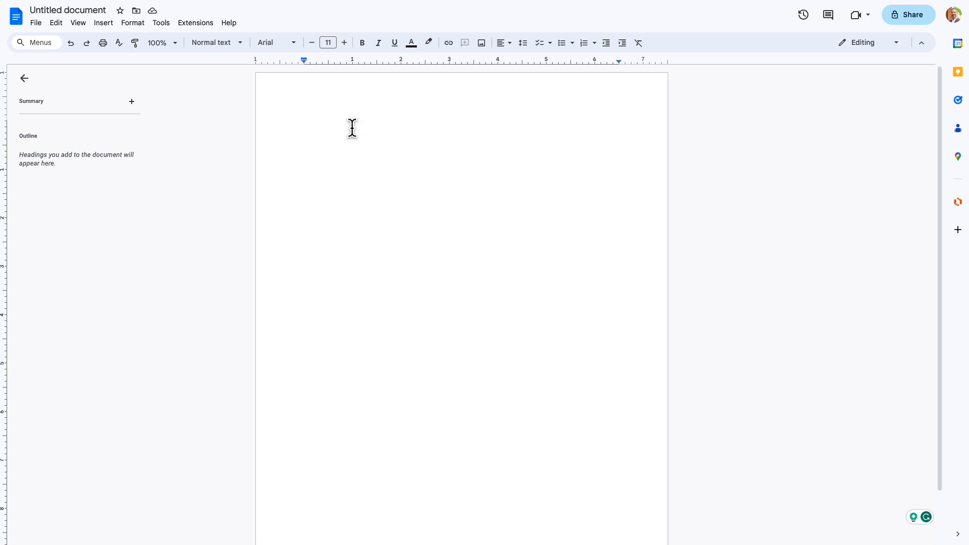
left_click(304, 125)
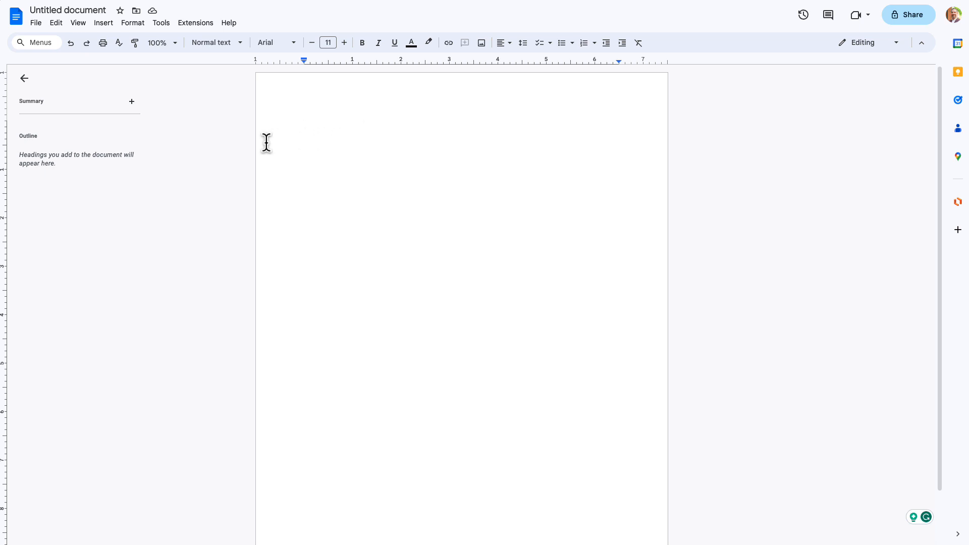
right_click(304, 143)
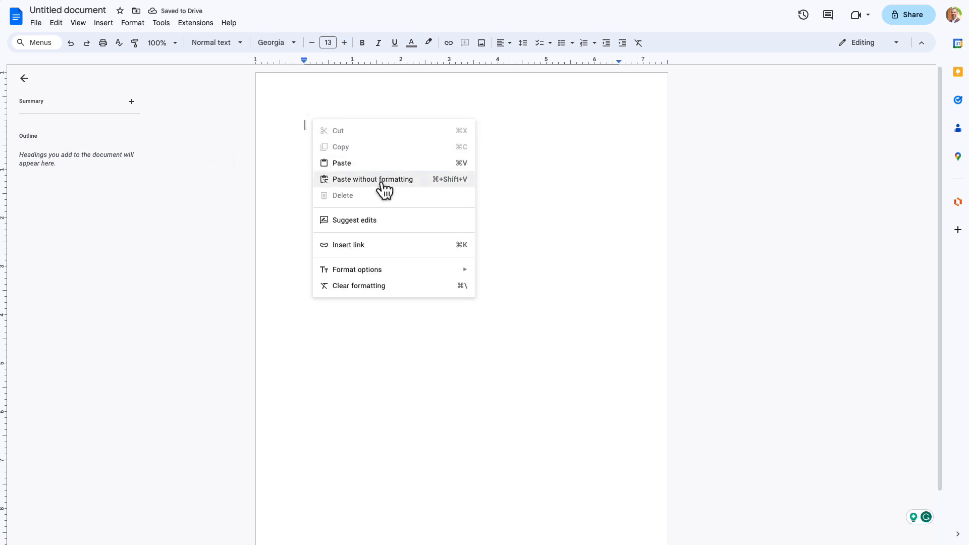
left_click(374, 180)
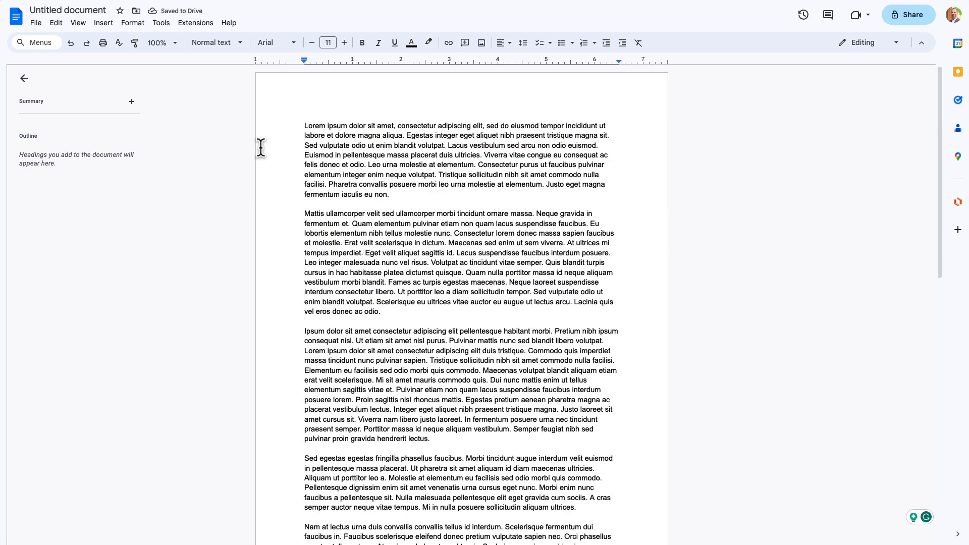
mouse_move(386, 188)
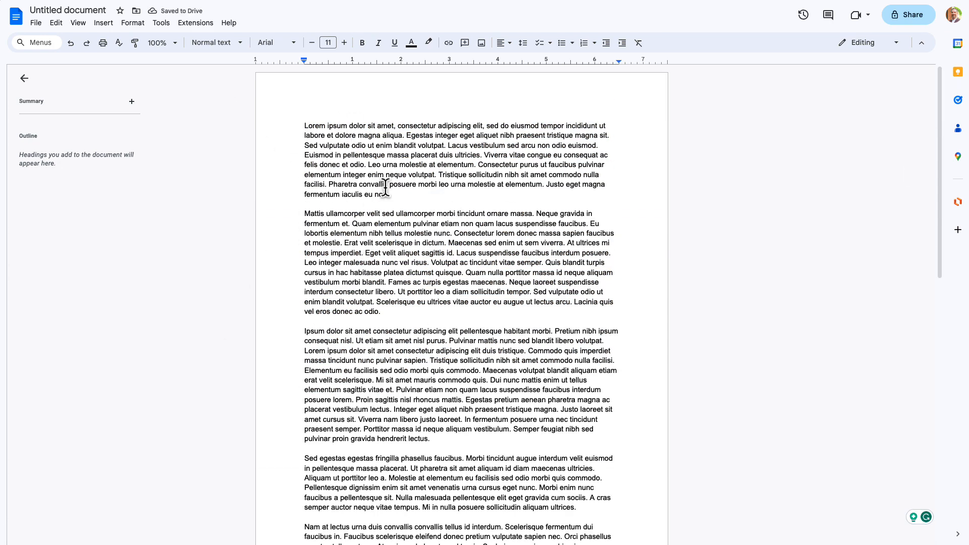
mouse_move(373, 122)
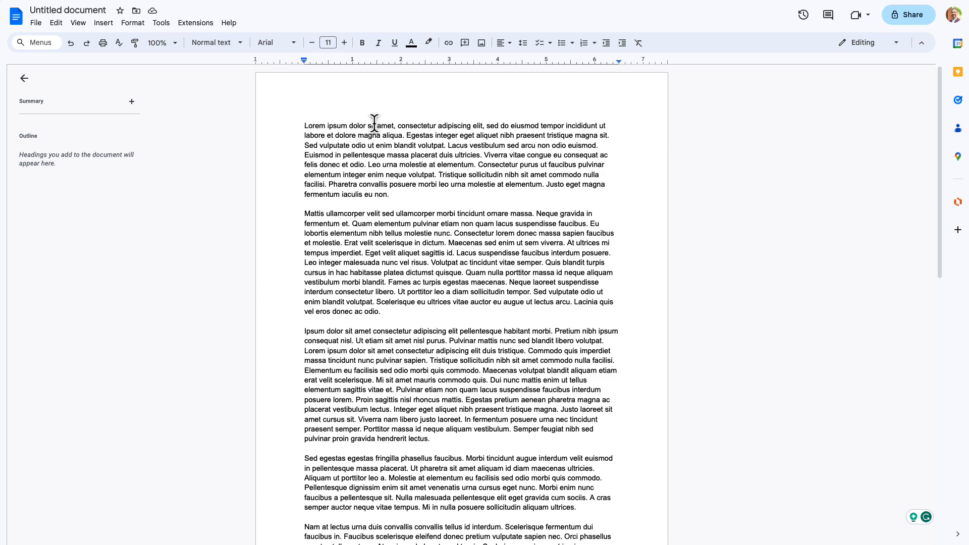
mouse_move(328, 176)
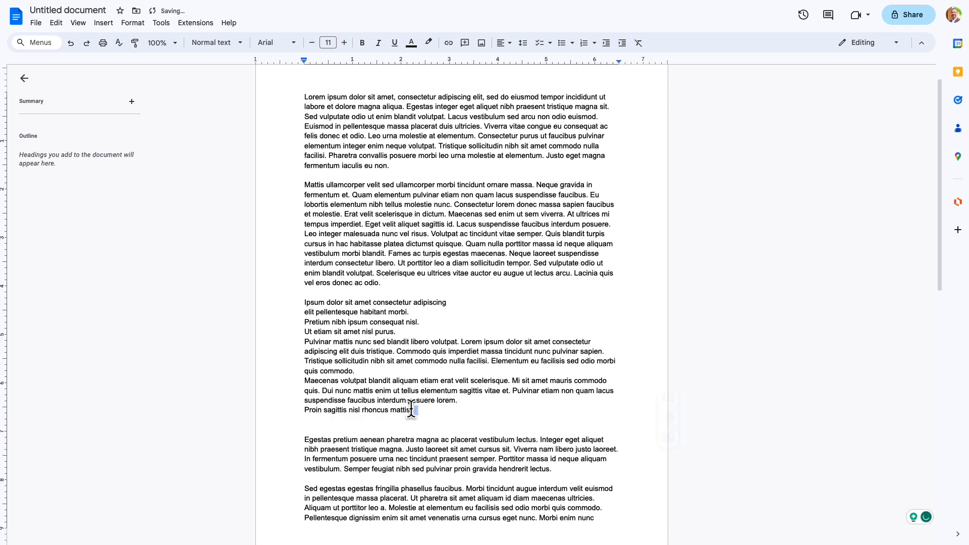
Step: Turn the split third paragraph into a bulleted list
left_click(563, 43)
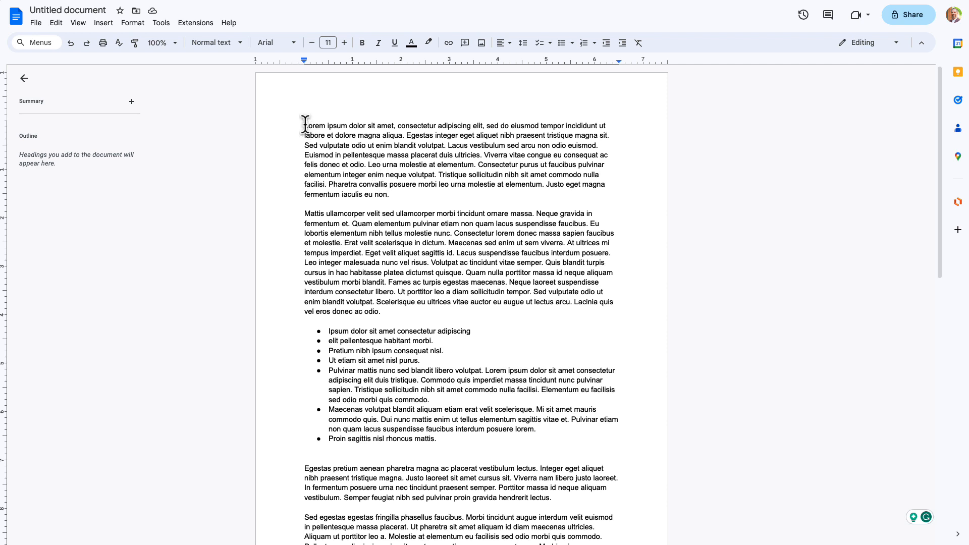
Step: Set the first paragraph to Roboto, size 11, with 1.5 line spacing
left_click_drag(304, 124, 387, 193)
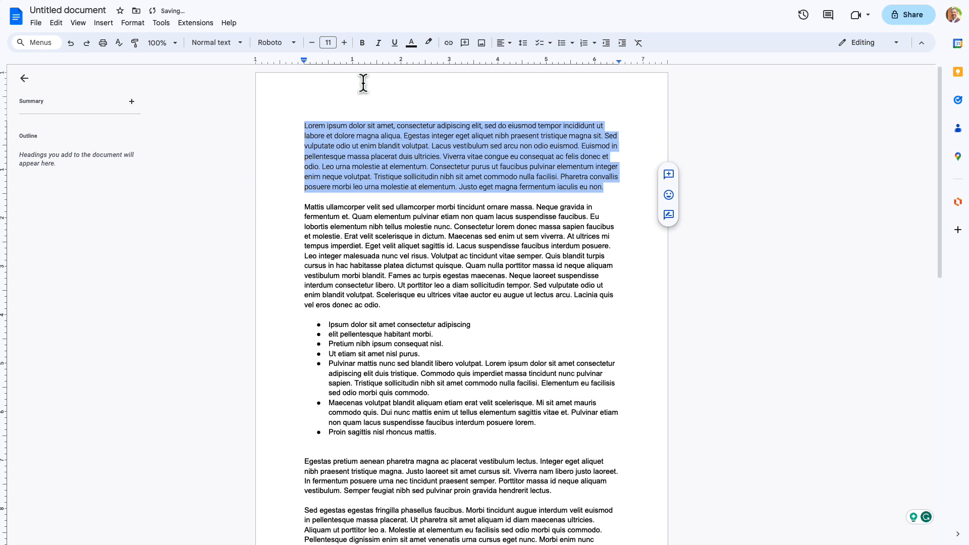
mouse_move(344, 42)
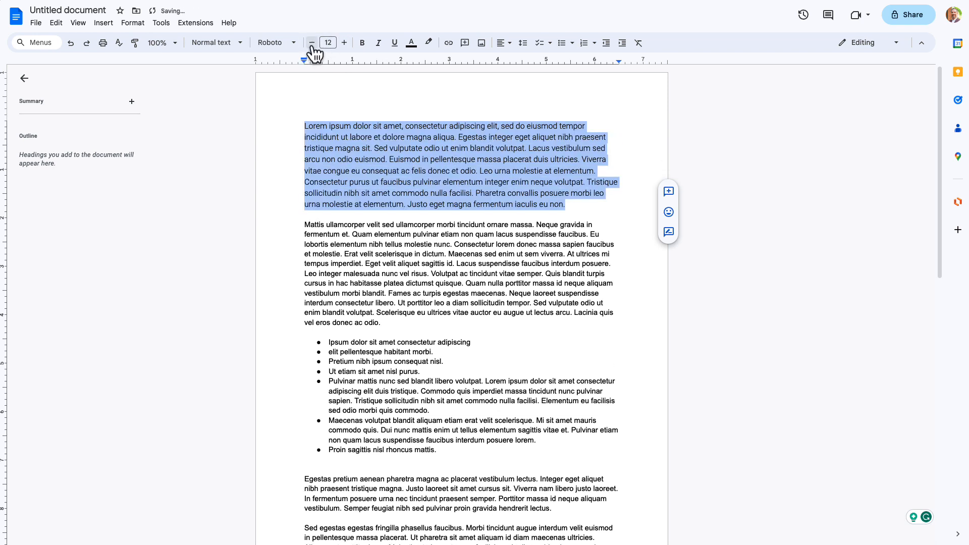
left_click(312, 42)
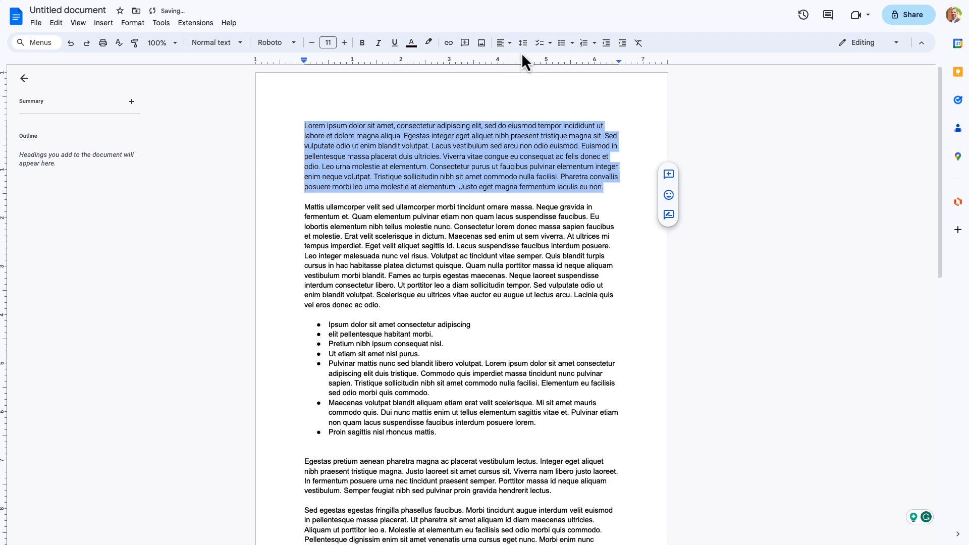
left_click(522, 43)
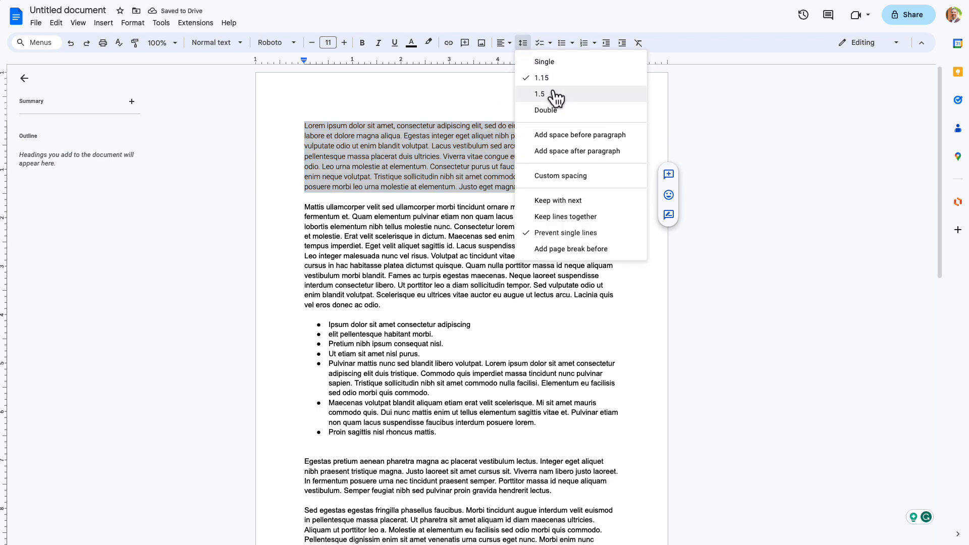
left_click(540, 94)
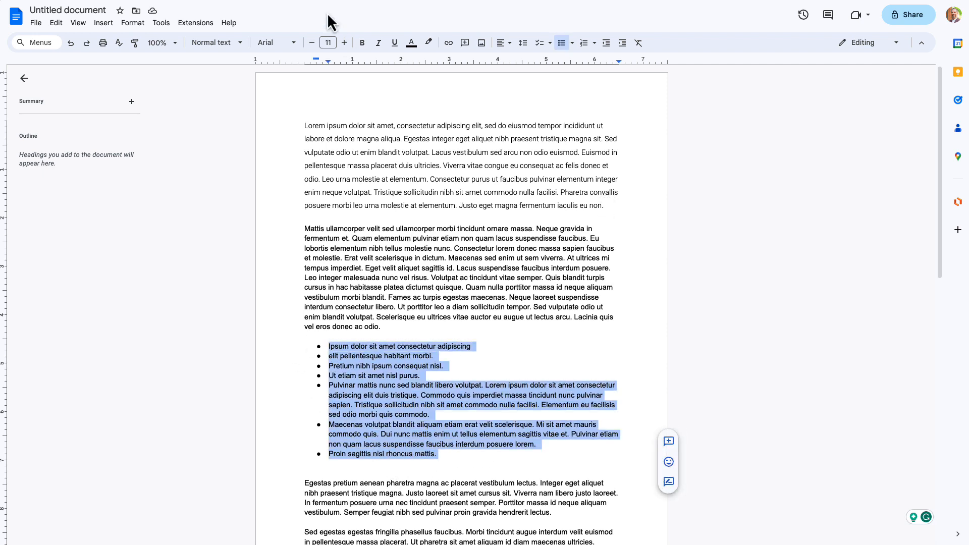
Step: Set the bulleted list to Roboto with 1.5 line spacing and reselect the first paragraph
left_click(271, 43)
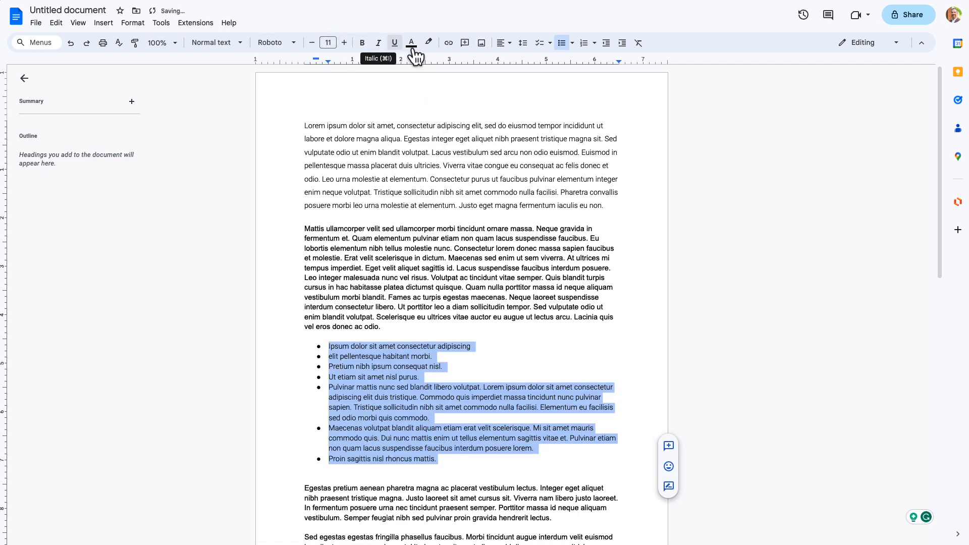
left_click(522, 43)
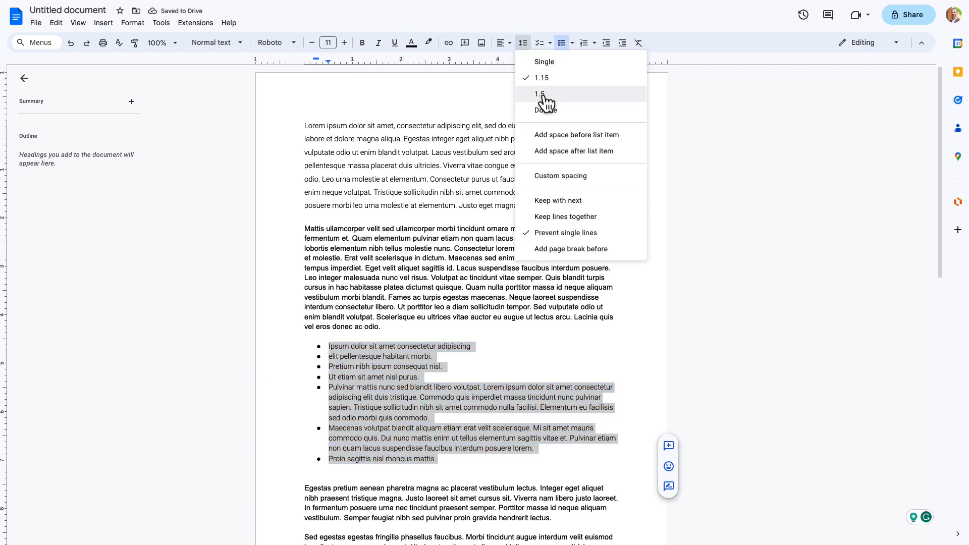
left_click(540, 94)
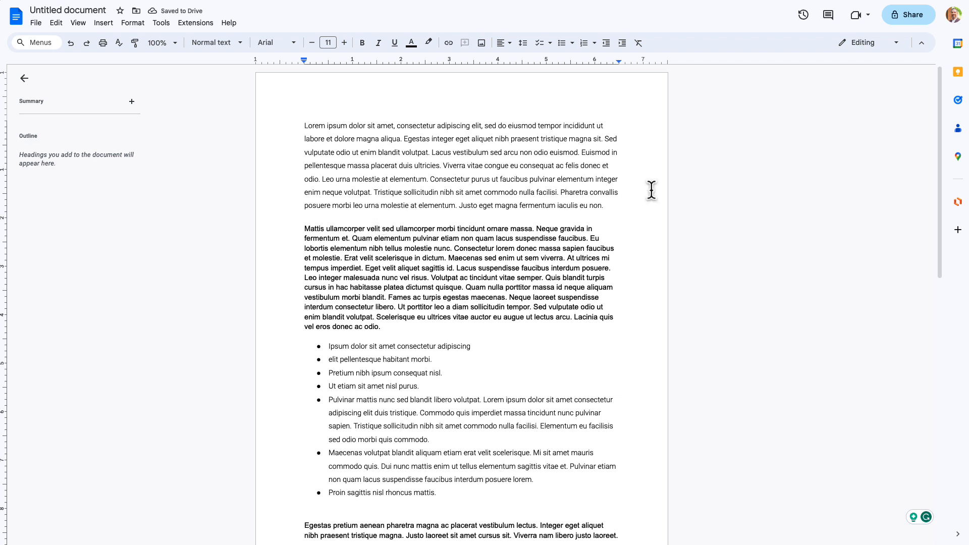
left_click_drag(305, 126, 603, 205)
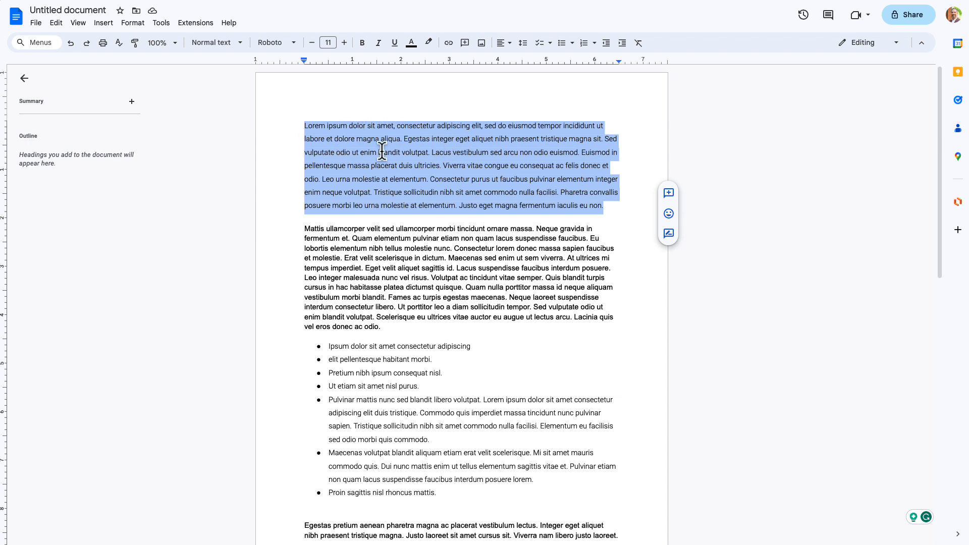
Step: Update the Normal text style to match the selected Roboto 1.5-spaced paragraph
left_click(214, 42)
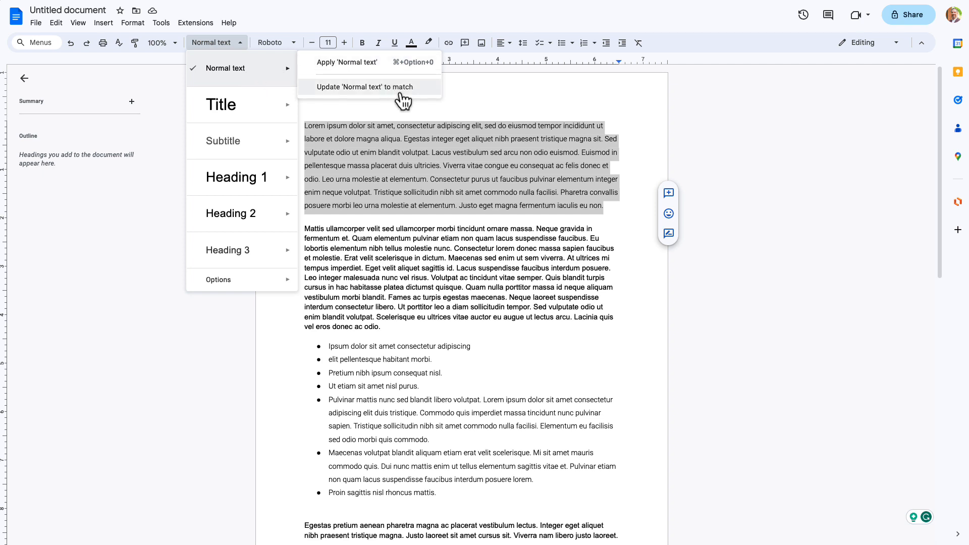
mouse_move(423, 96)
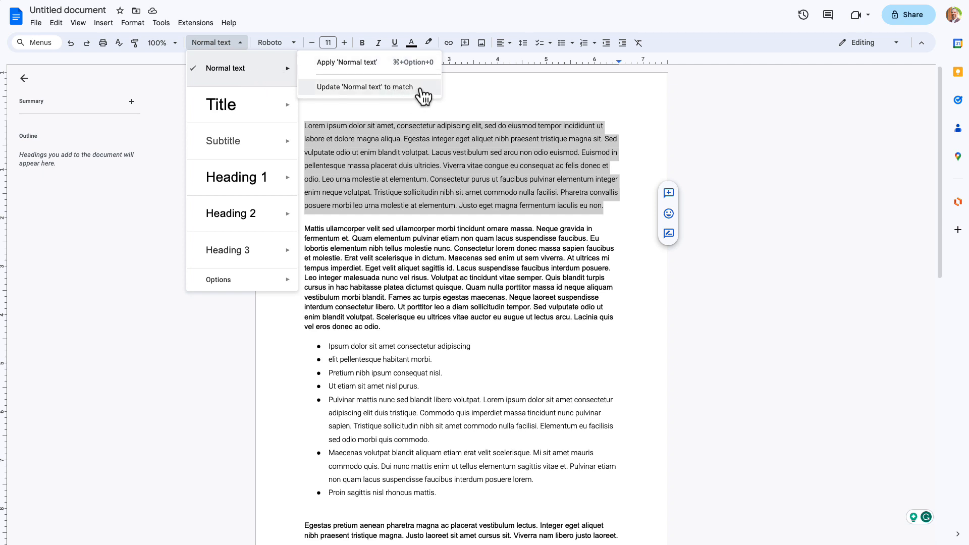
left_click(365, 86)
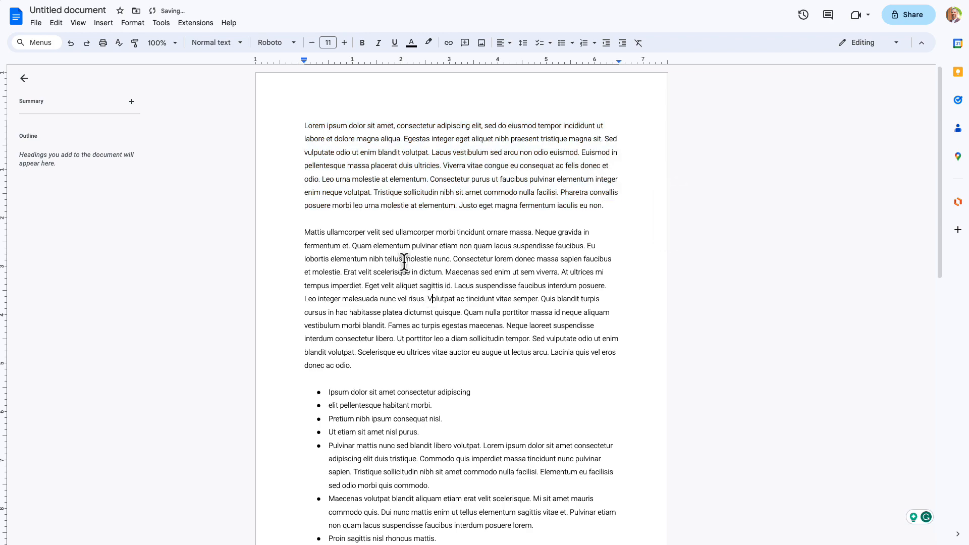
scroll("down", 3)
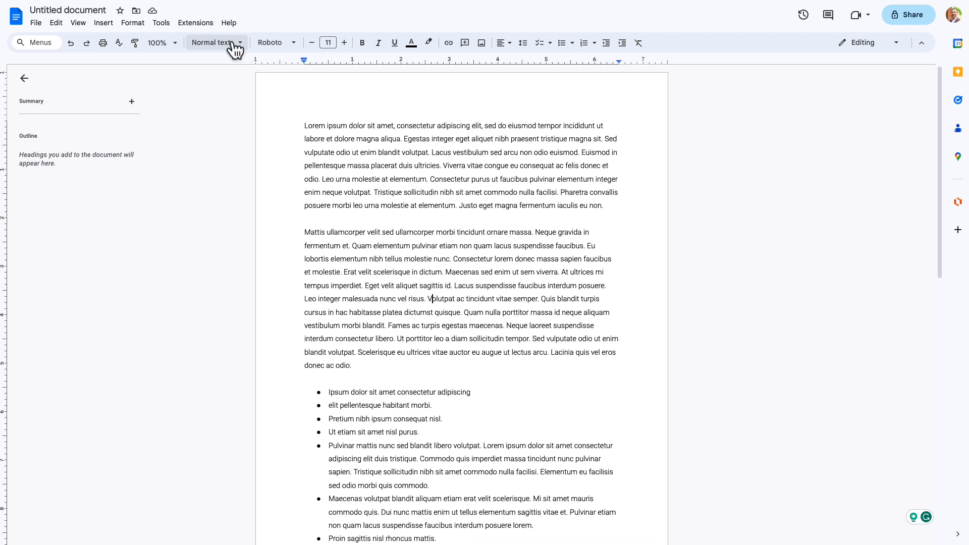
Step: Set the first heading line in bold Roboto Slab at size 24
left_click(213, 42)
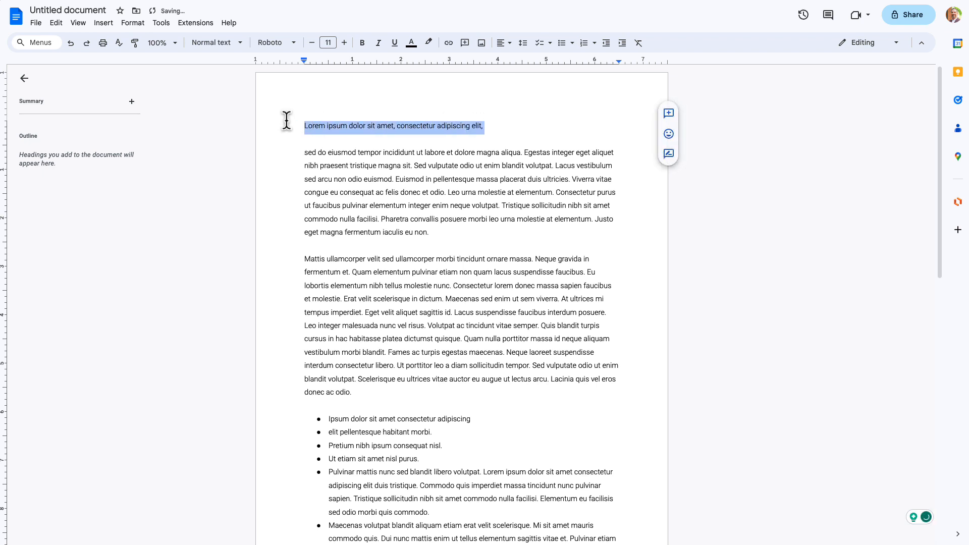
left_click(271, 43)
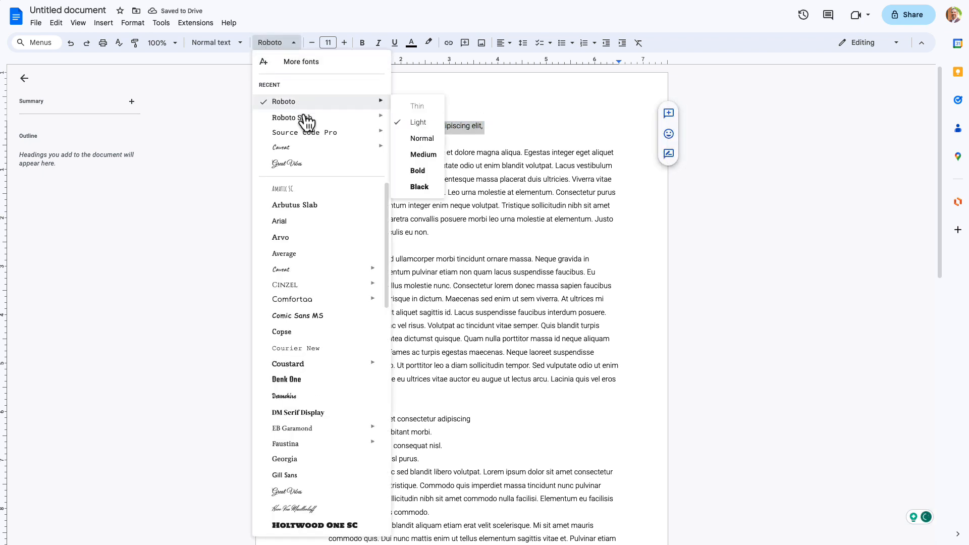
mouse_move(291, 117)
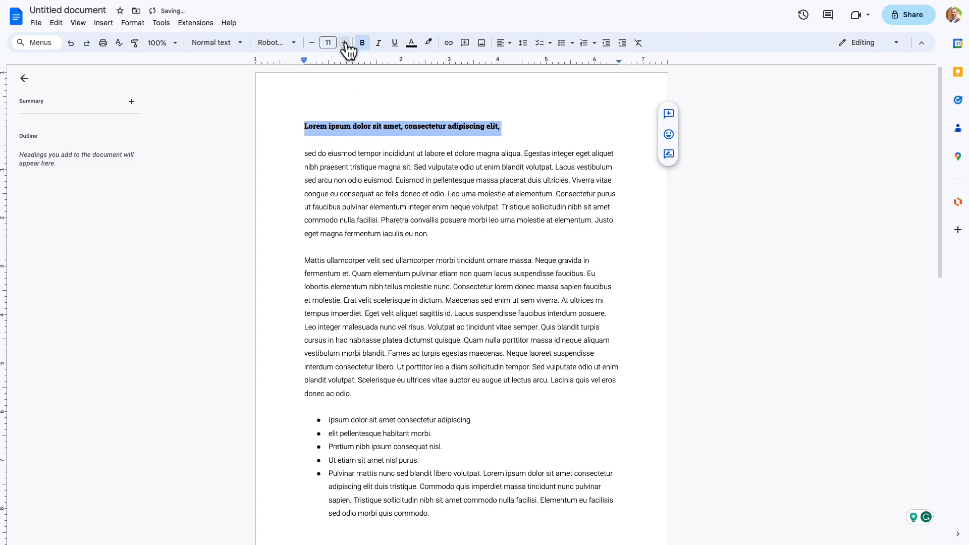
left_click(346, 42)
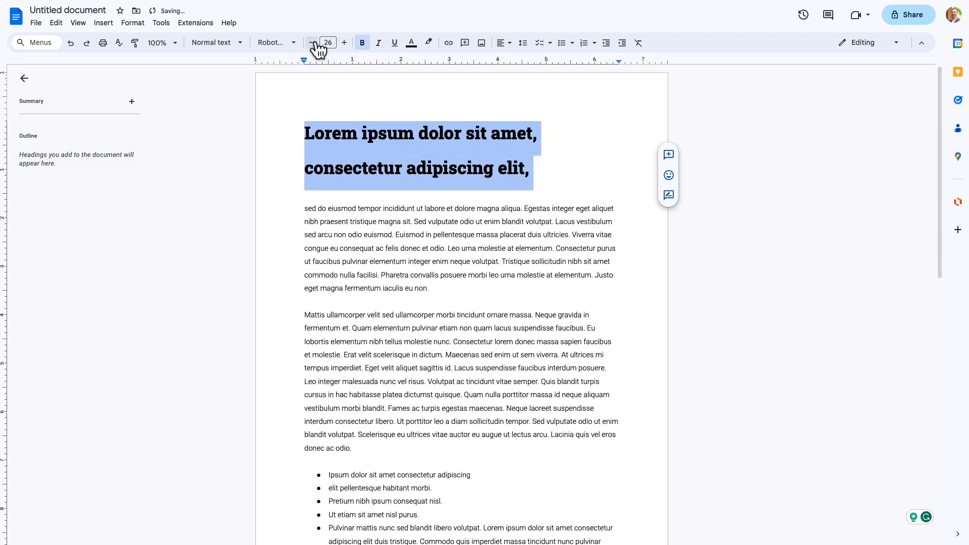
left_click(313, 43)
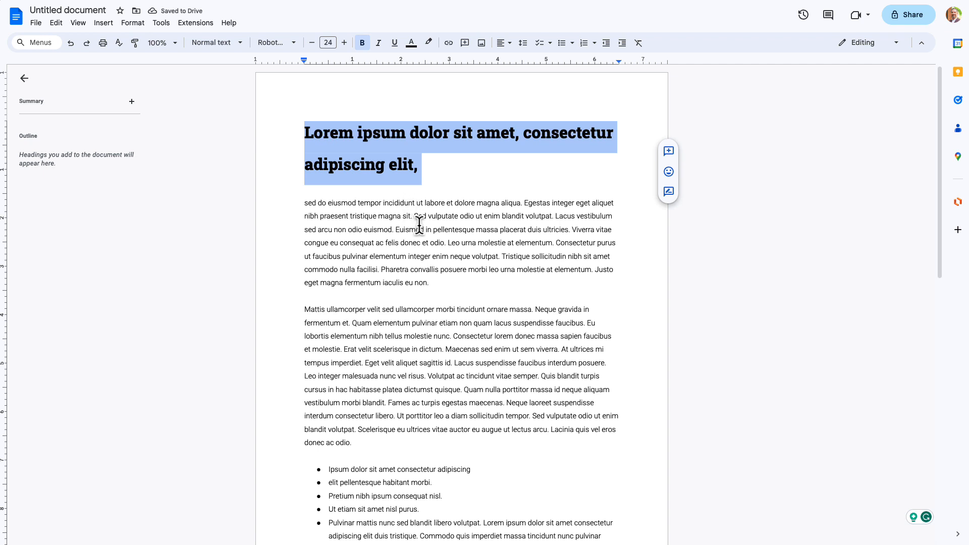
Step: Colour the heading with custom text colour #cc0000
left_click(412, 42)
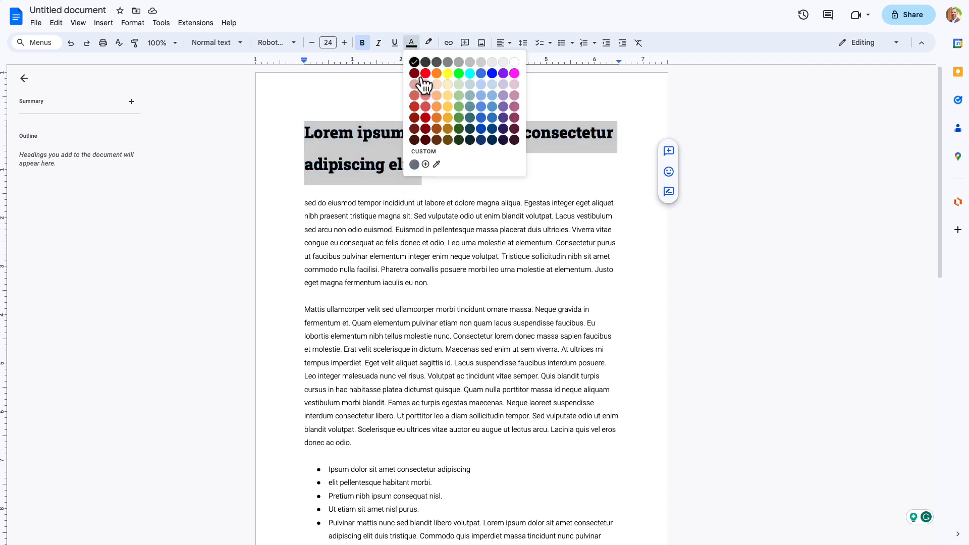
left_click(425, 164)
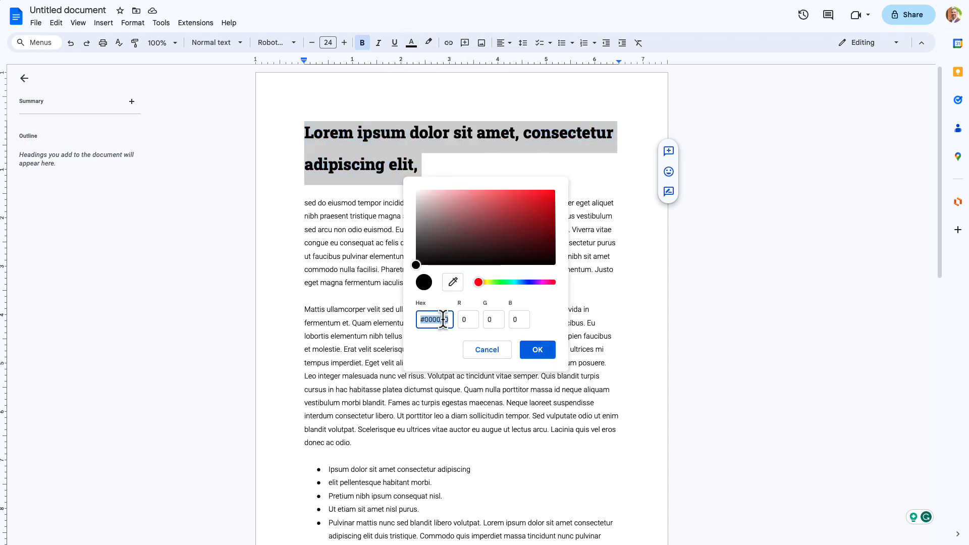
type("cc")
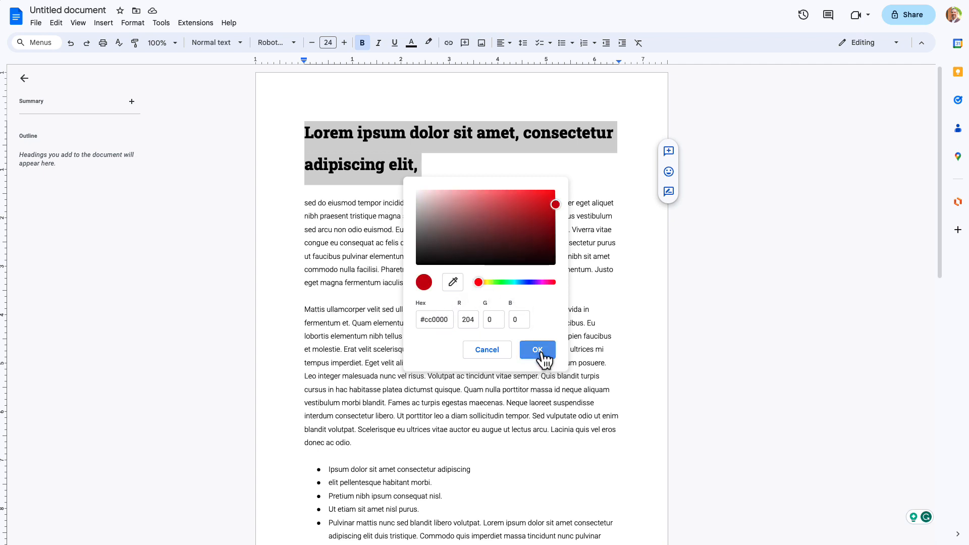
left_click(536, 350)
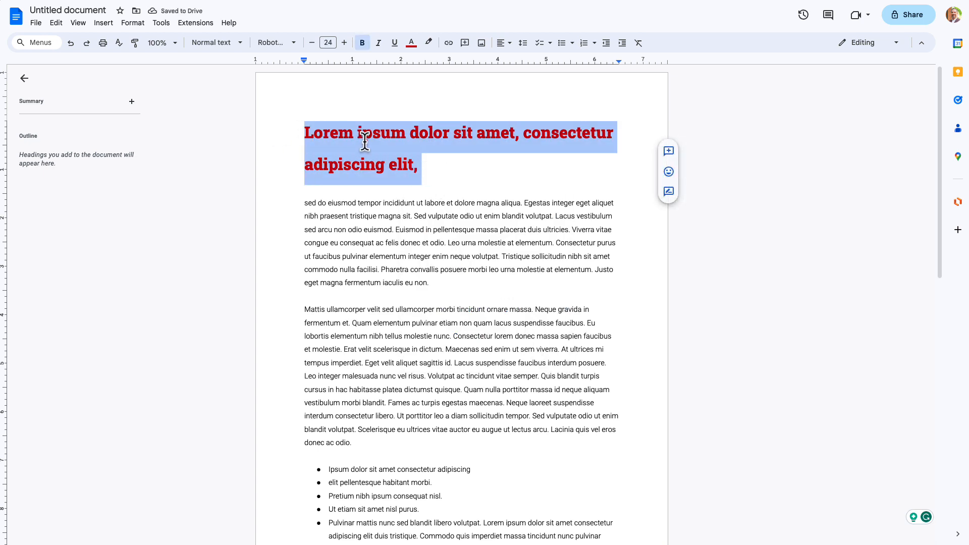
mouse_move(313, 199)
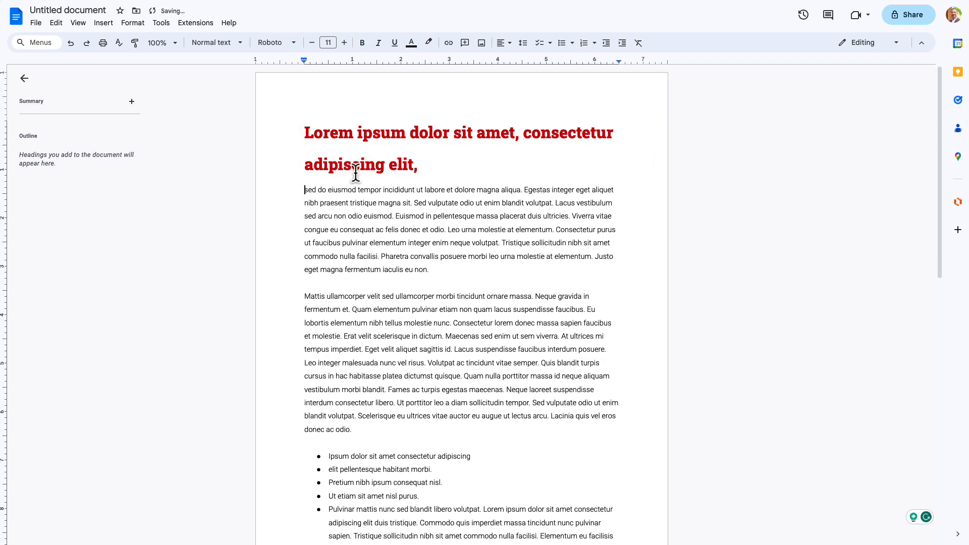
mouse_move(335, 192)
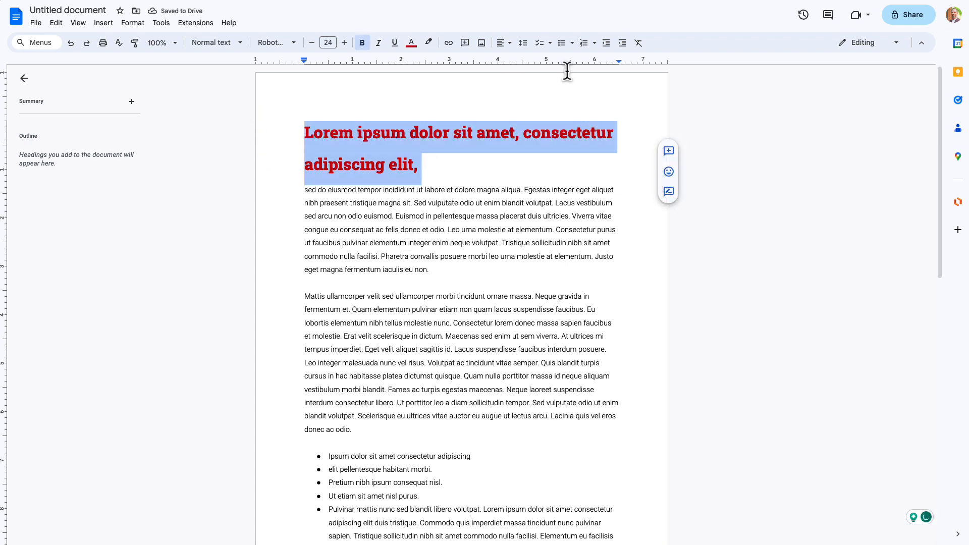
mouse_move(522, 43)
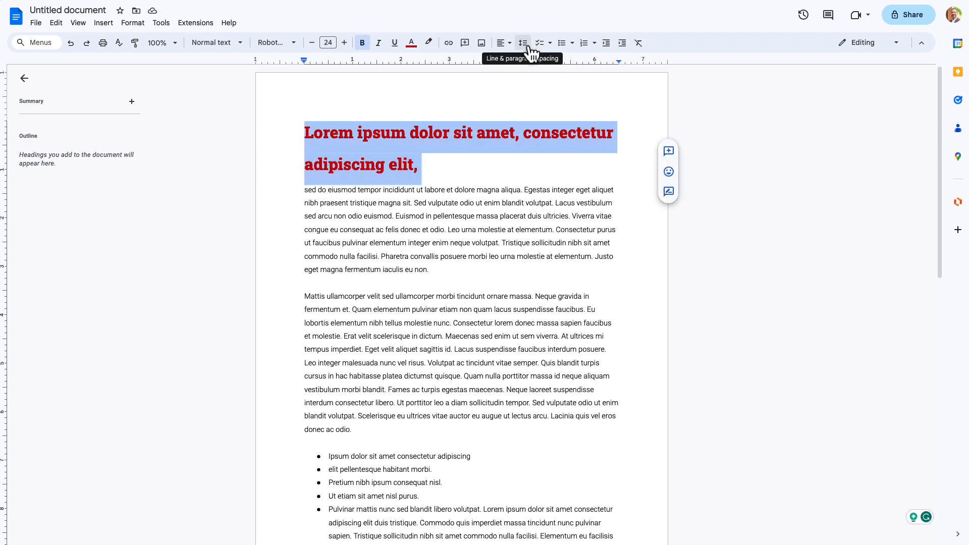
Step: Set the heading's line spacing to Single with added space after, then reselect it
left_click(522, 42)
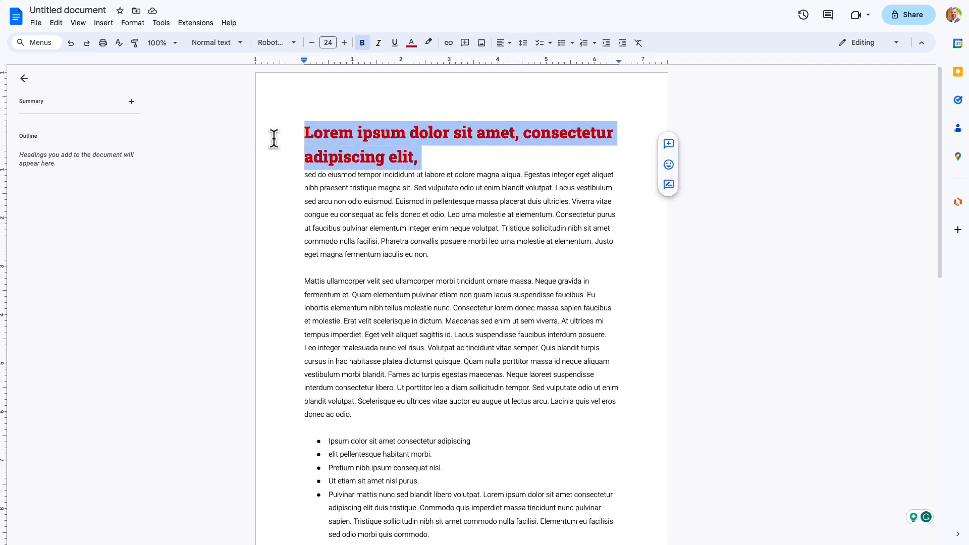
mouse_move(522, 43)
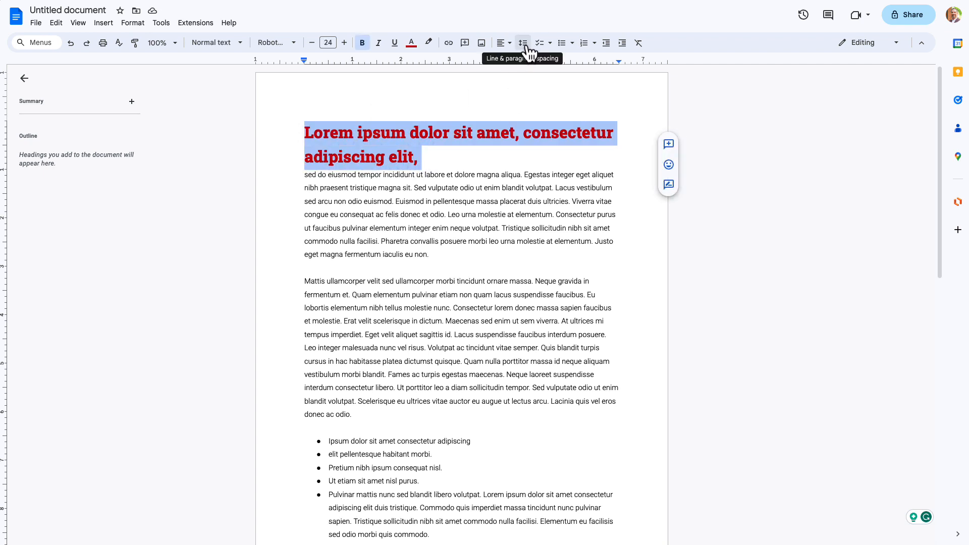
left_click(522, 42)
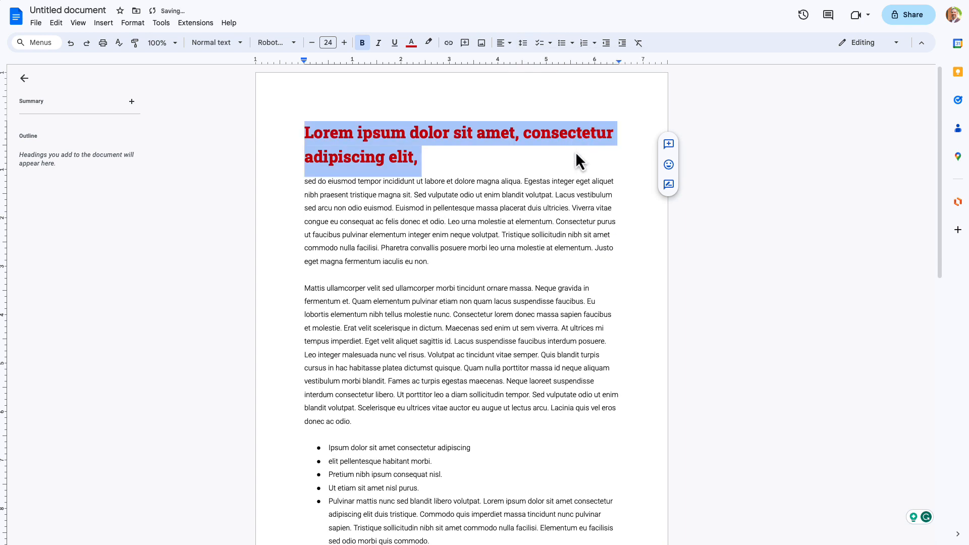
left_click(485, 199)
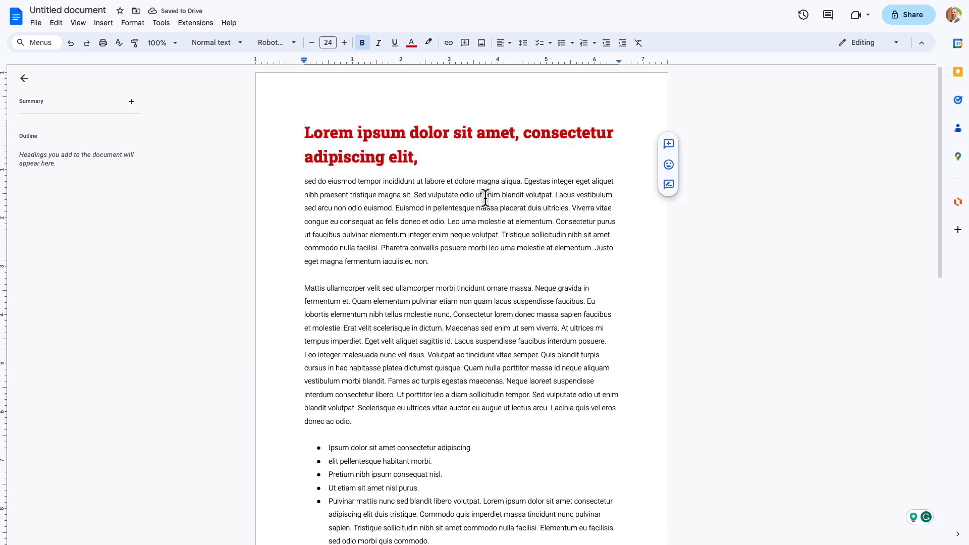
left_click_drag(305, 133, 418, 157)
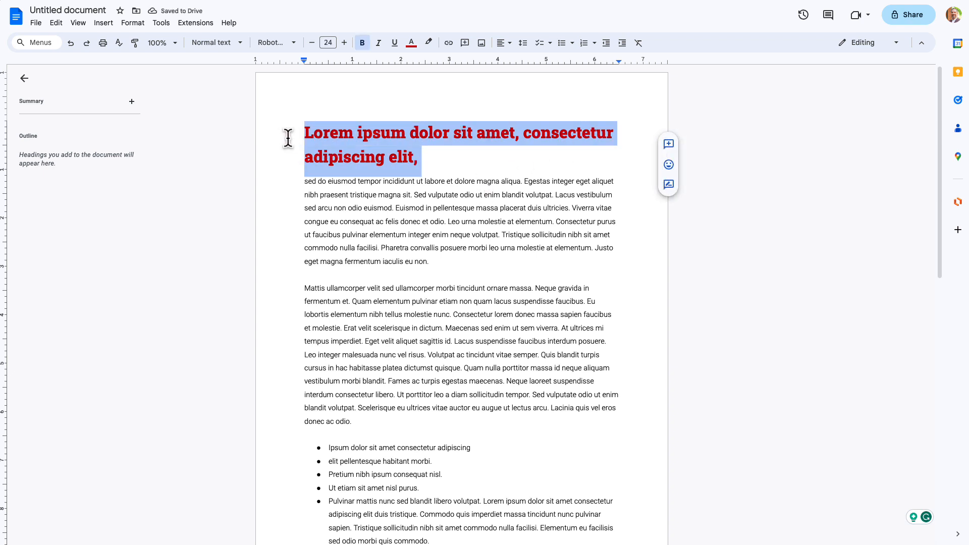
left_click(351, 180)
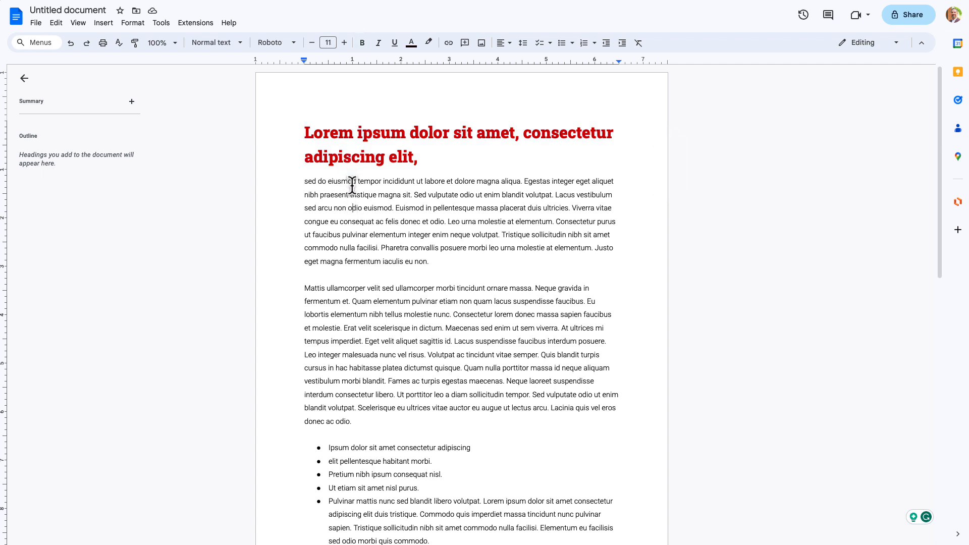
mouse_move(430, 158)
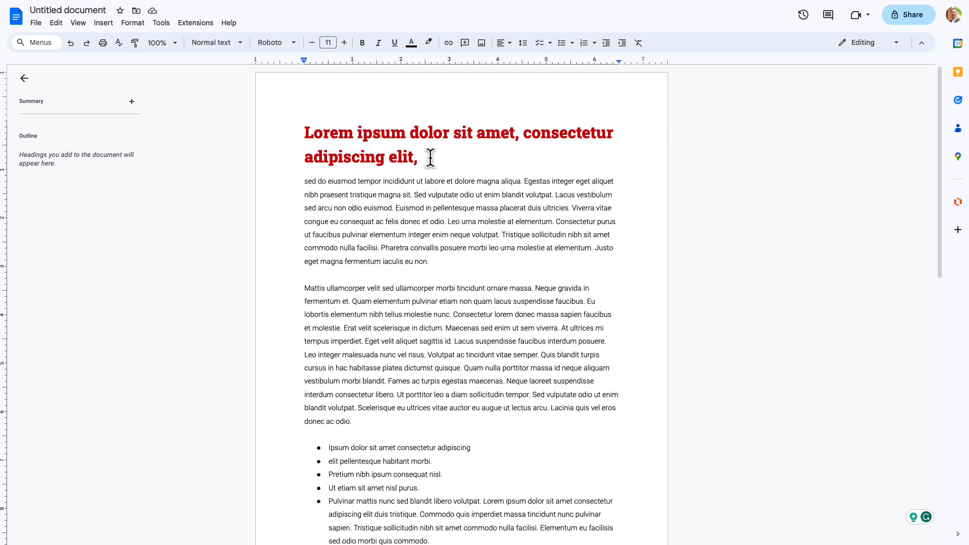
left_click_drag(304, 133, 418, 156)
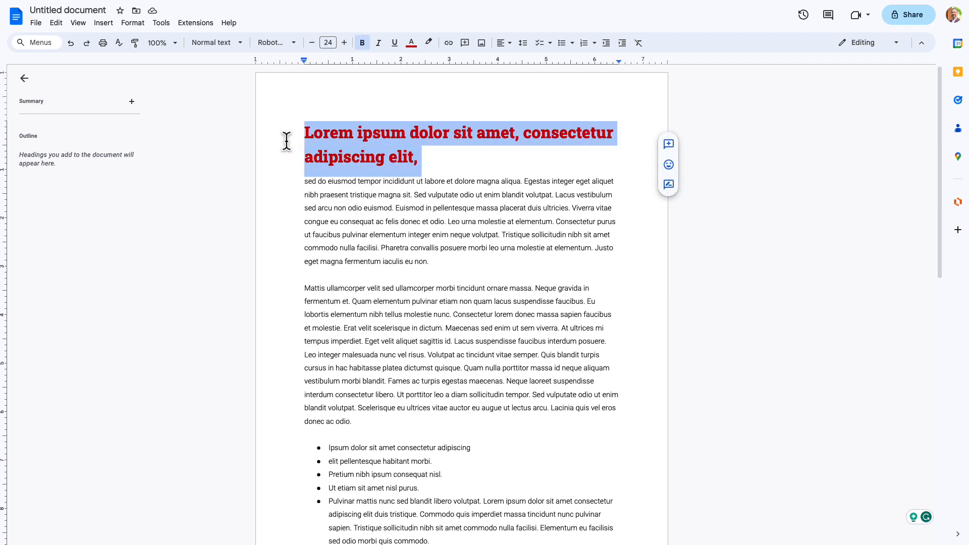
Step: Update the Title style to match the red slab-serif heading
left_click(216, 43)
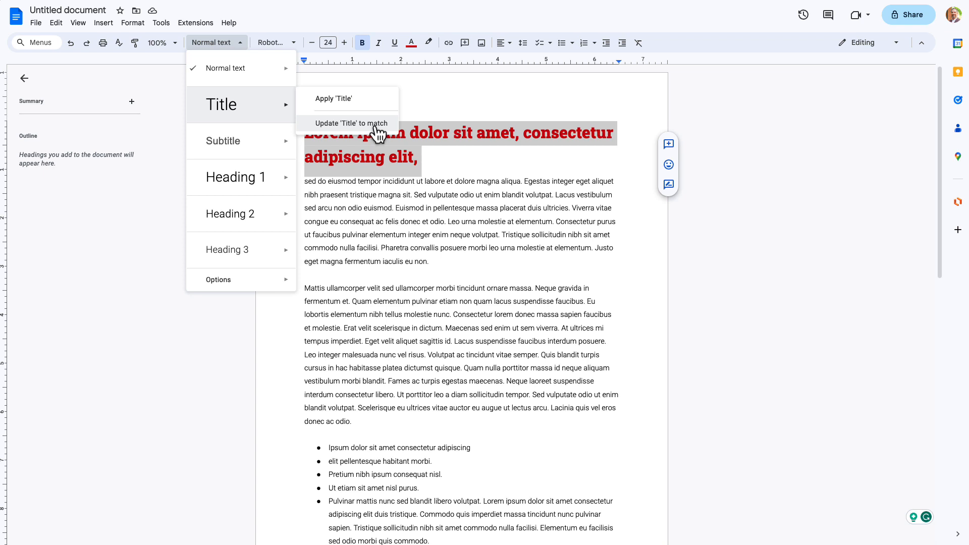
left_click(353, 123)
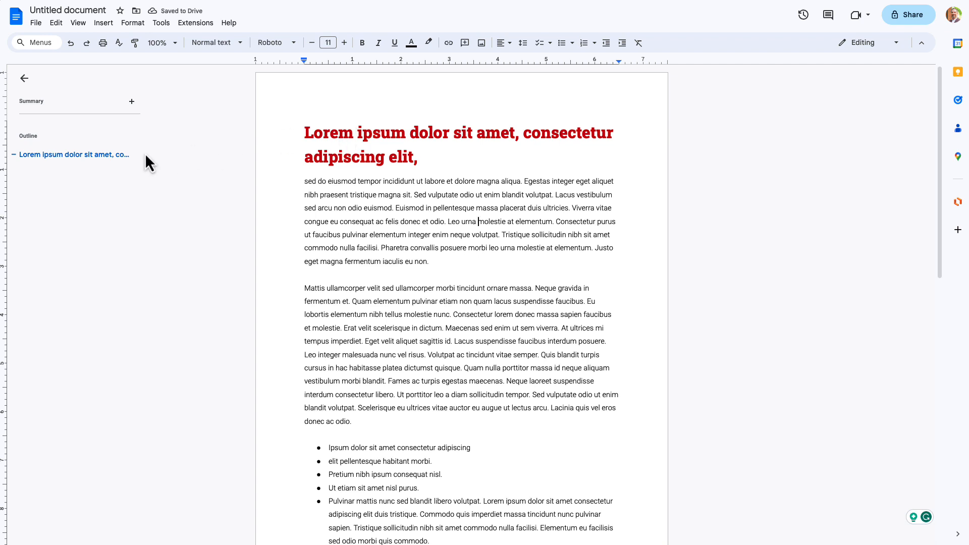
mouse_move(68, 155)
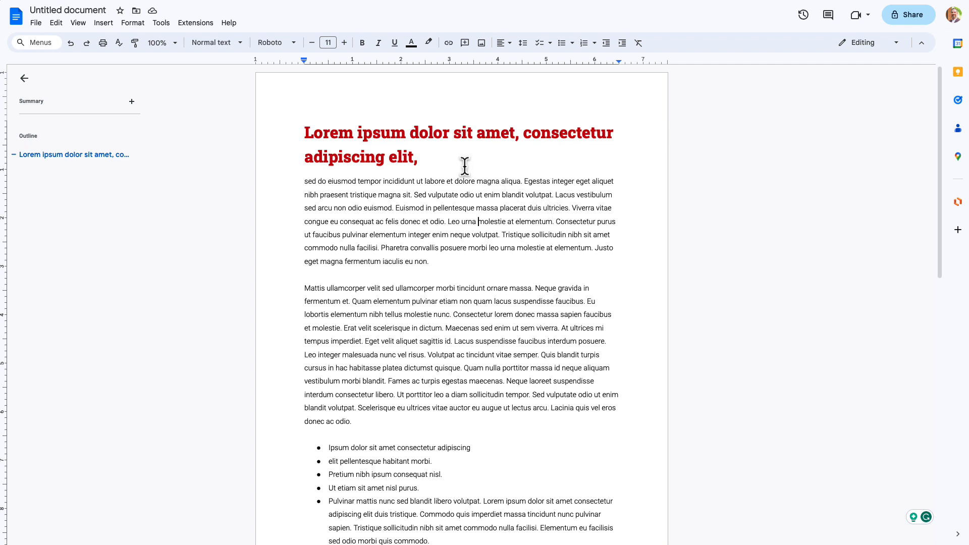
left_click(213, 42)
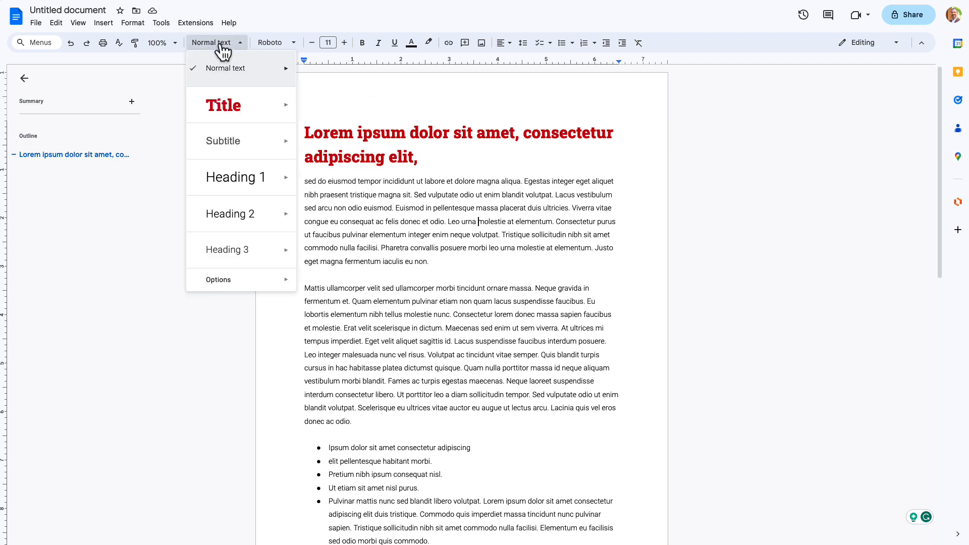
mouse_move(223, 142)
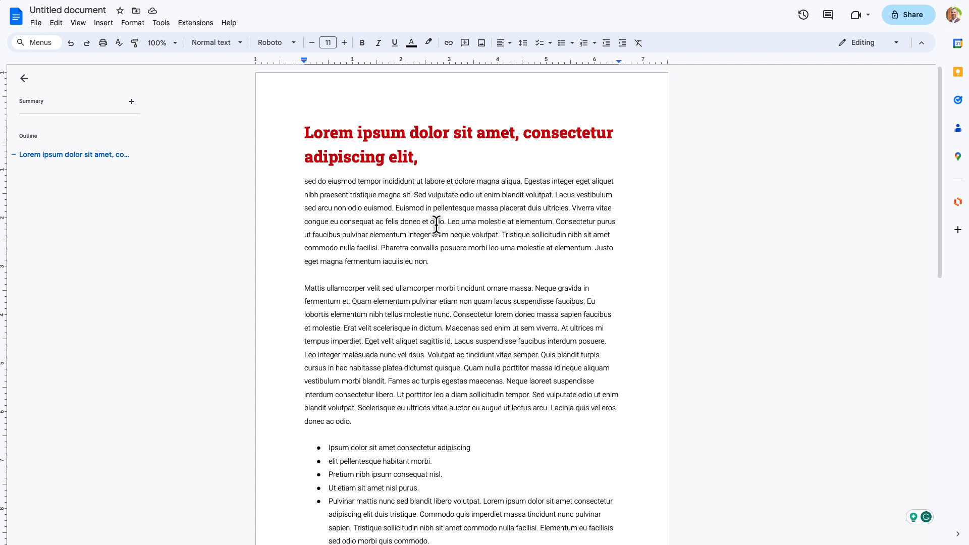
mouse_move(429, 221)
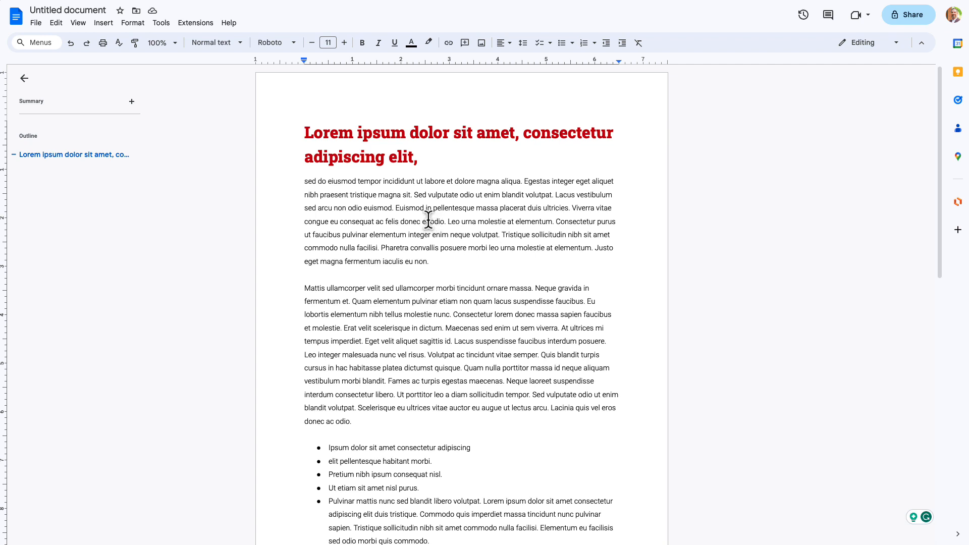
mouse_move(425, 213)
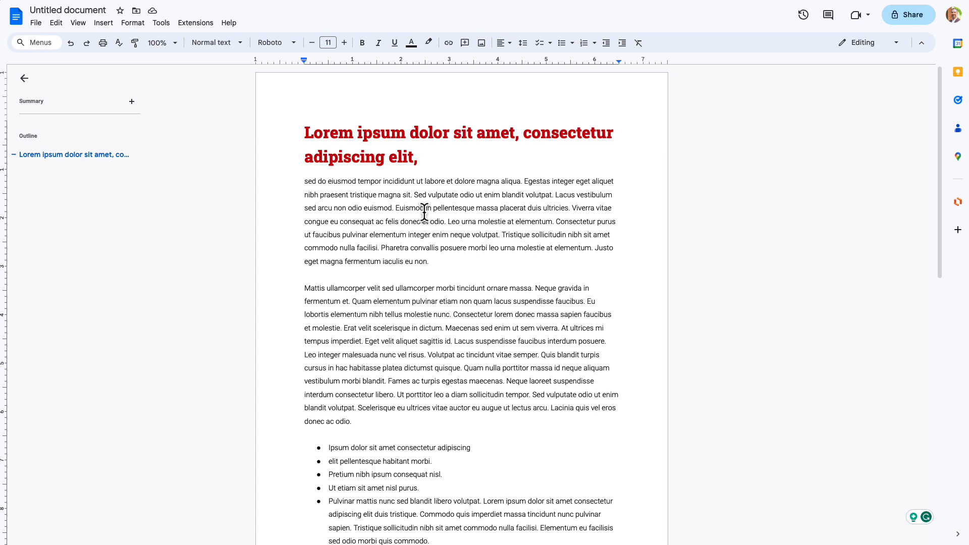
mouse_move(361, 288)
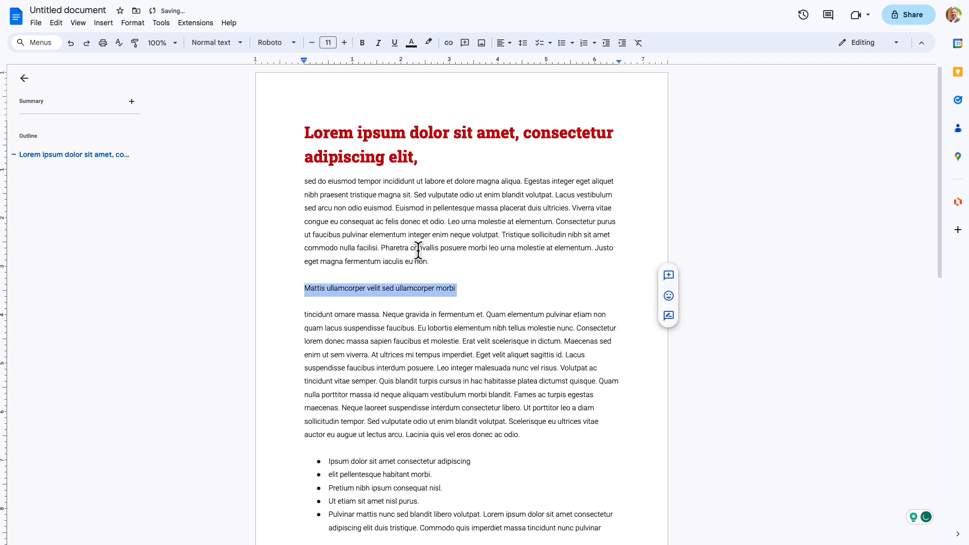
Step: Set the second heading in Roboto Slab Extra Bold at size 20
left_click(273, 42)
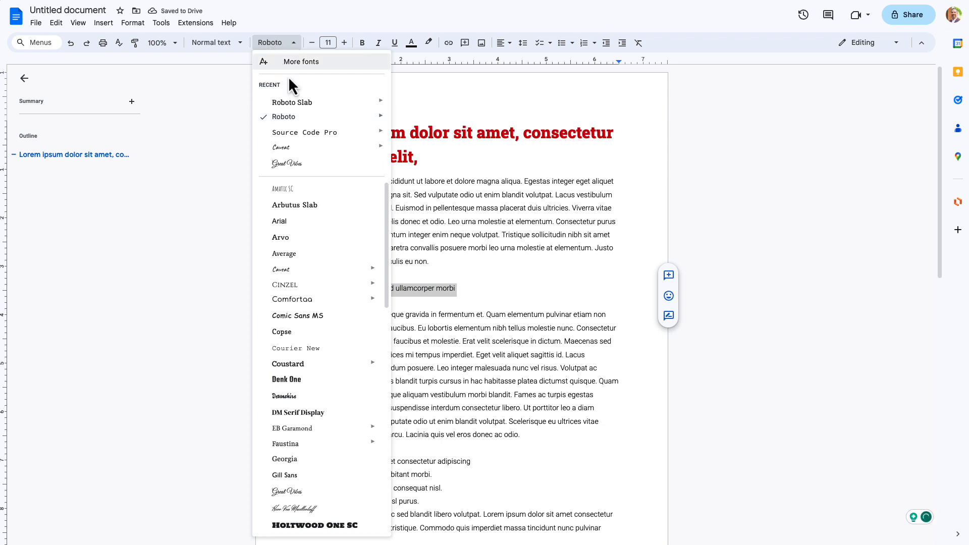
mouse_move(292, 102)
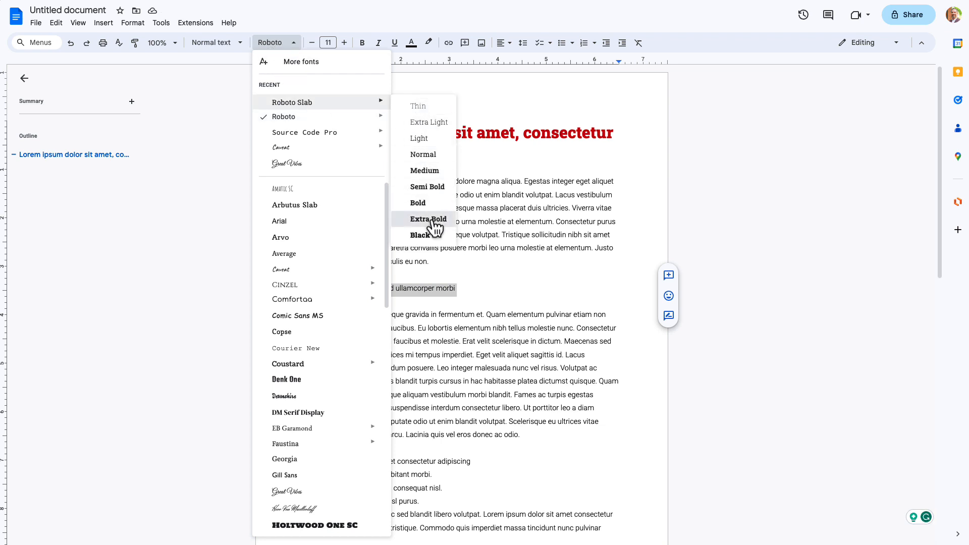
left_click(344, 43)
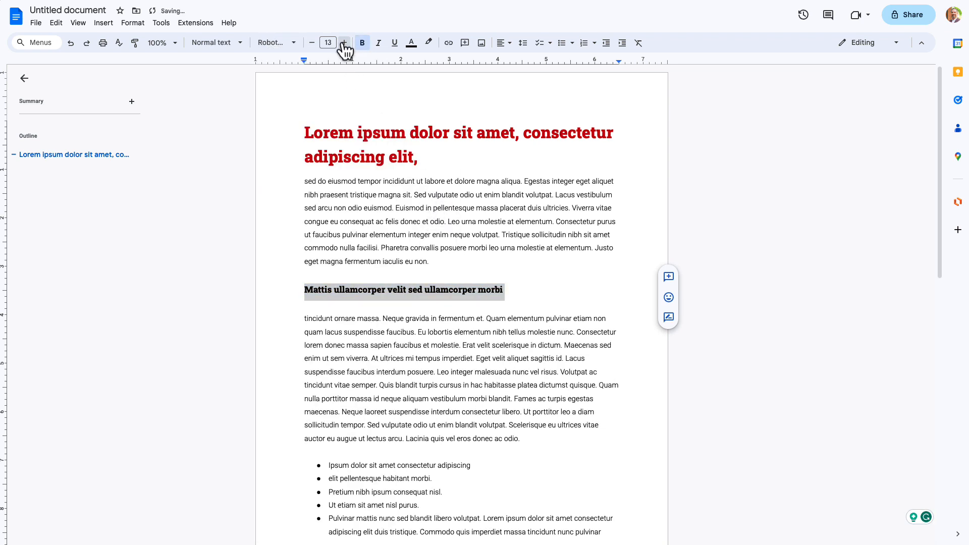
left_click(344, 42)
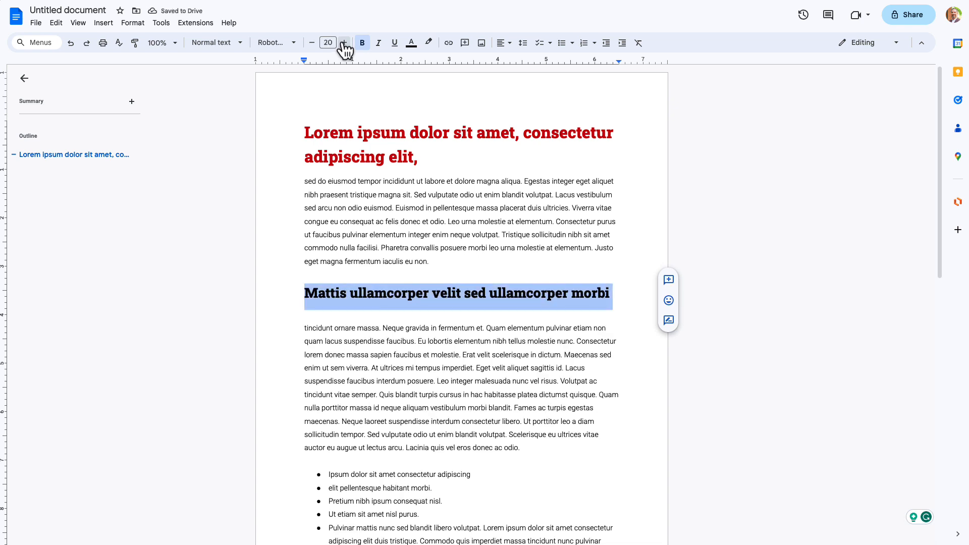
Step: Colour the second heading with custom text colour #cc0000
left_click(411, 43)
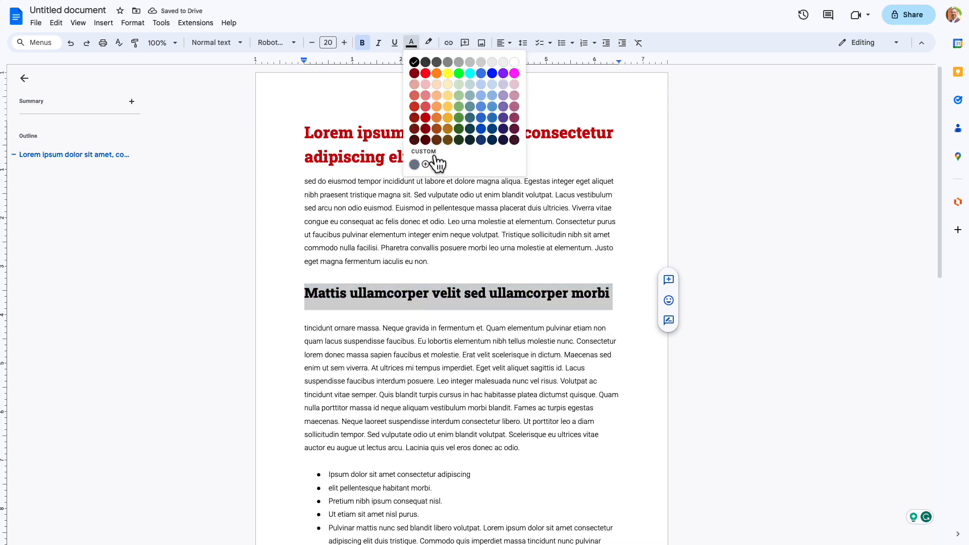
left_click(425, 165)
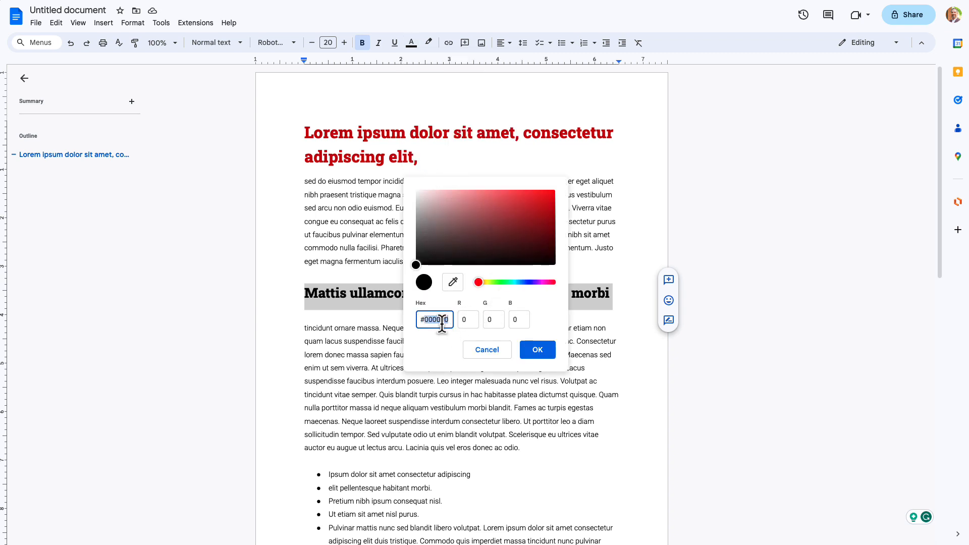
left_click_drag(477, 283, 491, 283)
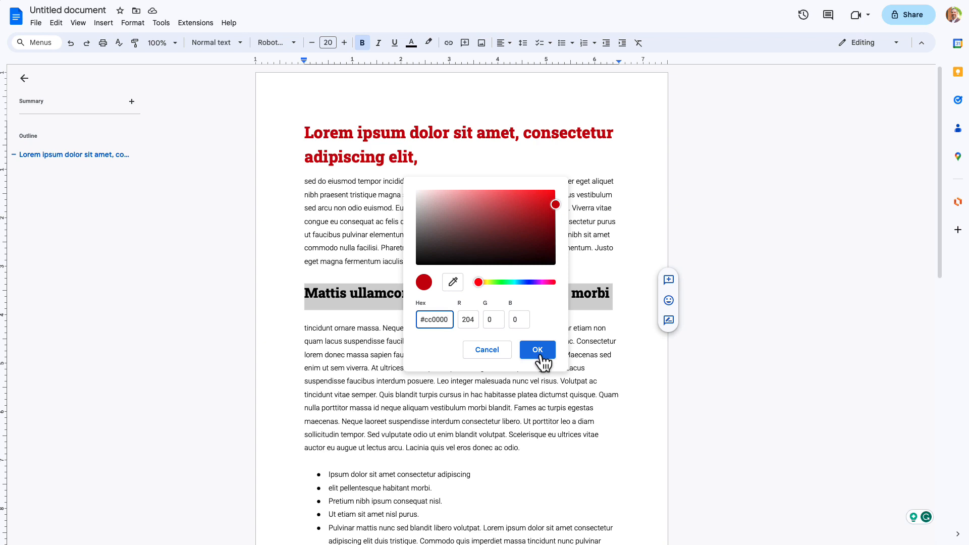
left_click(536, 350)
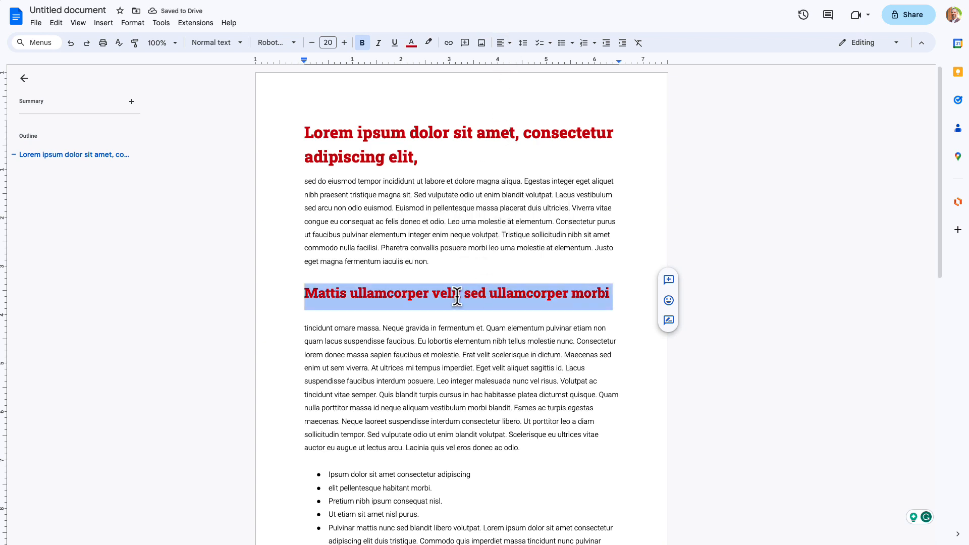
Step: Delete the blank line under the heading and reselect the whole heading line
left_click(312, 316)
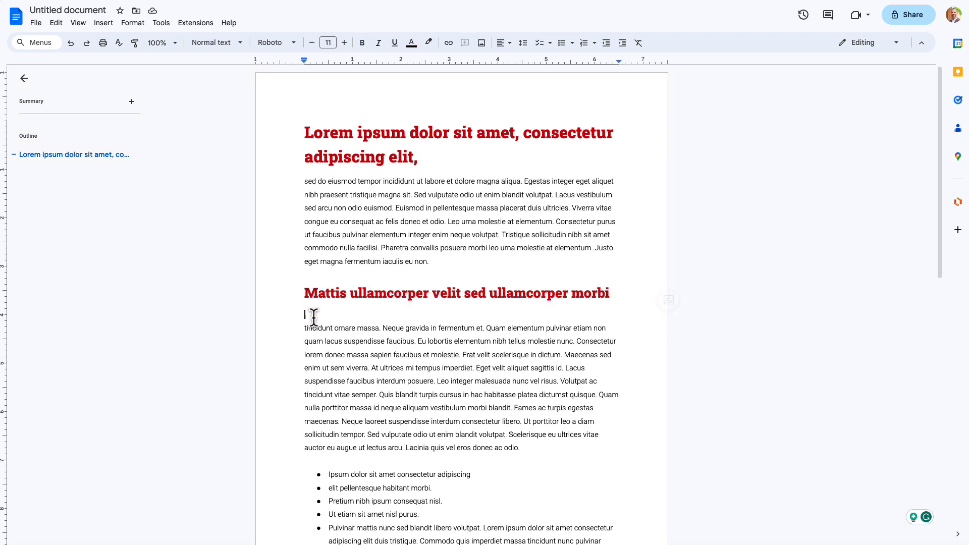
mouse_move(396, 322)
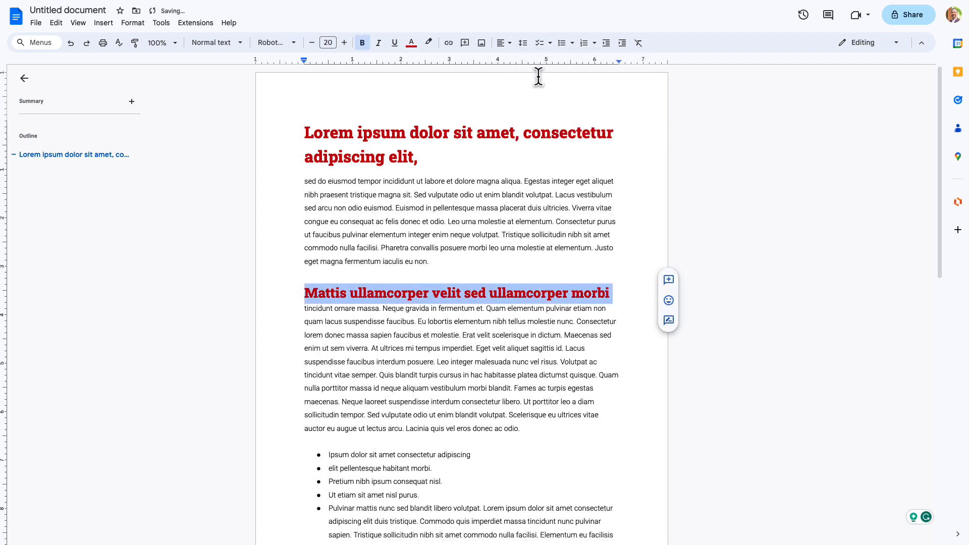
left_click(522, 43)
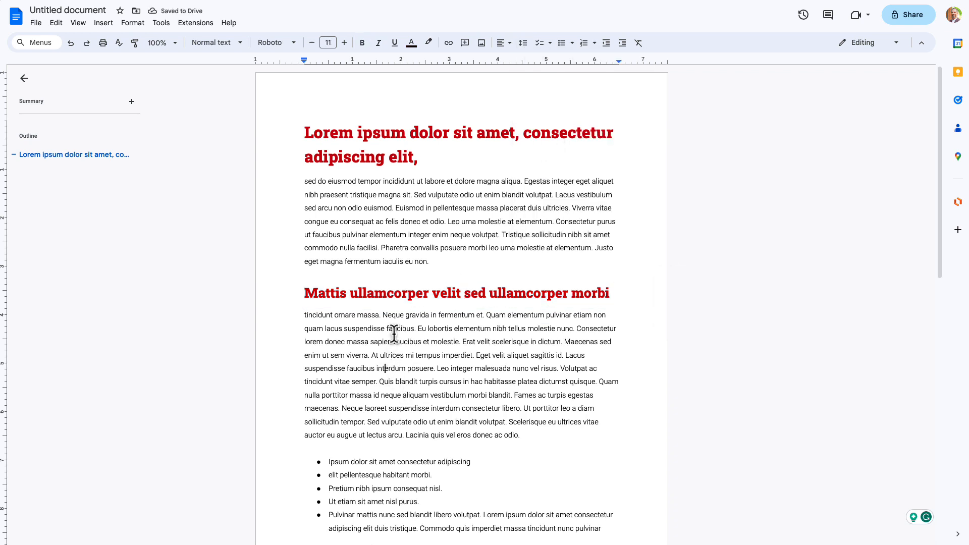
triple_click(456, 293)
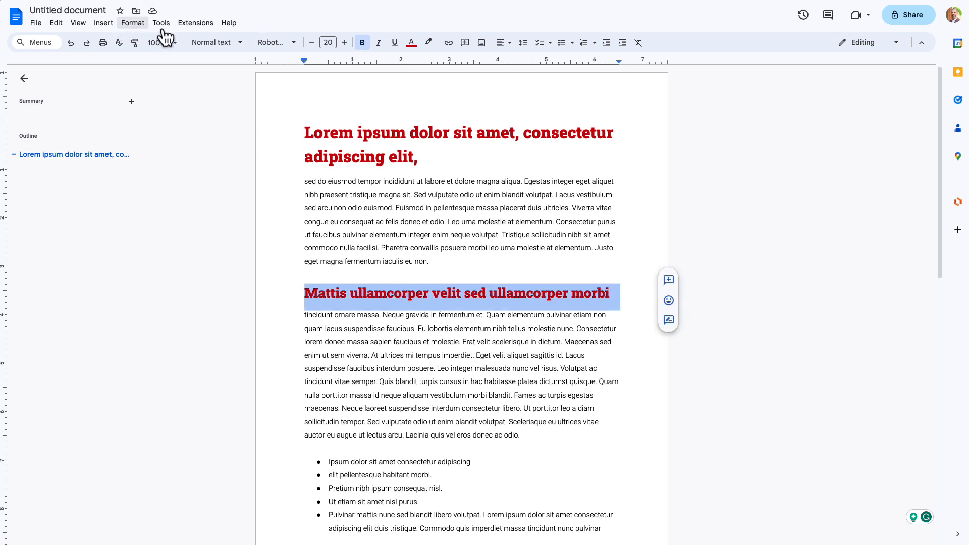
Step: Update the Heading 1 style to match the red heading and verify it in the styles list
left_click(213, 42)
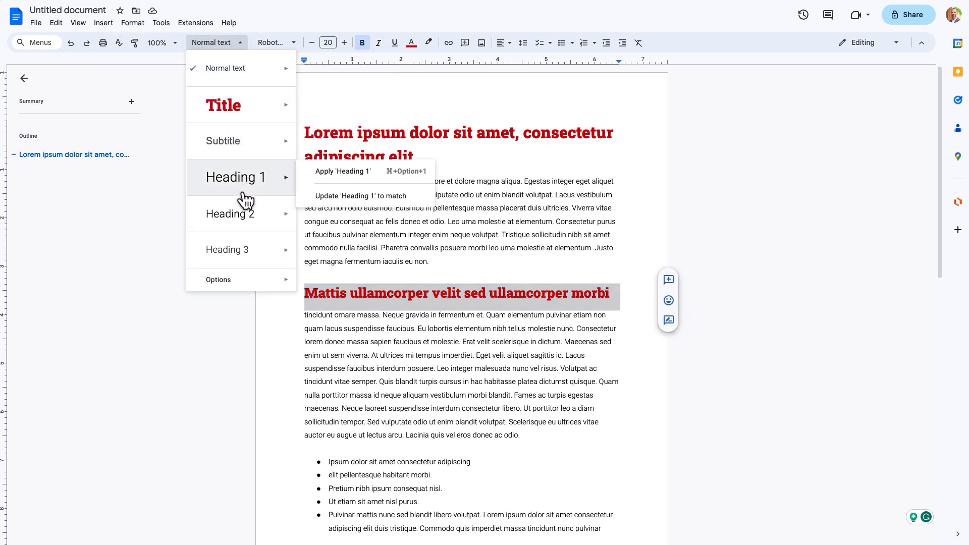
mouse_move(385, 181)
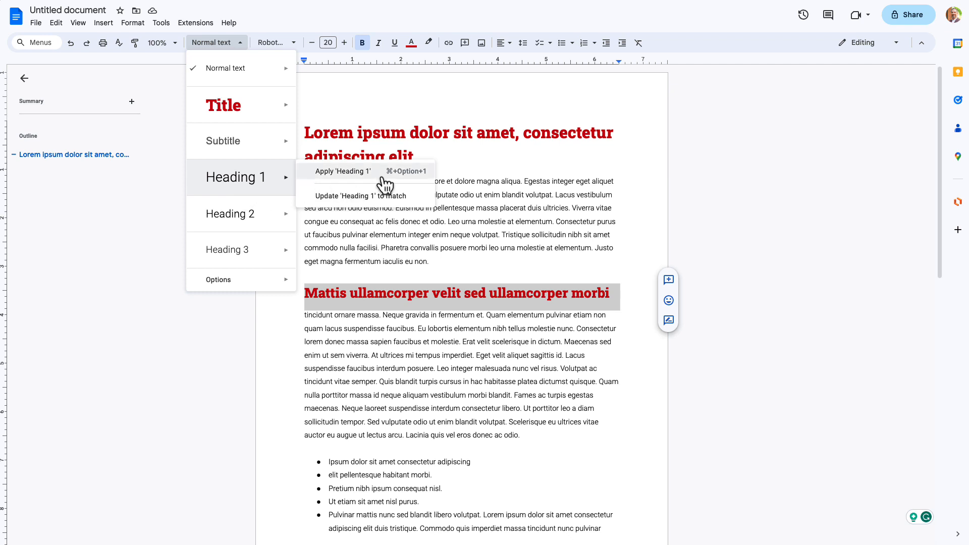
left_click(342, 172)
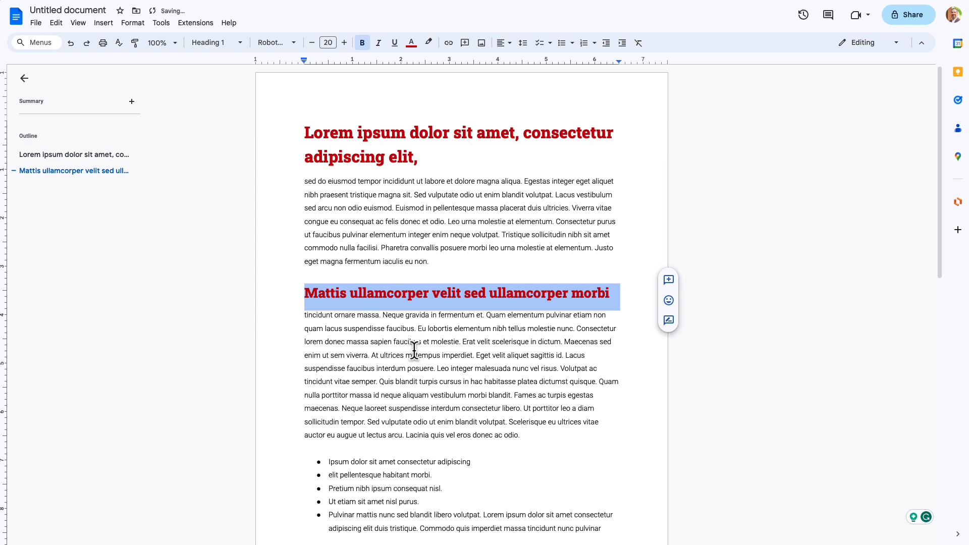
left_click(373, 350)
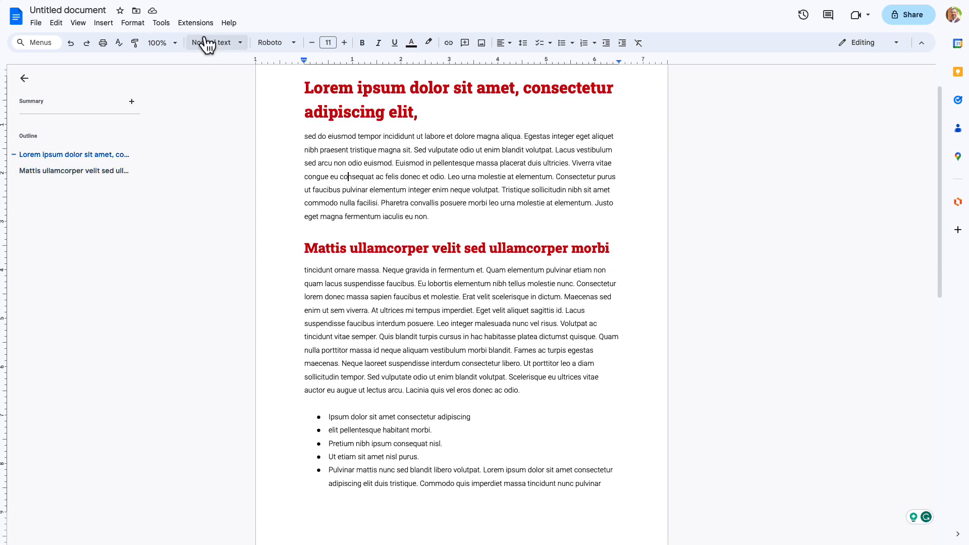
left_click(213, 42)
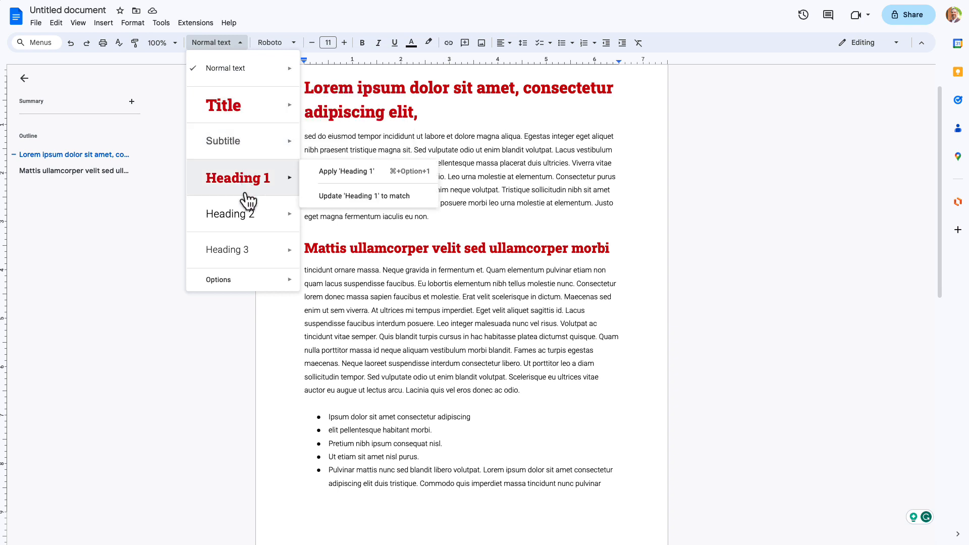
left_click(476, 315)
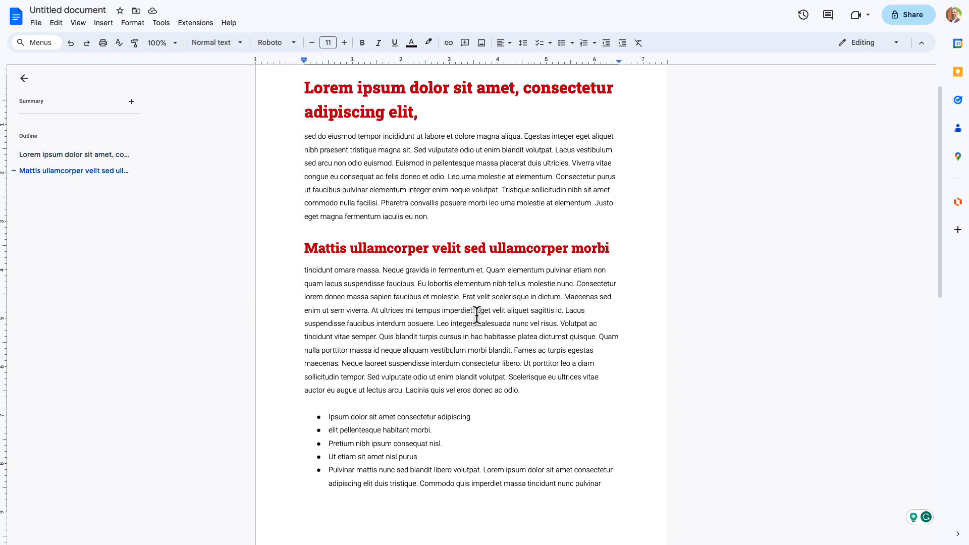
mouse_move(561, 314)
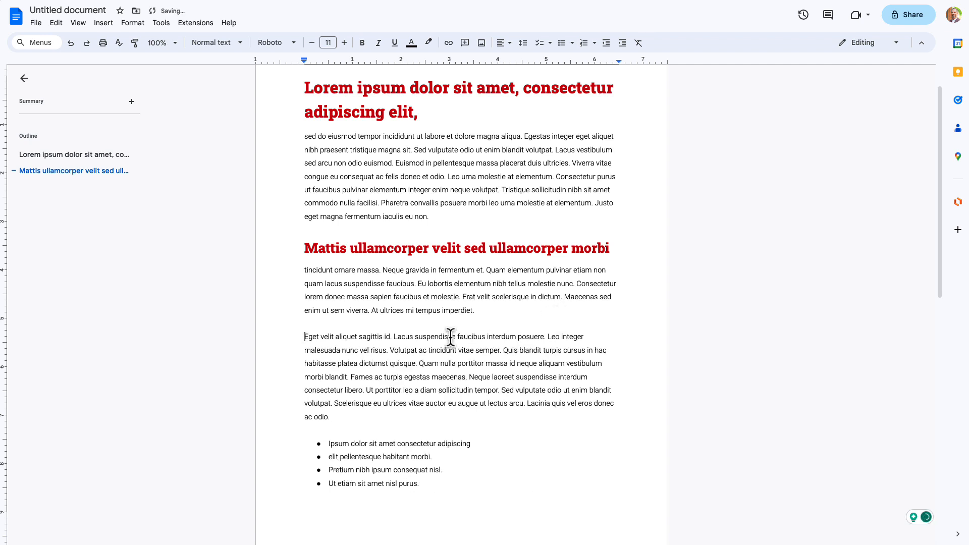
Step: Break 'Eget velit aliquet sagittis id.' onto its own line in Roboto Slab bold at size 18
key("enter")
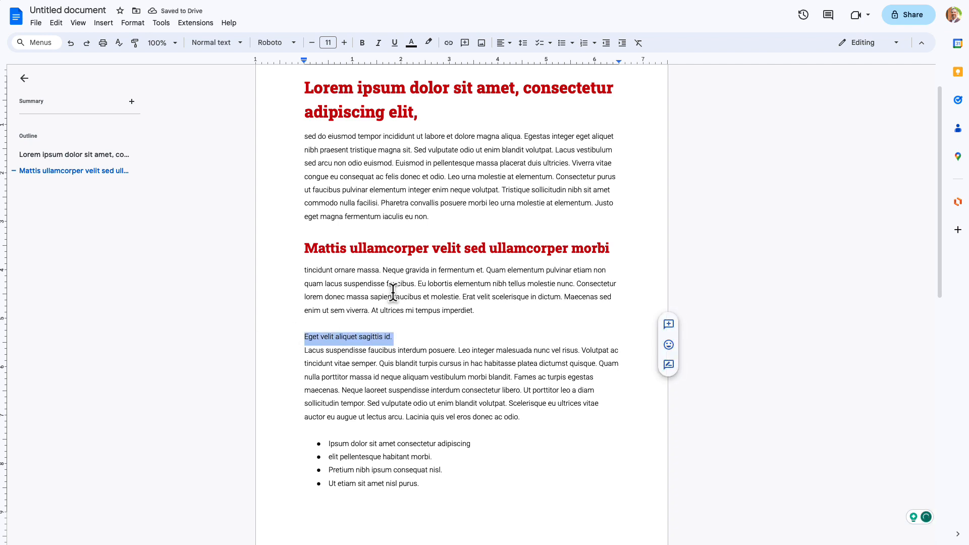
left_click(273, 42)
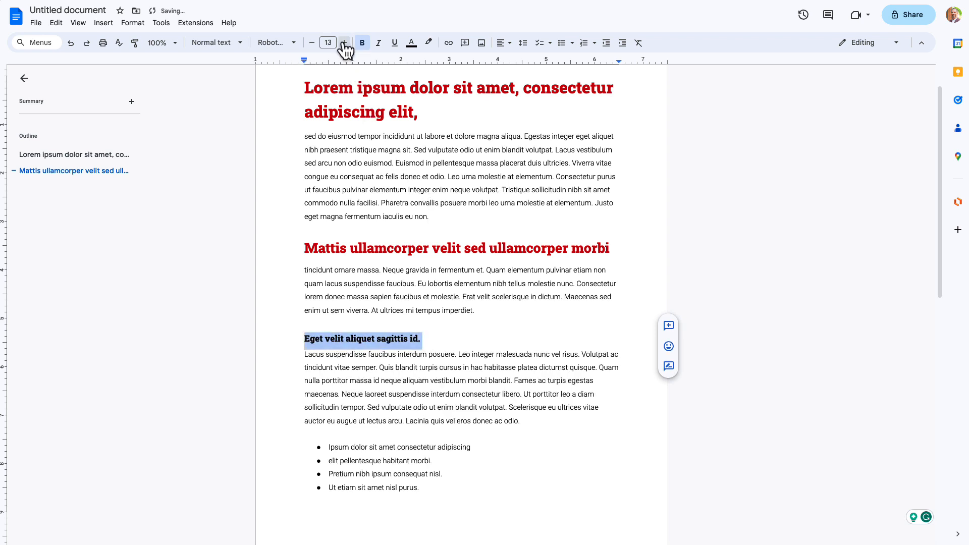
left_click(346, 43)
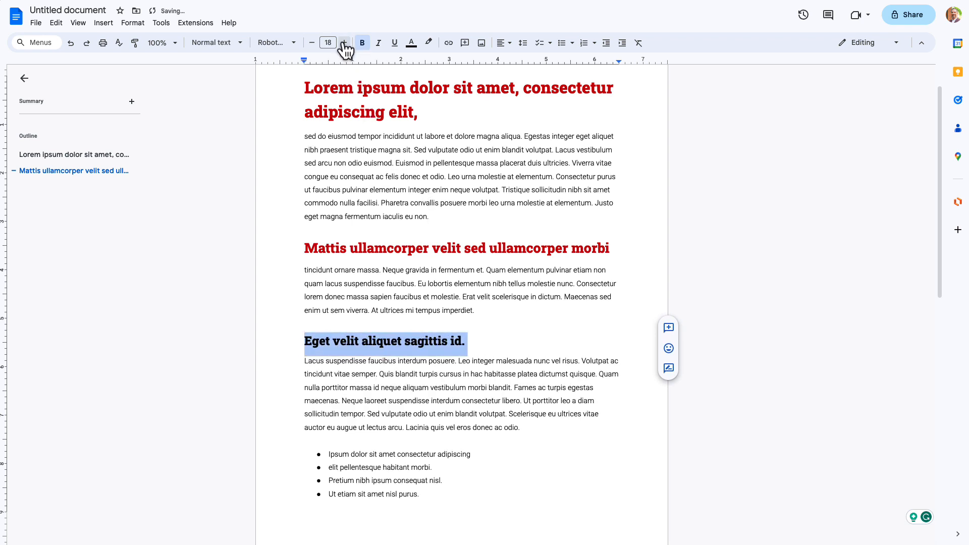
Step: Colour the new heading #cc0000, adjust its line spacing, and reselect it
left_click(411, 42)
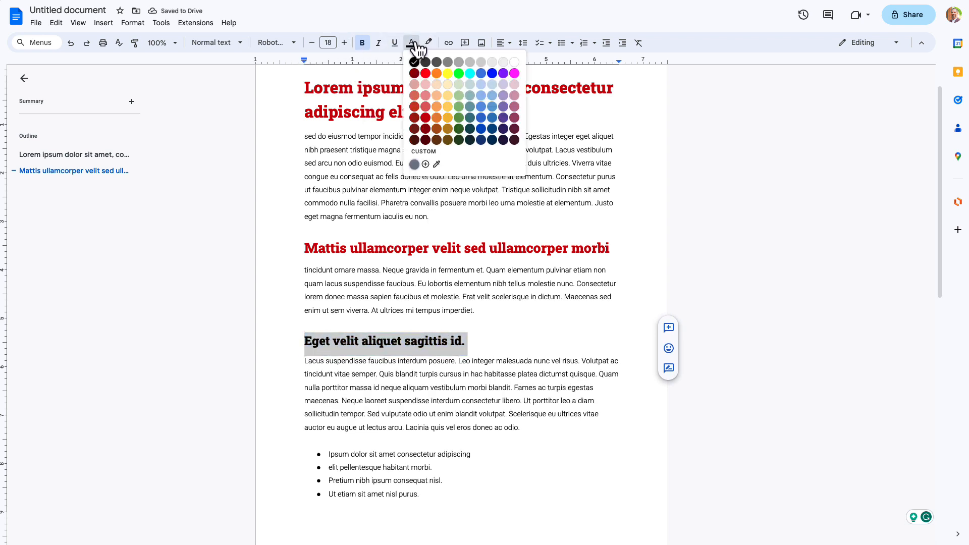
left_click(425, 164)
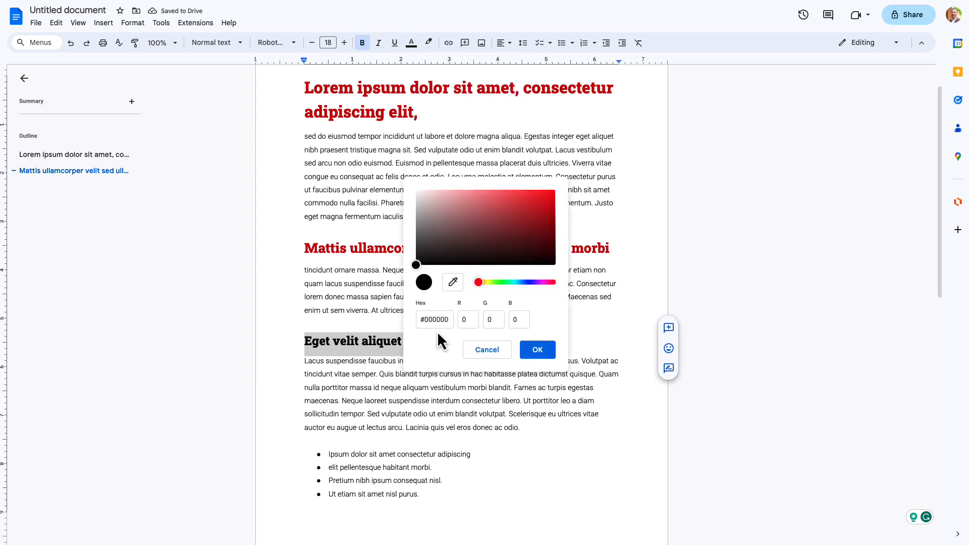
type("cc0000")
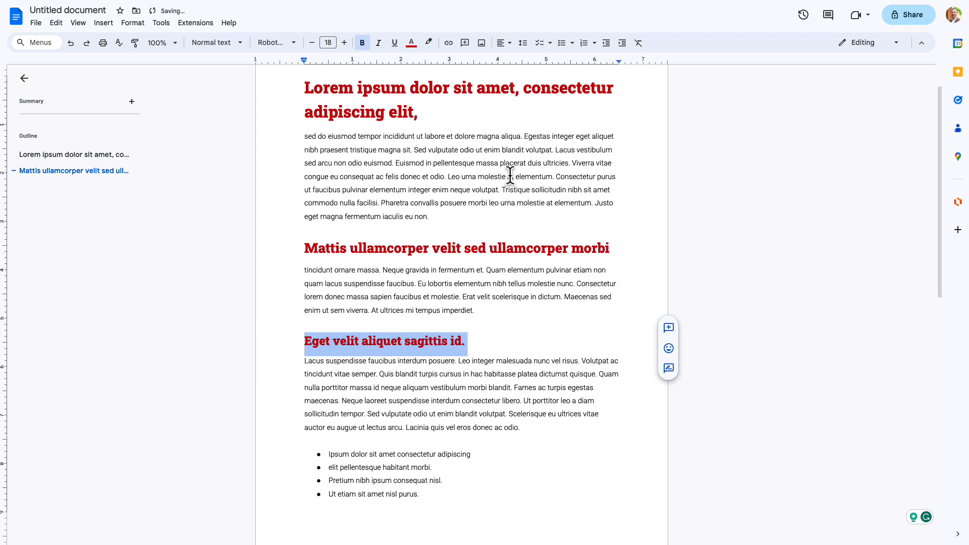
left_click(522, 43)
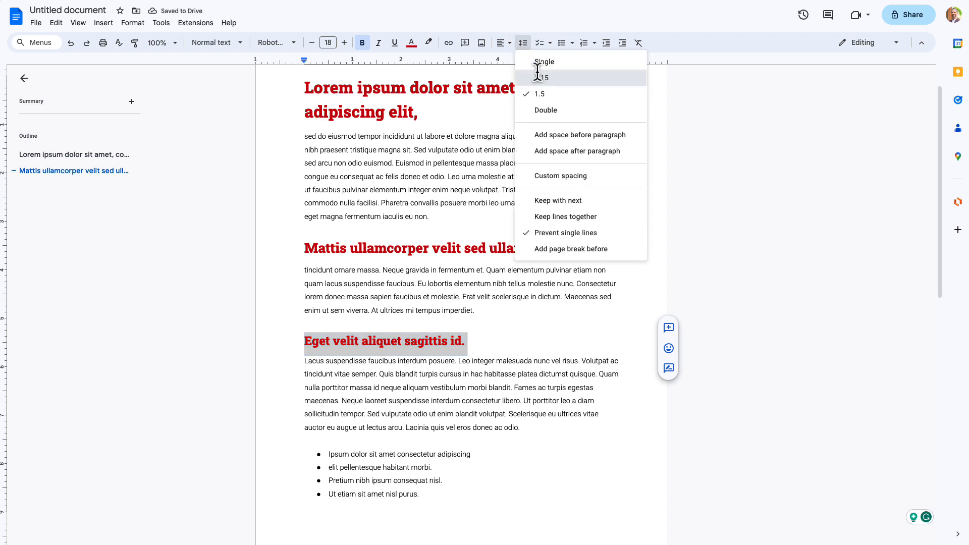
left_click(542, 77)
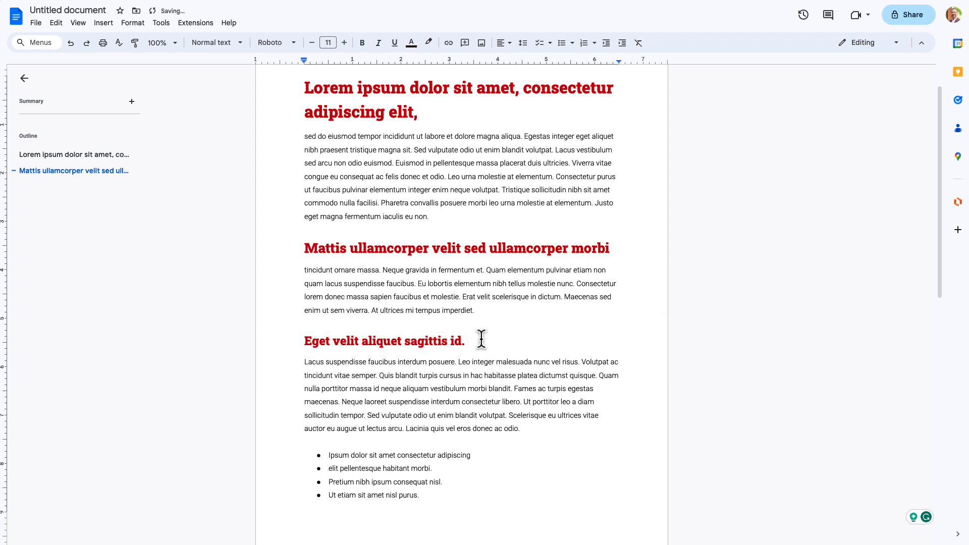
triple_click(384, 340)
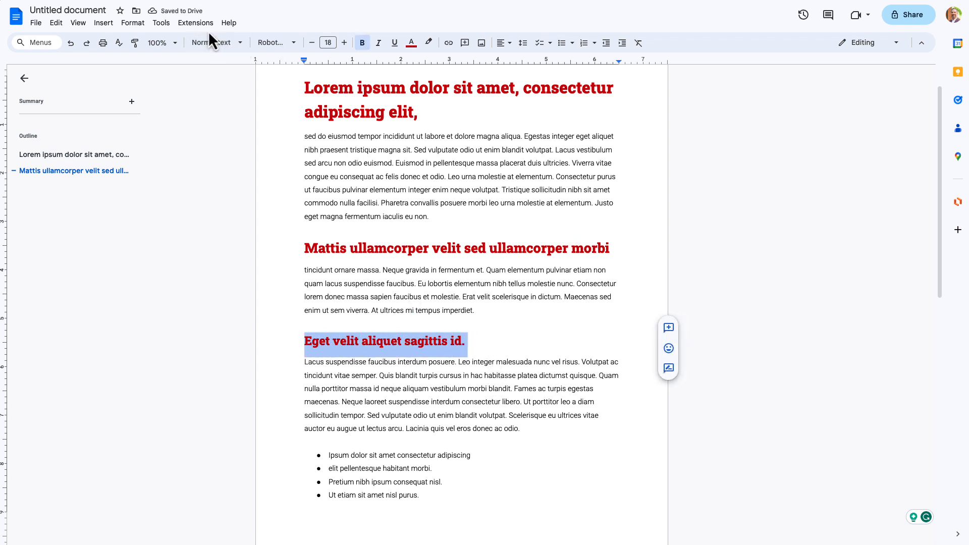
Step: Update Heading 2 to match the red sentence 'Eget velit aliquet sagittis id.' and check the outline
left_click(213, 42)
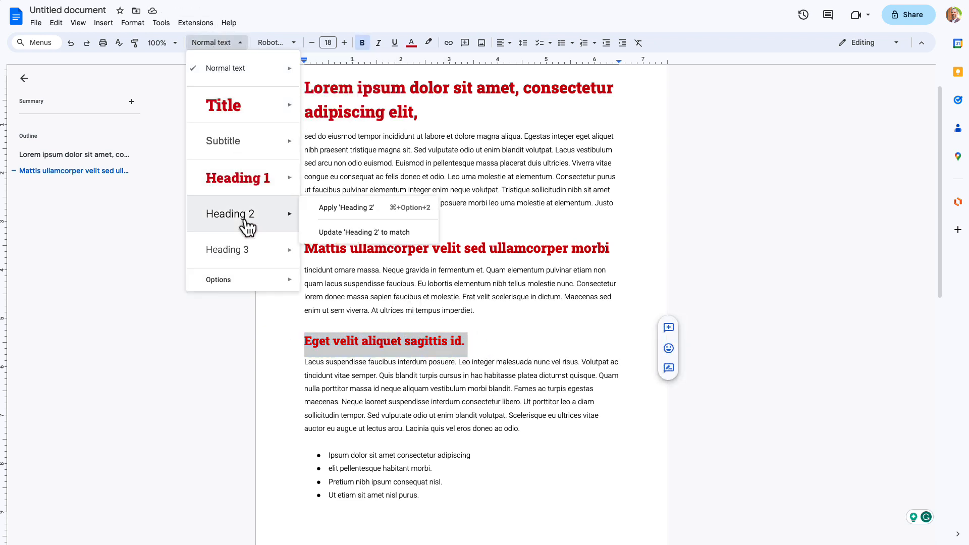
left_click(347, 207)
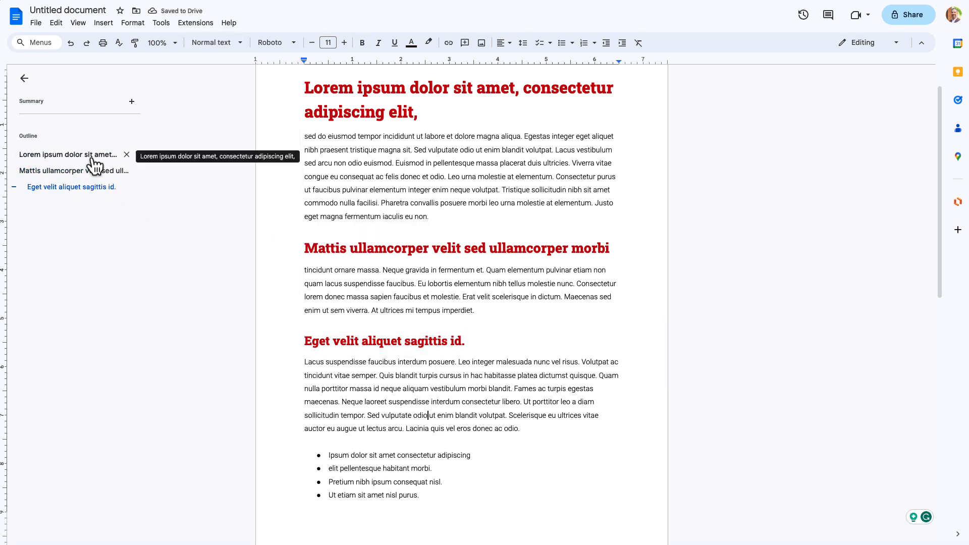
mouse_move(92, 186)
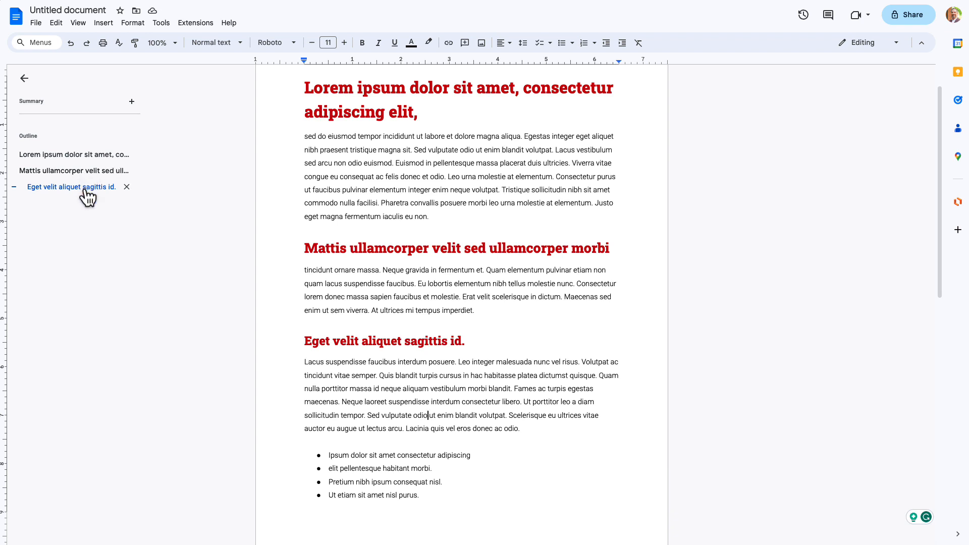
mouse_move(413, 401)
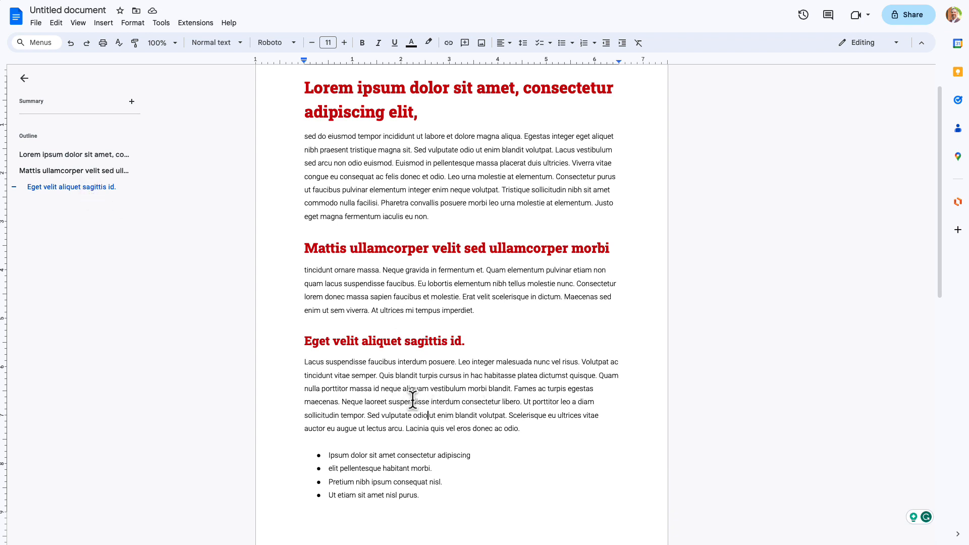
scroll("down", 3)
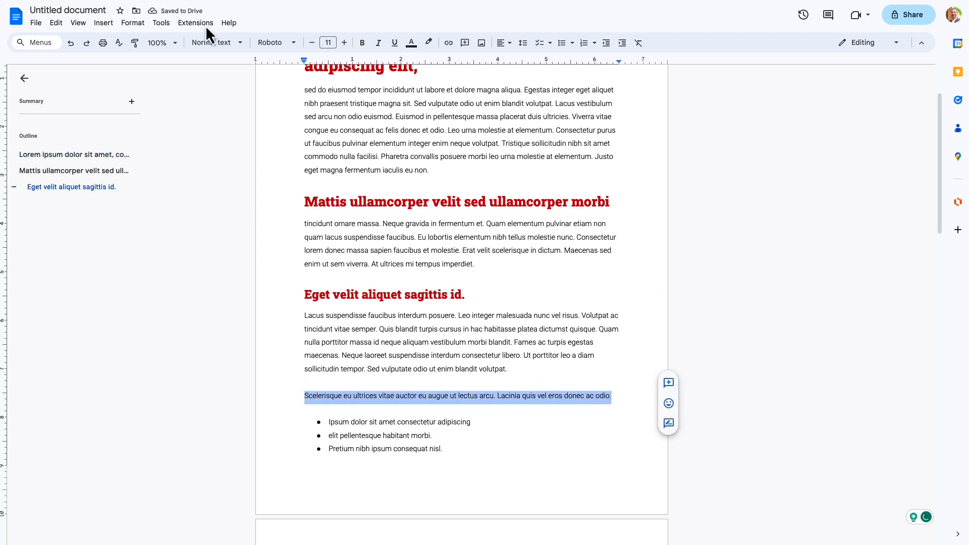
Step: Set the Scelerisque paragraph in bold Roboto Slab at 14 pt
left_click(271, 42)
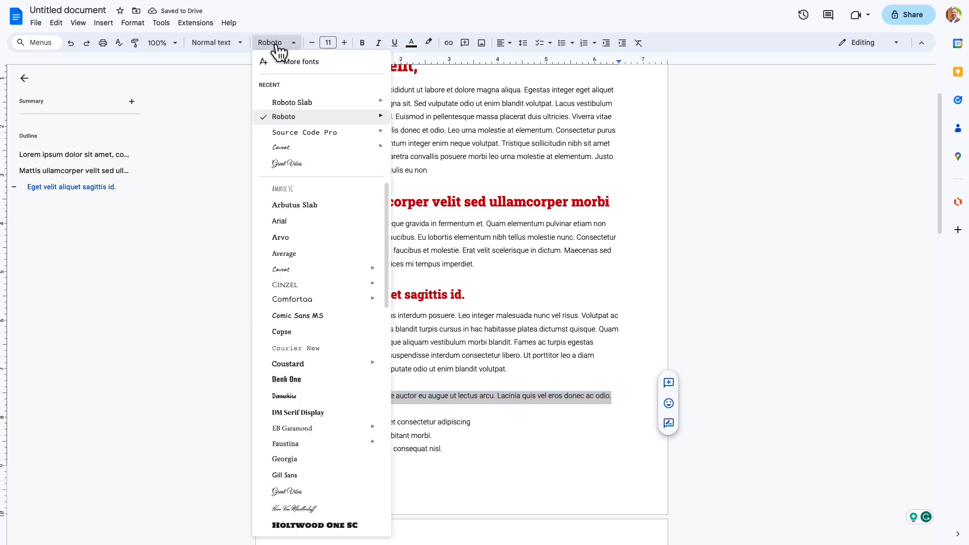
mouse_move(293, 102)
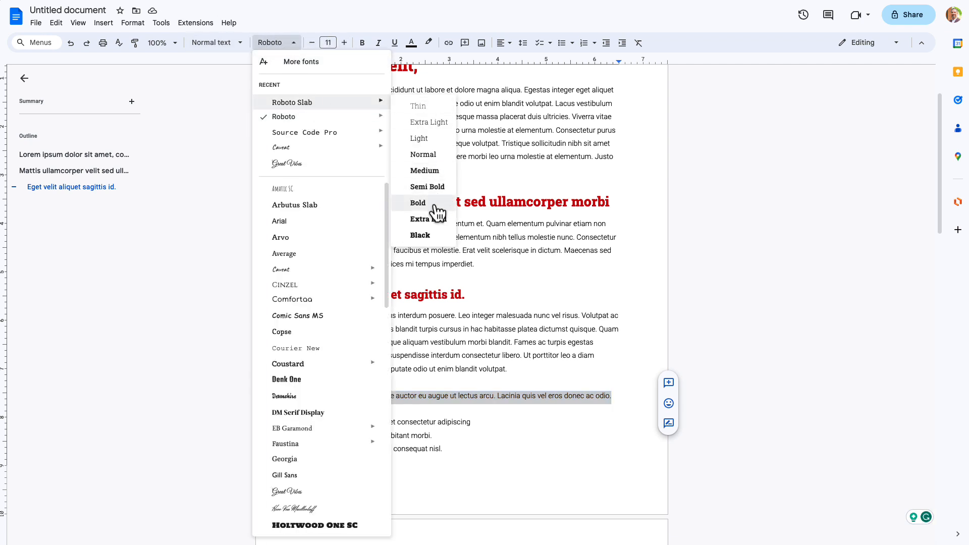
left_click(418, 203)
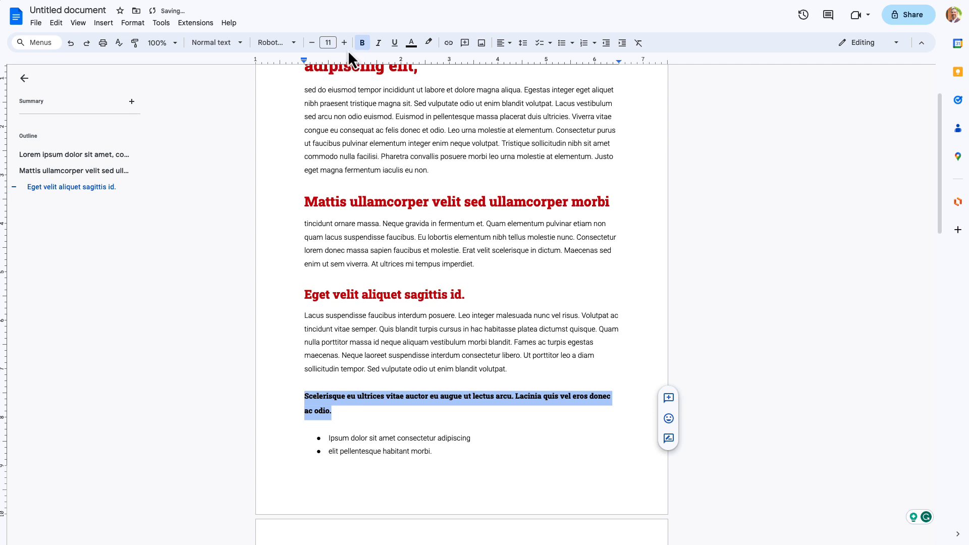
left_click(344, 42)
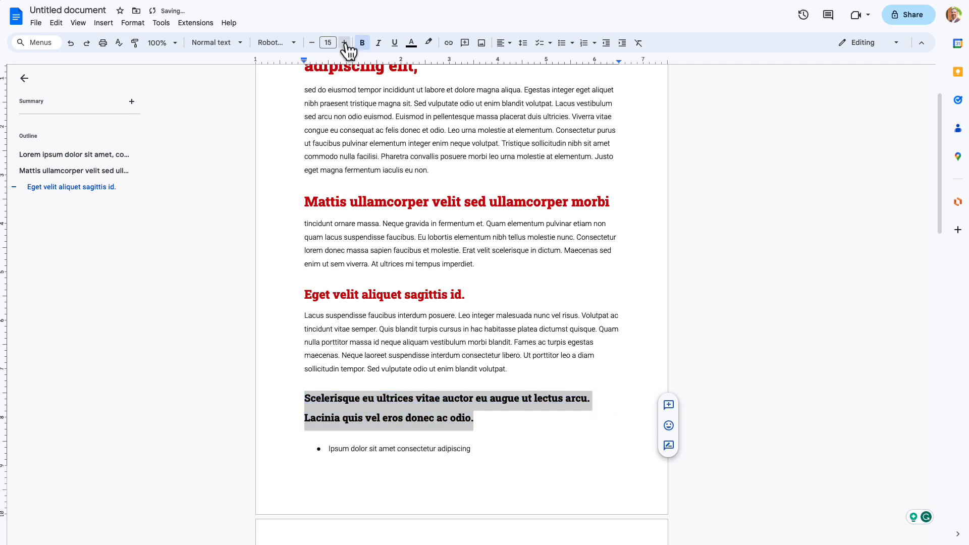
left_click(345, 43)
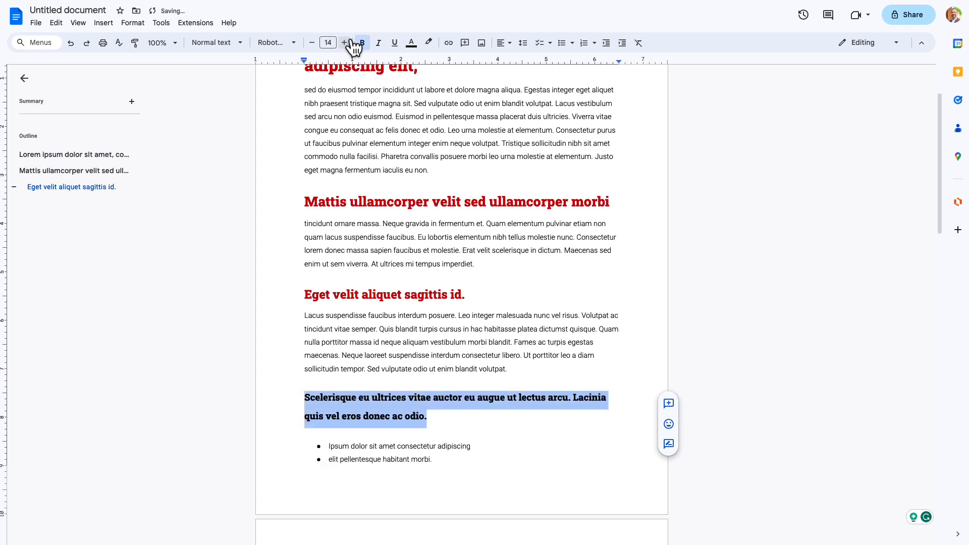
left_click(362, 42)
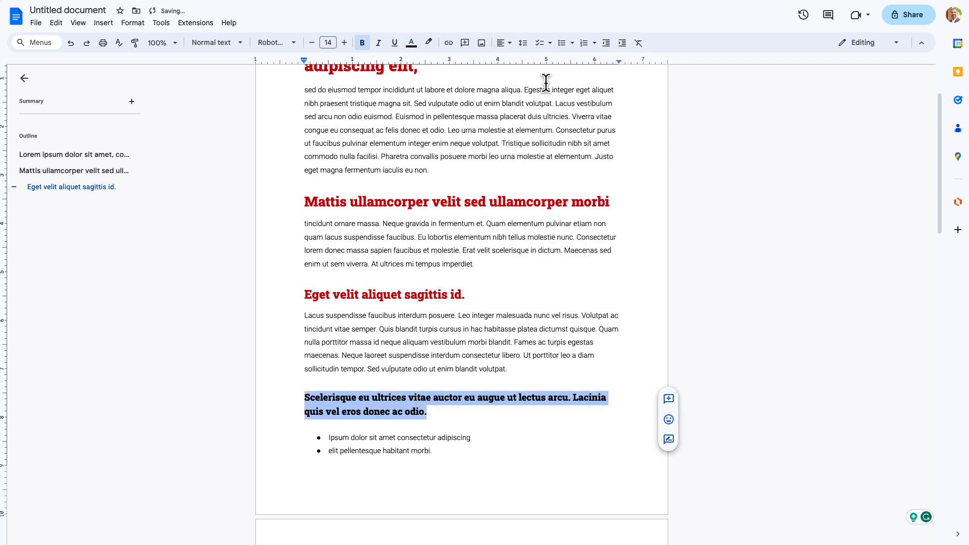
left_click(523, 43)
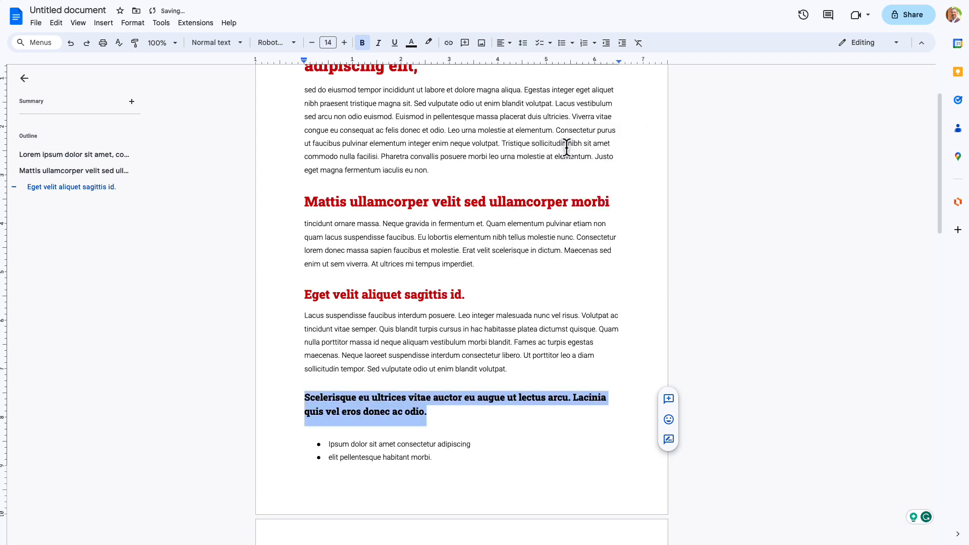
Step: Colour it dark red #cc0000 and update Heading 3 to match this paragraph
left_click(411, 42)
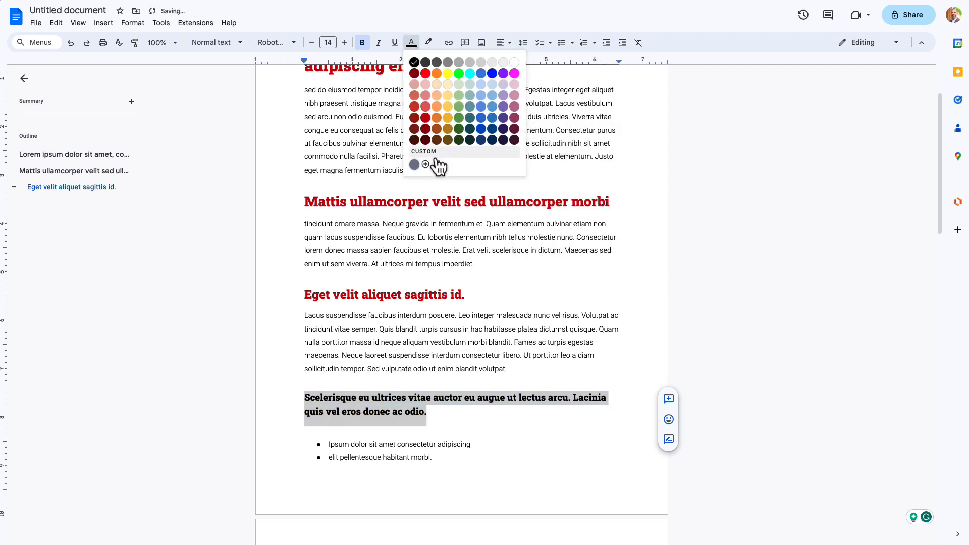
left_click(425, 164)
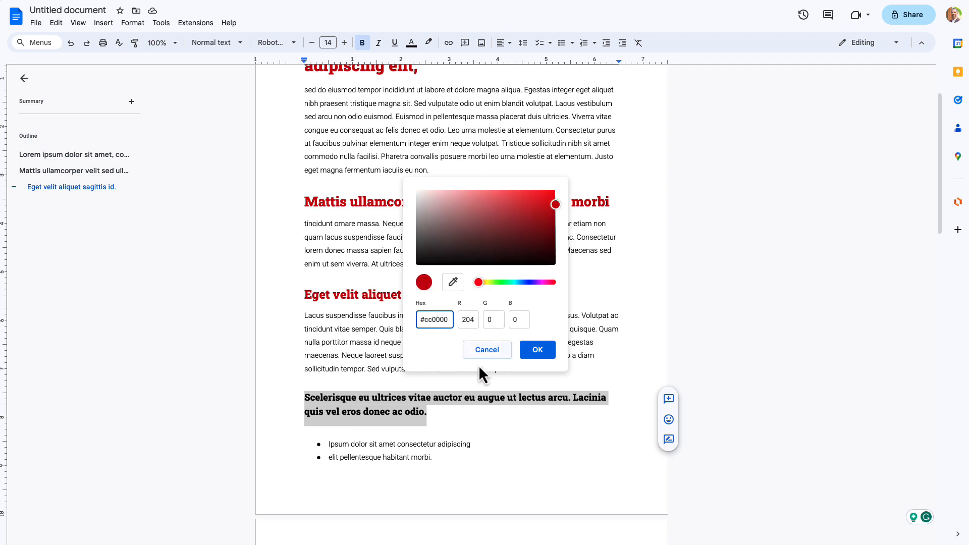
left_click(536, 349)
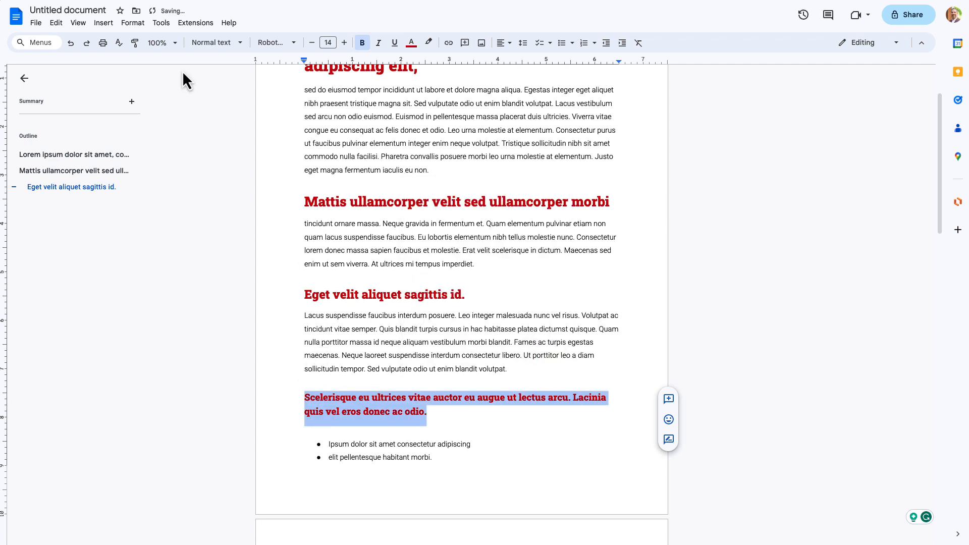
left_click(213, 42)
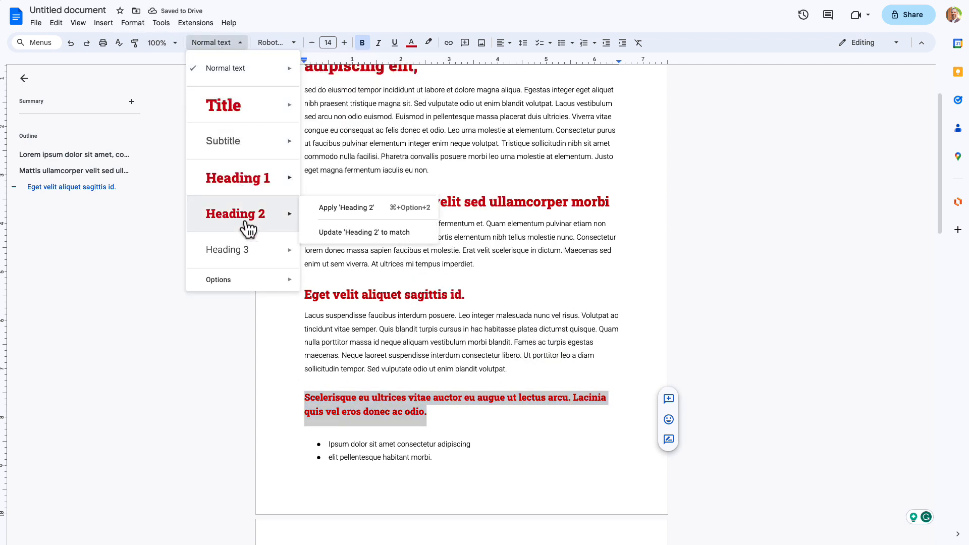
mouse_move(235, 249)
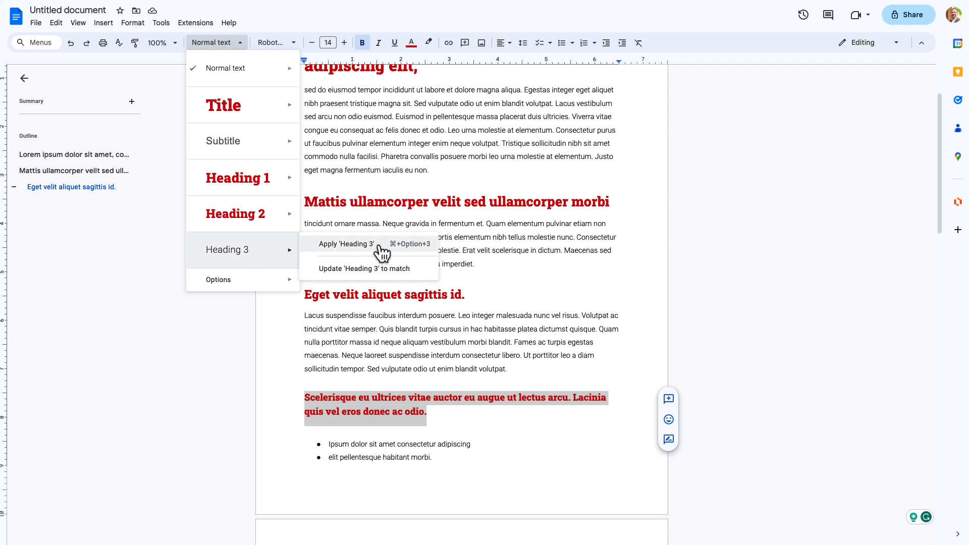
left_click(346, 243)
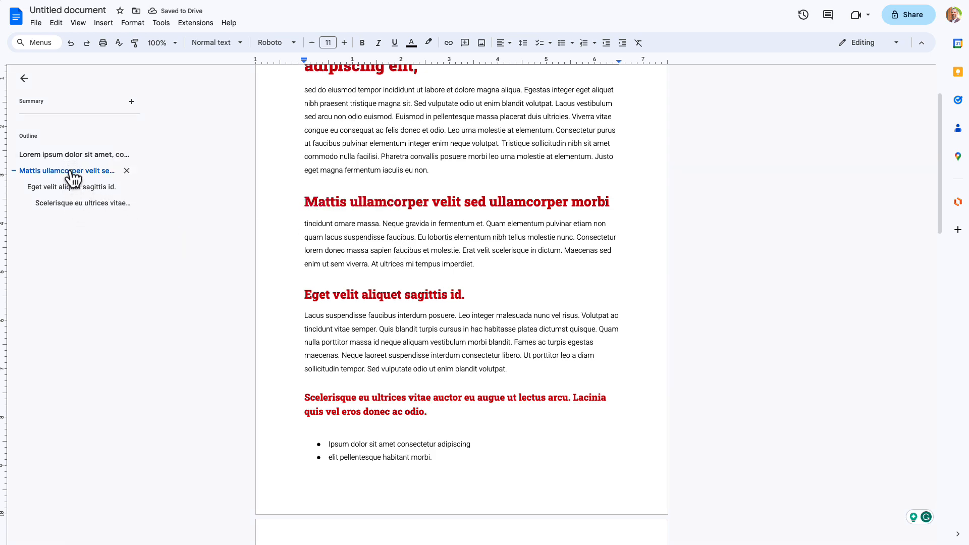
left_click(71, 187)
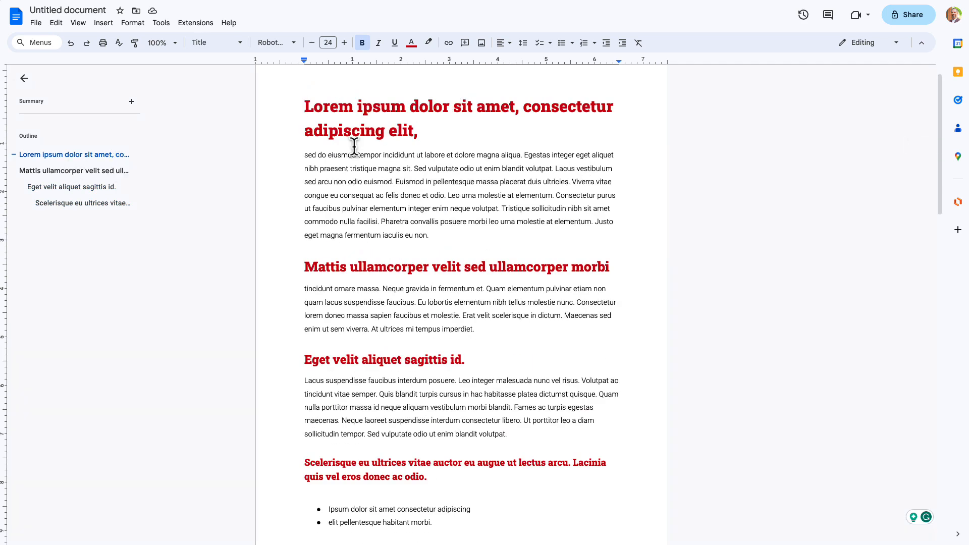
Step: Save the current red heading styles as my default styles via Styles > Options
left_click(213, 42)
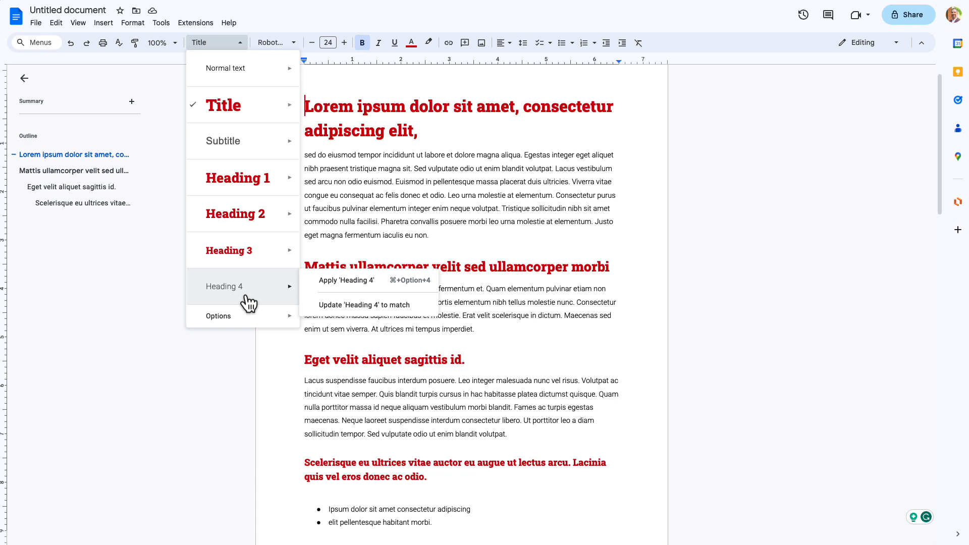
mouse_move(248, 308)
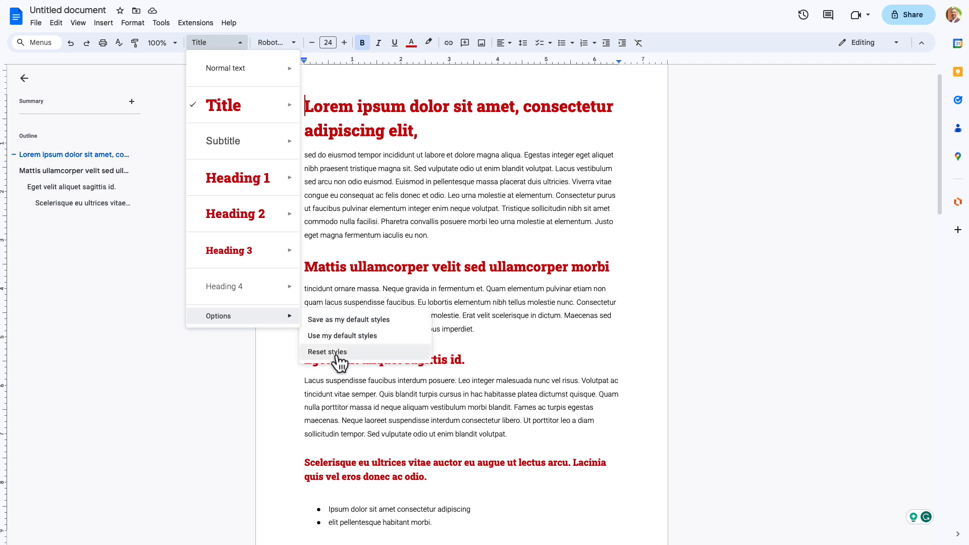
mouse_move(238, 250)
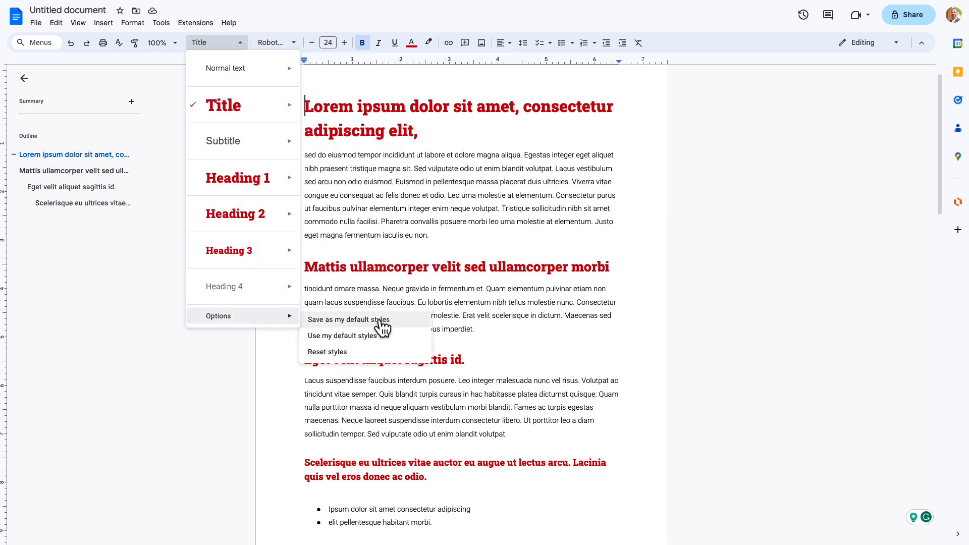
left_click(348, 320)
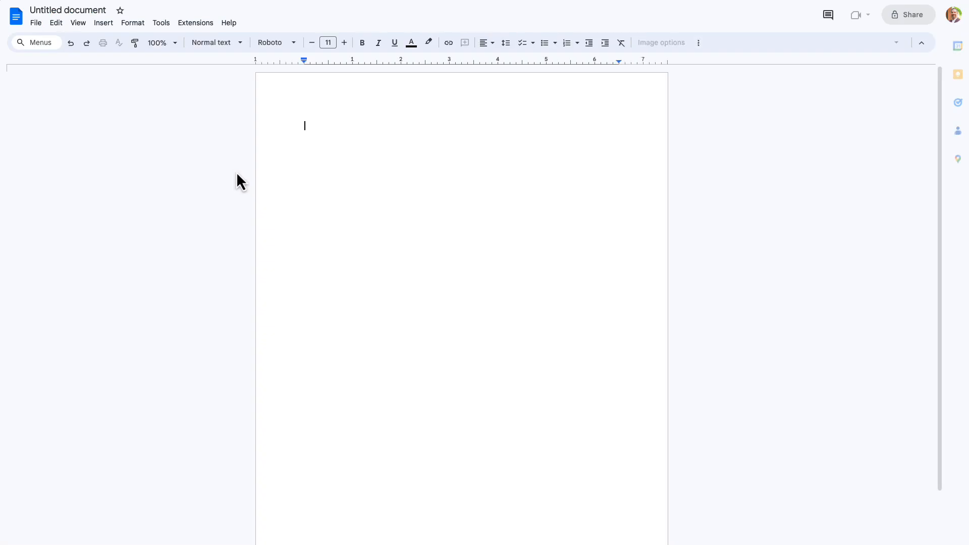
Step: Switch back to the styled document and scroll to the second page's bulleted list
left_click(213, 42)
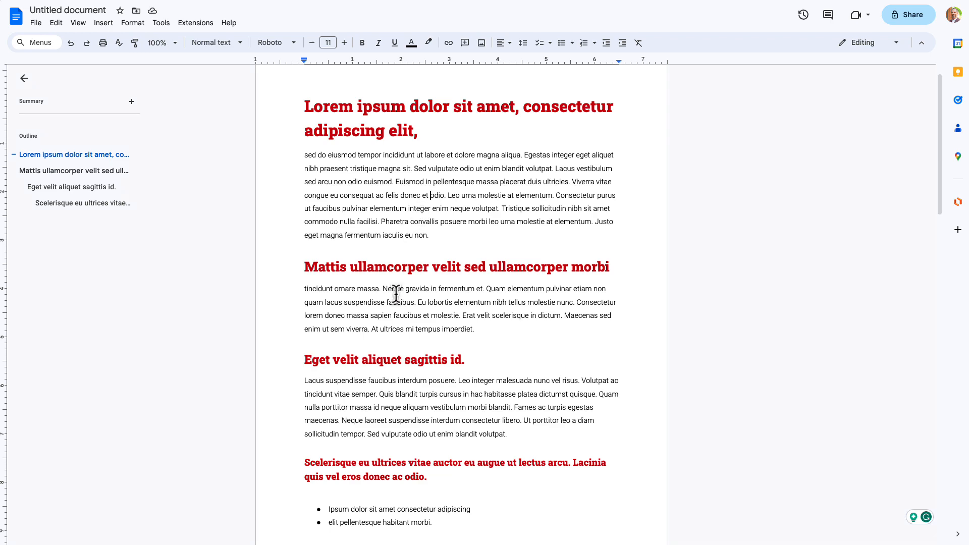
scroll("down", 3)
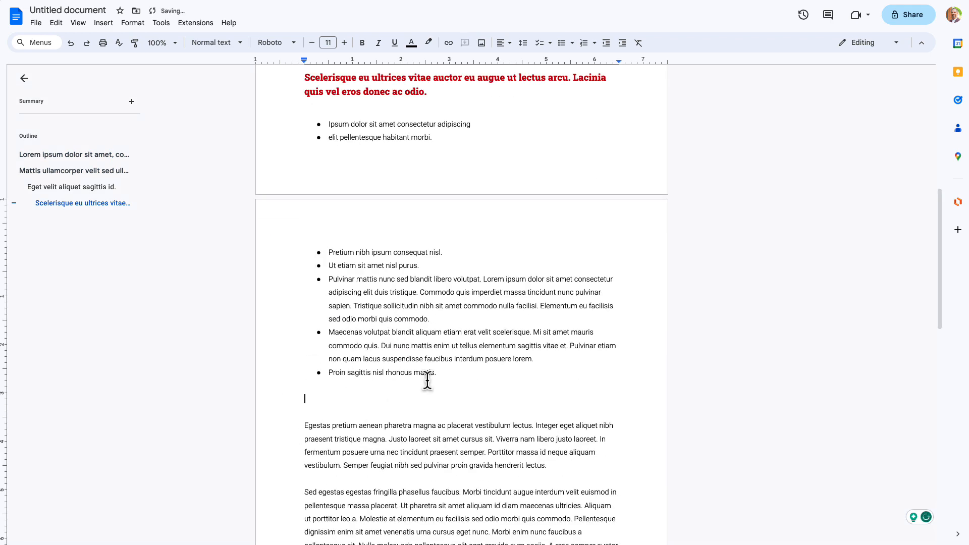
Step: Insert a 3x2 table below the bullets with bold centred Roboto Slab headers Topic, Person, Time
left_click(161, 23)
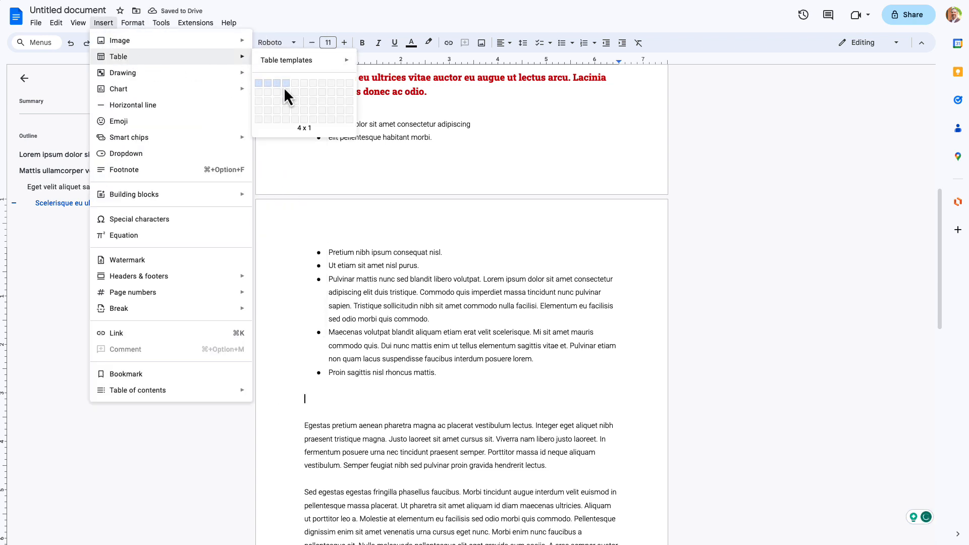
left_click(277, 83)
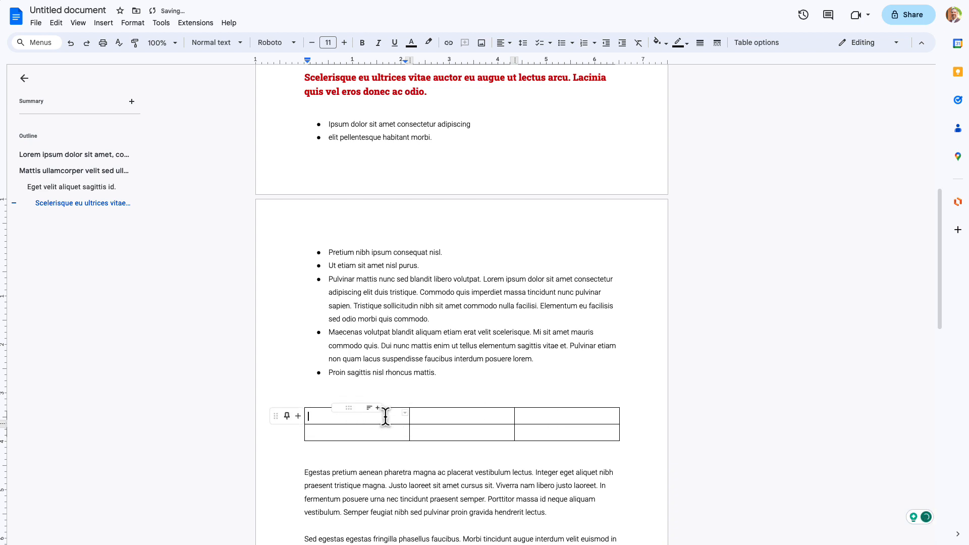
type("Topic")
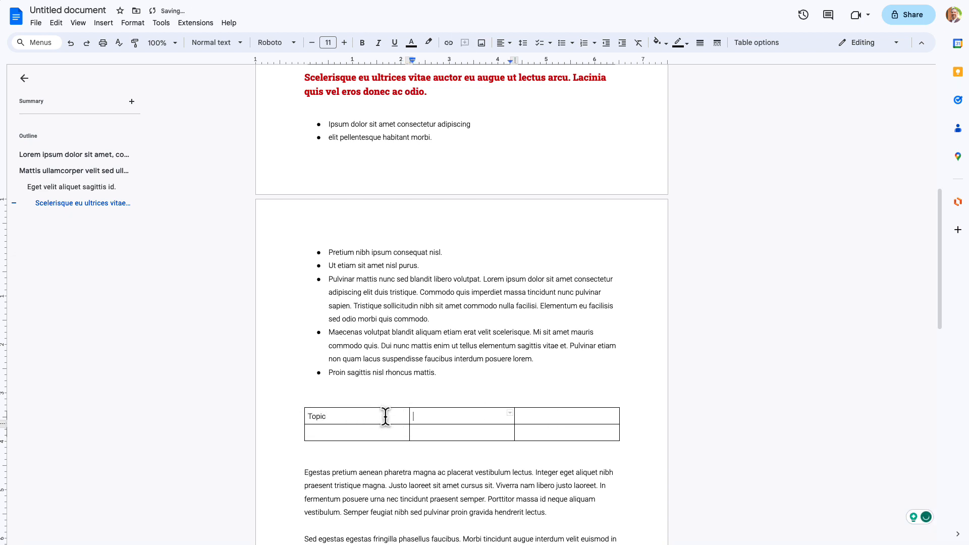
type("Person")
left_click(567, 416)
type("Time")
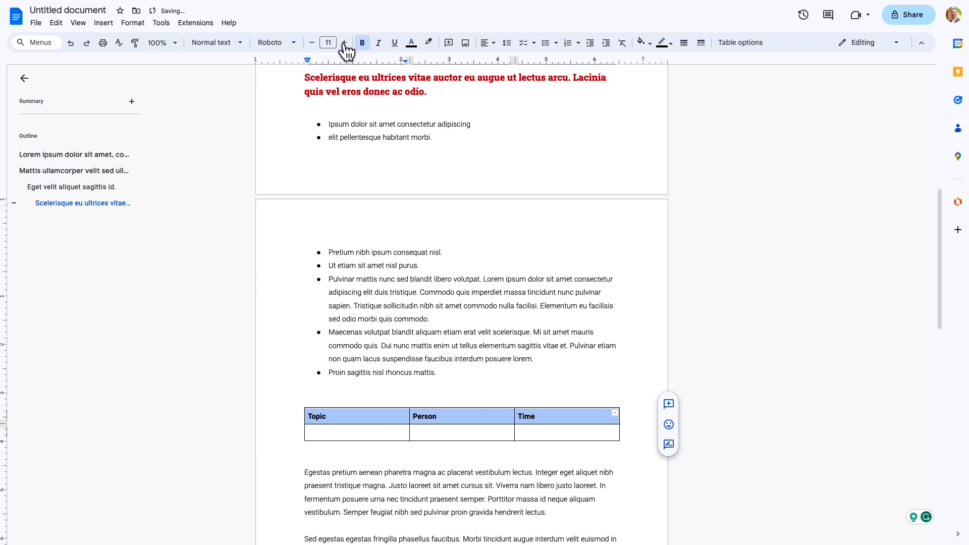
left_click(274, 42)
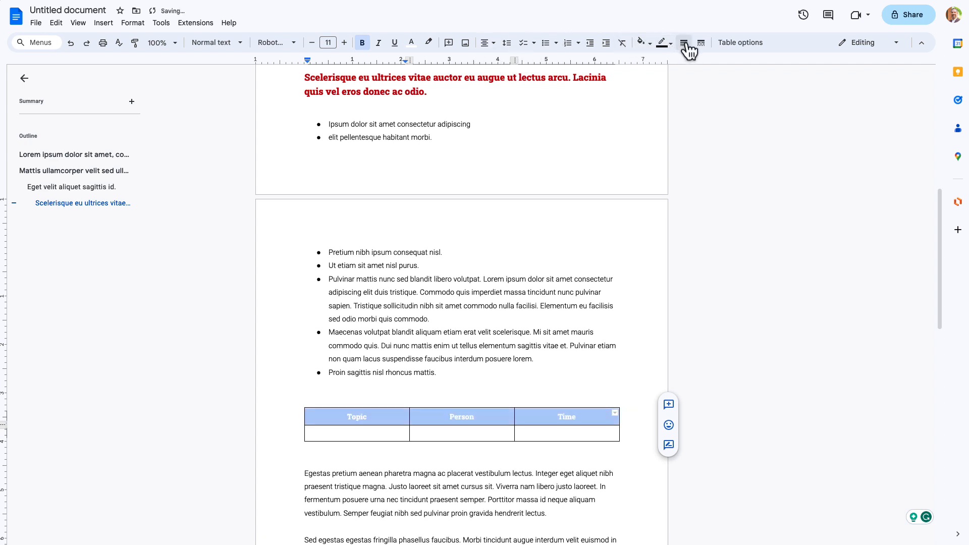
Step: Give the header row a custom dark red #cc0000 background and 12 pt text
left_click(641, 42)
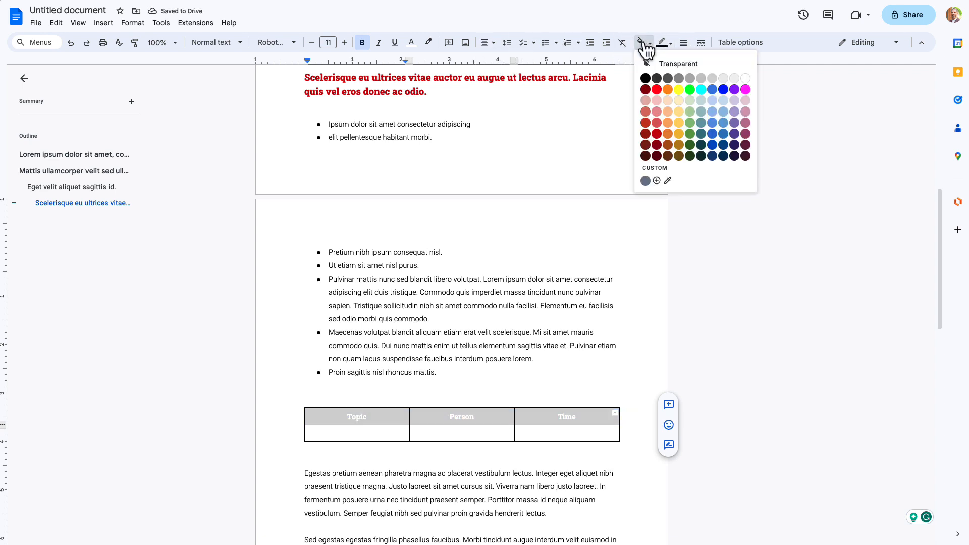
left_click(656, 180)
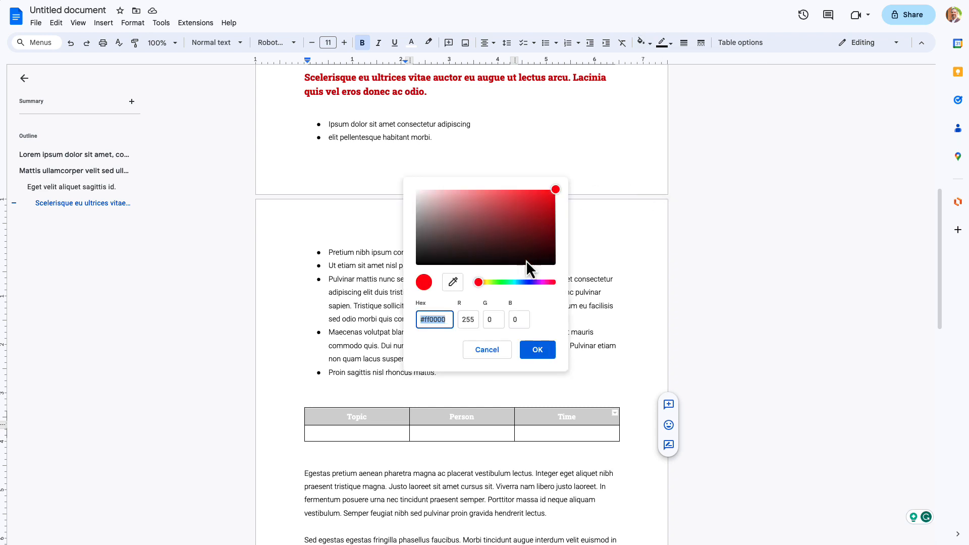
type("cc0")
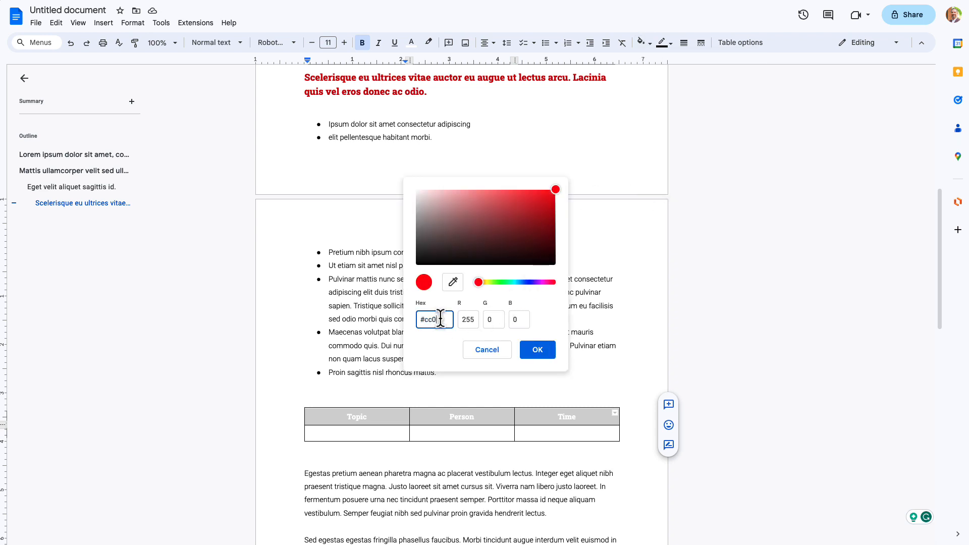
left_click(536, 349)
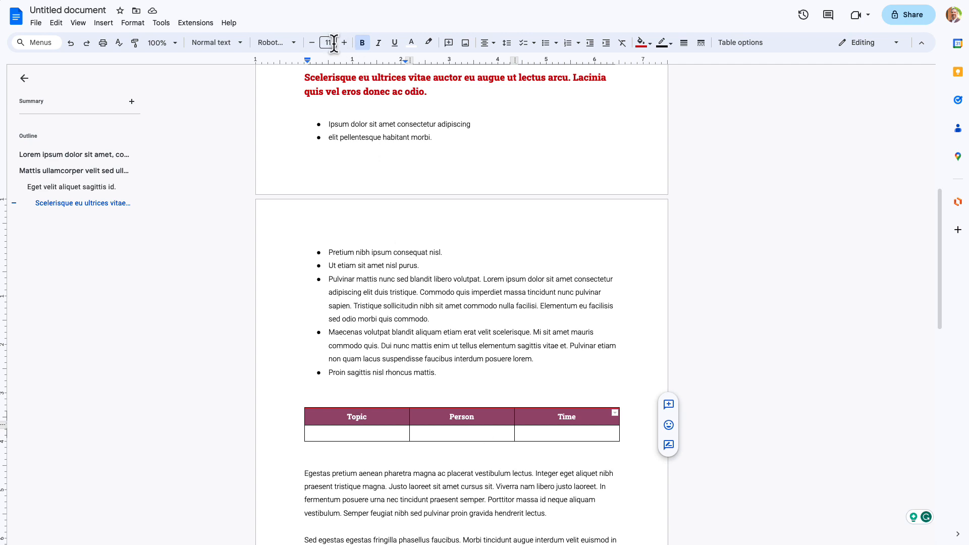
left_click(345, 43)
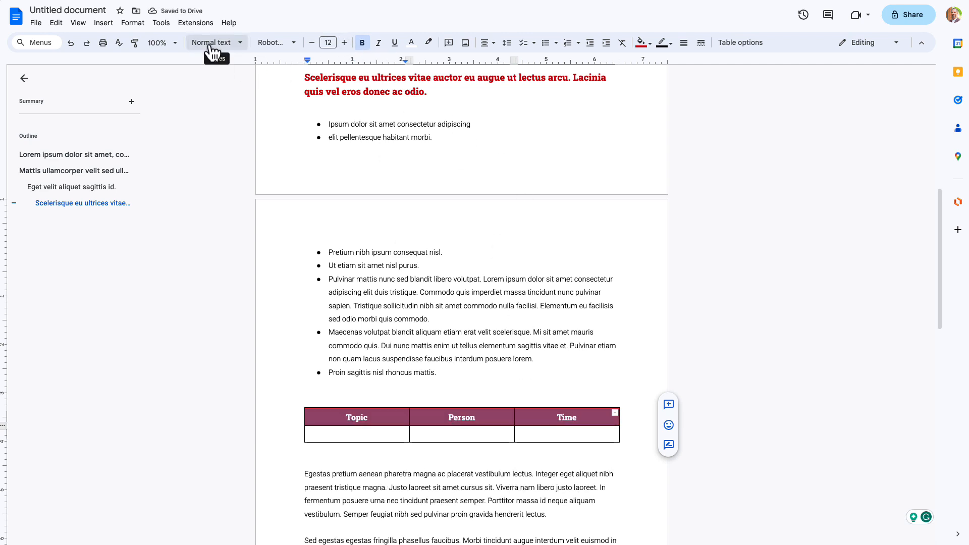
Step: Make the header row bright red and remove Time and Person from the document outline
left_click(212, 43)
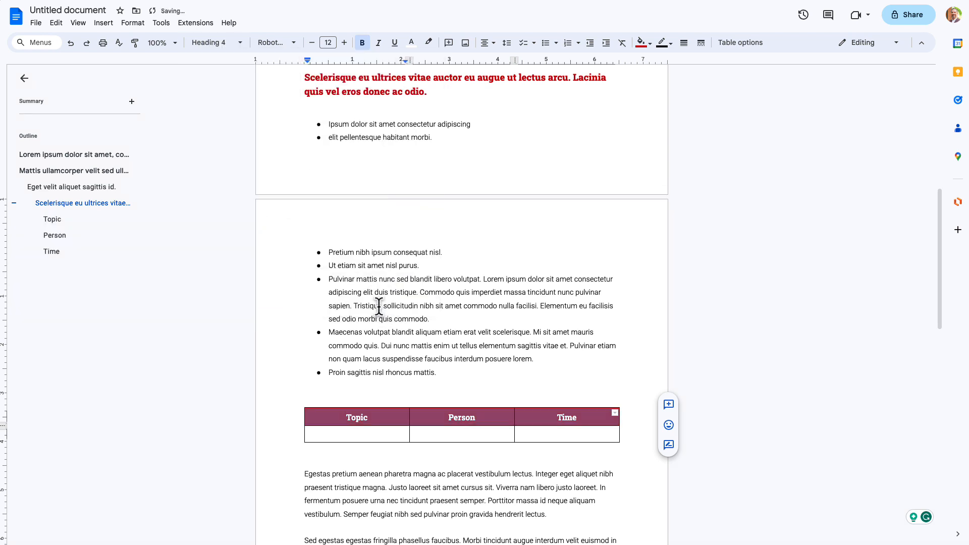
mouse_move(54, 242)
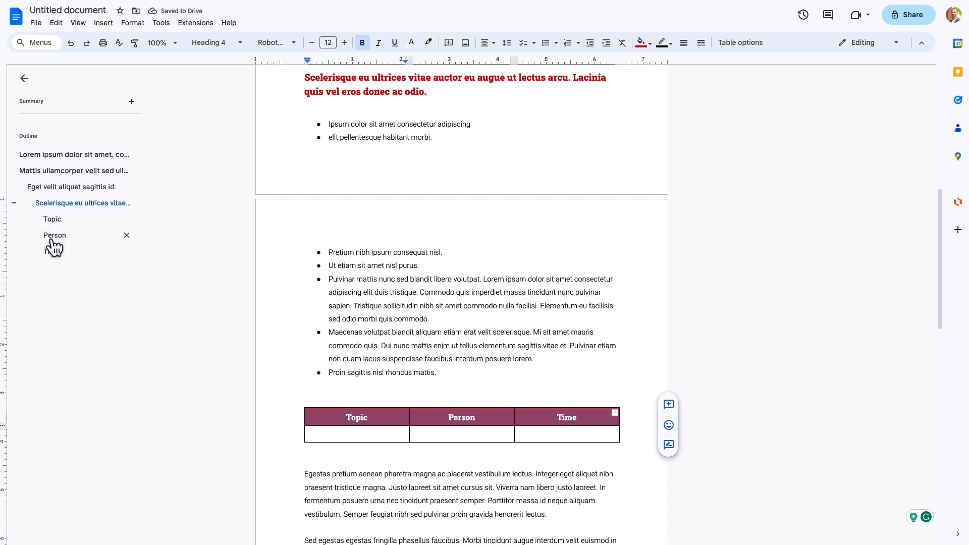
mouse_move(59, 262)
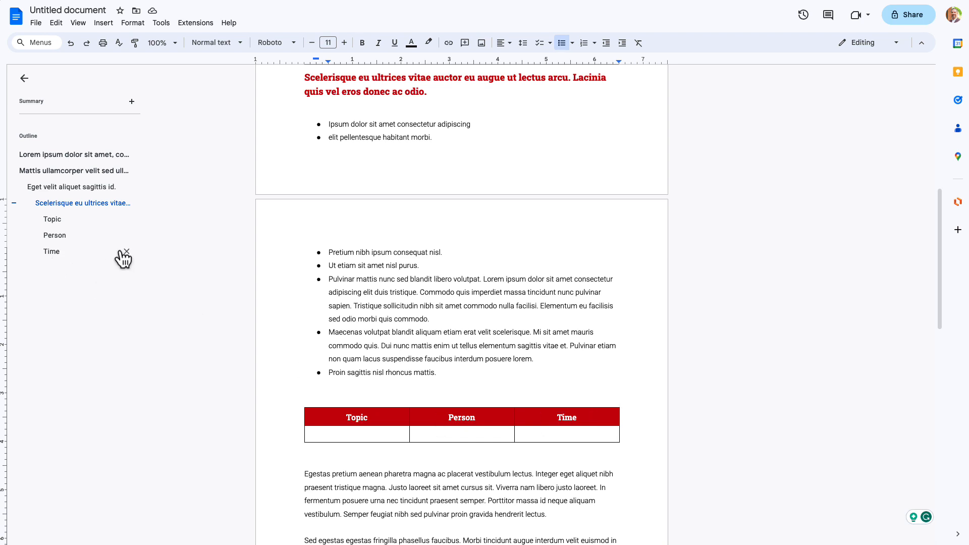
left_click(127, 251)
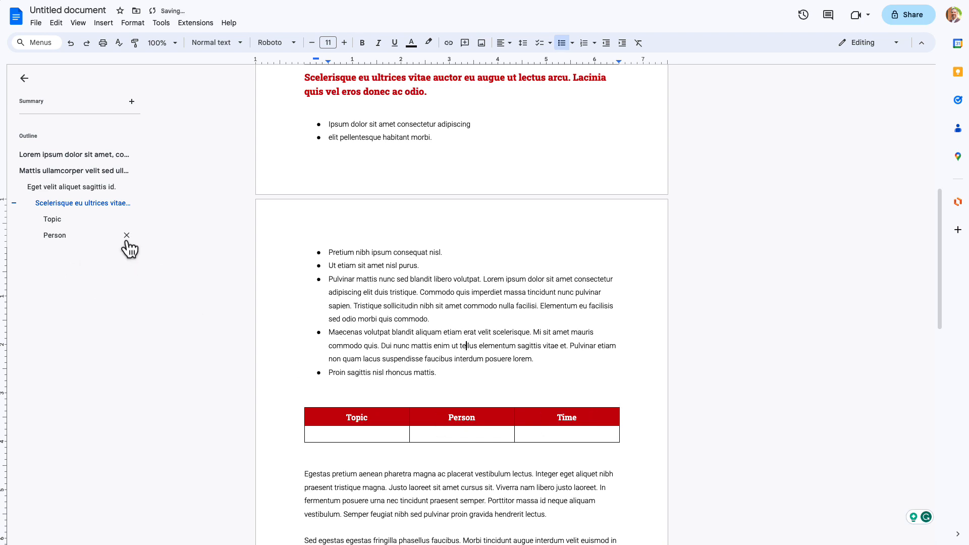
left_click(127, 235)
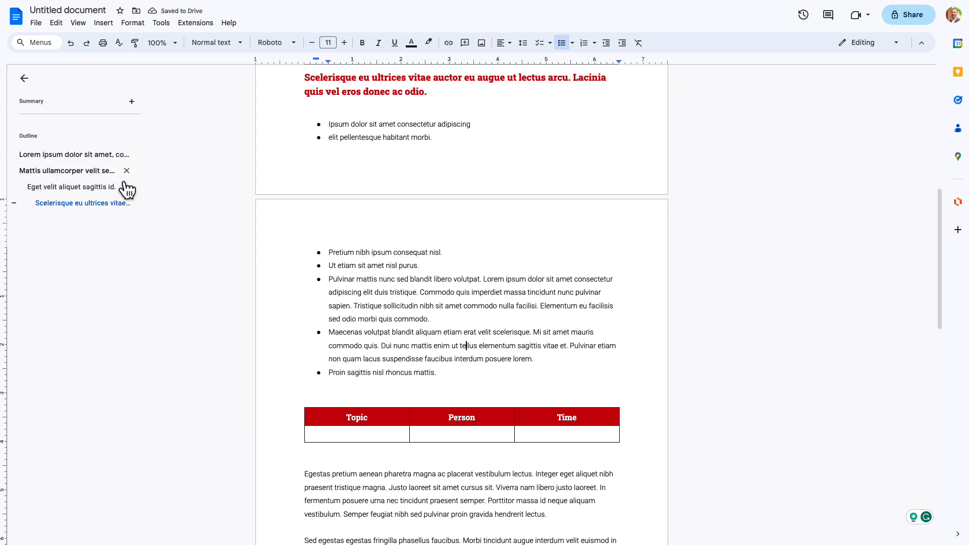
mouse_move(552, 388)
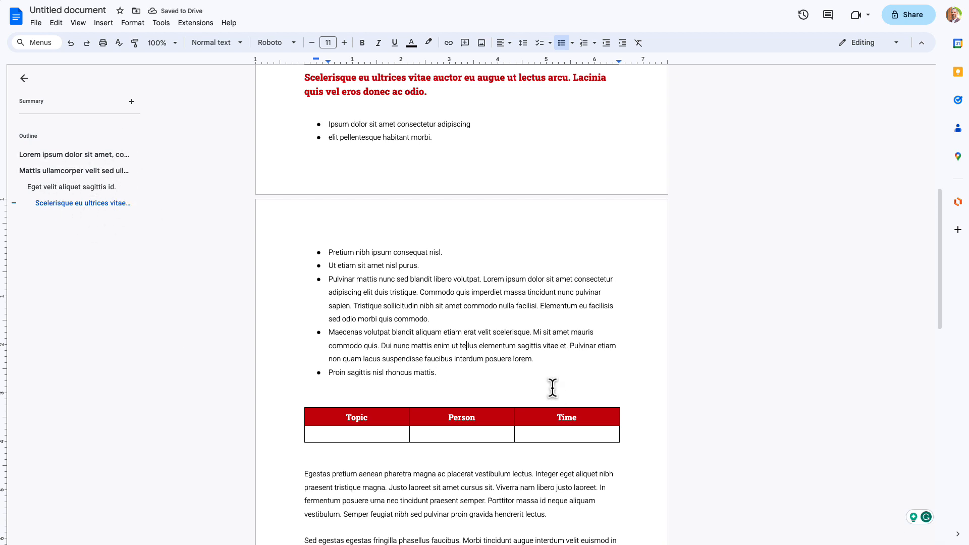
Step: Fill the table's body cells with placeholder text 'sadg' and 'asdg' across two rows
left_click(357, 434)
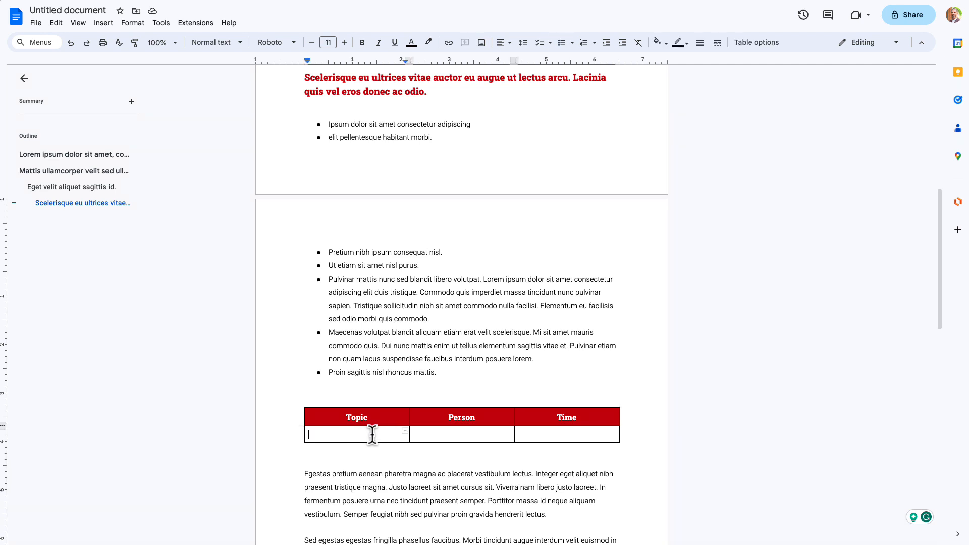
type("sadg")
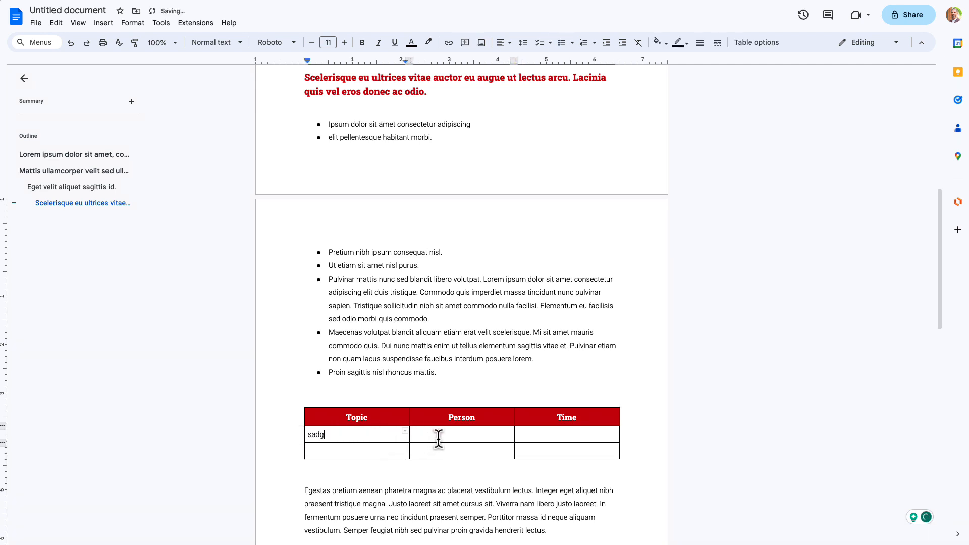
type("asdg")
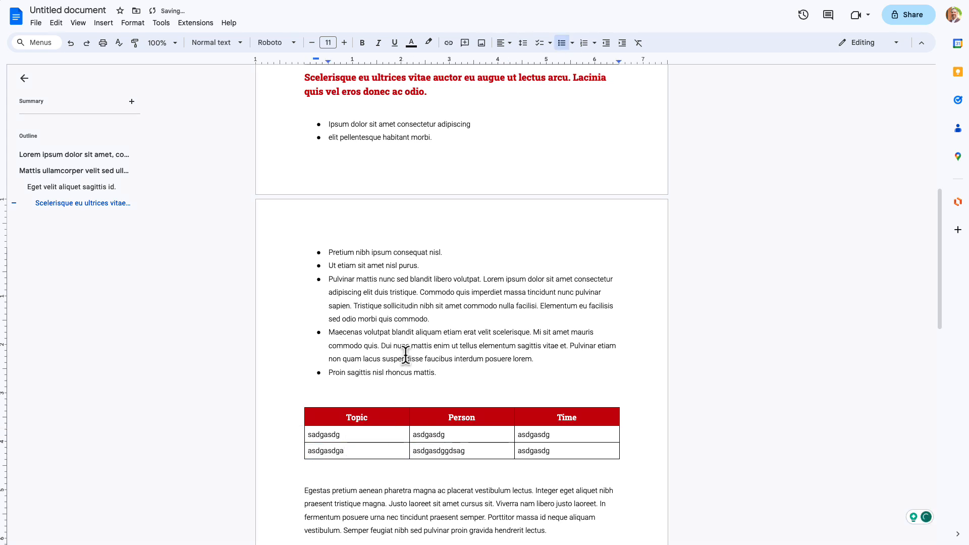
left_click(326, 434)
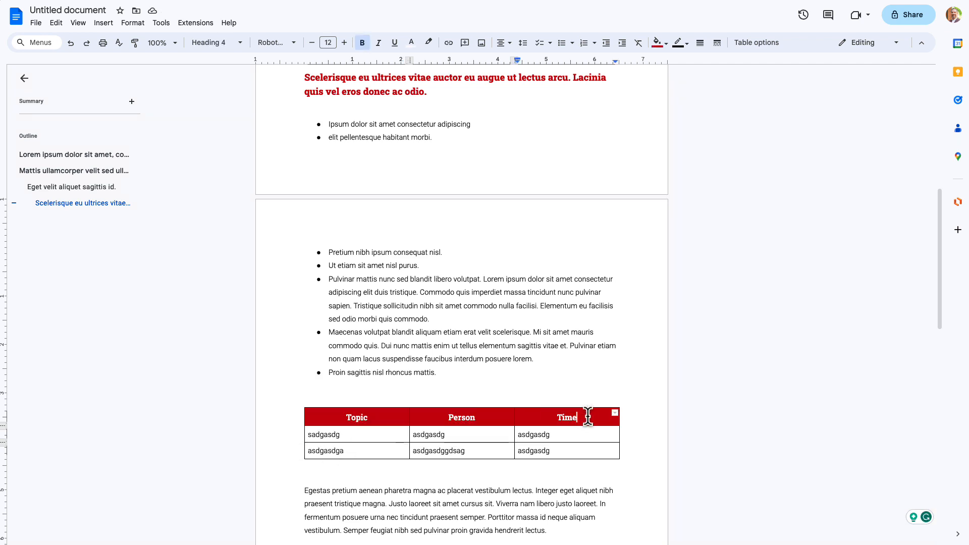
mouse_move(549, 242)
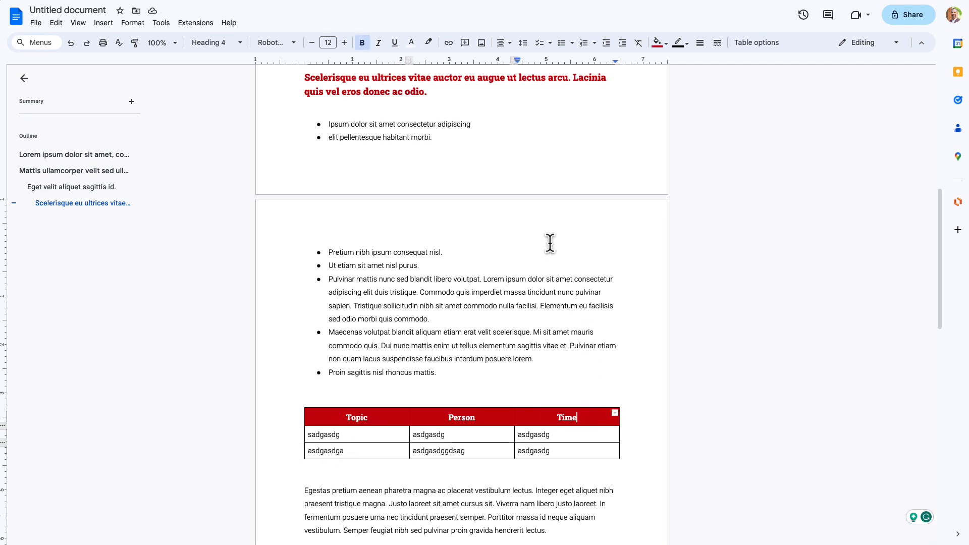
mouse_move(216, 43)
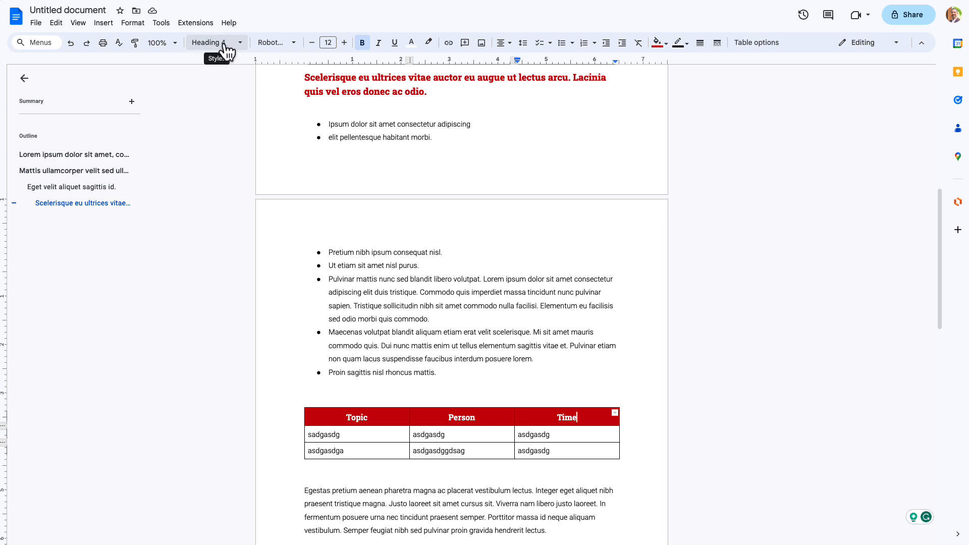
left_click(212, 42)
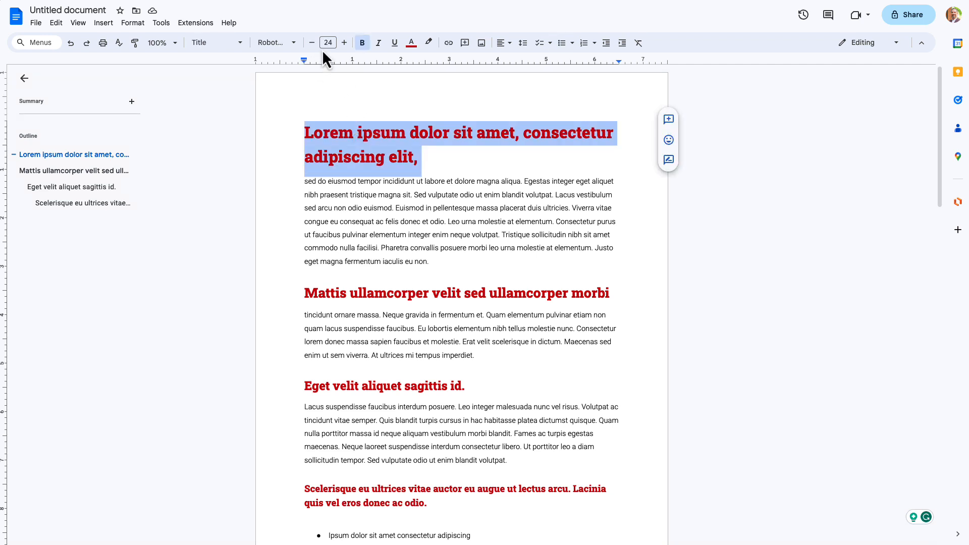
Step: Enlarge and centre the title, then update the Title style to match it
left_click(344, 42)
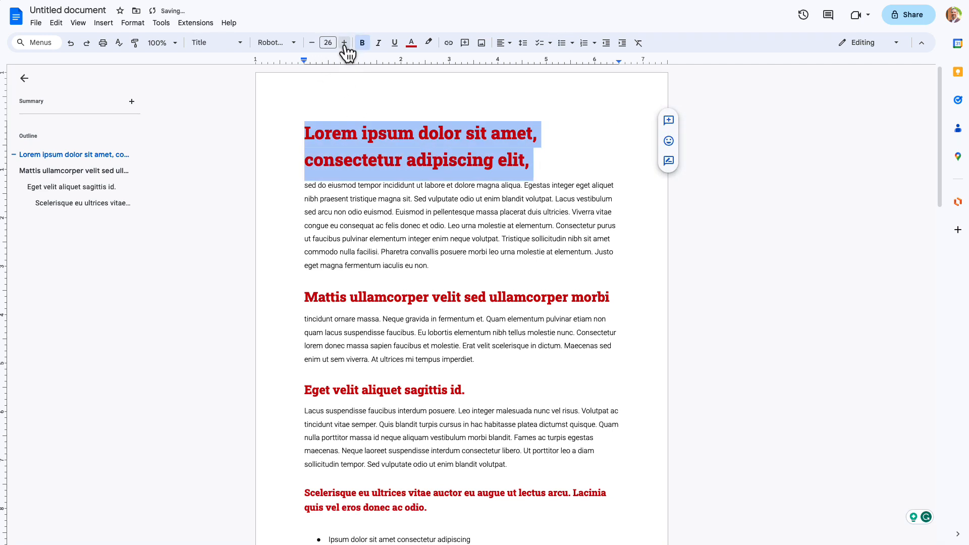
left_click(501, 43)
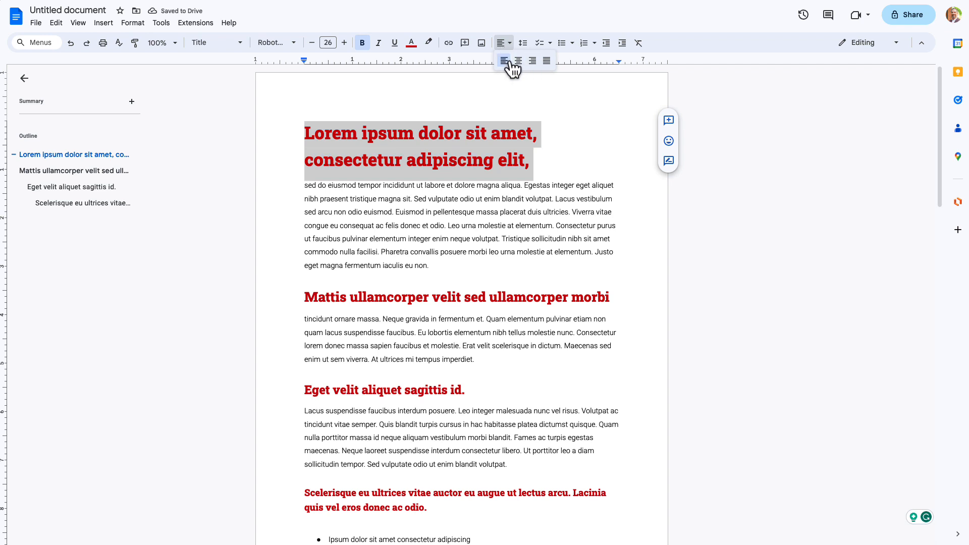
left_click(517, 60)
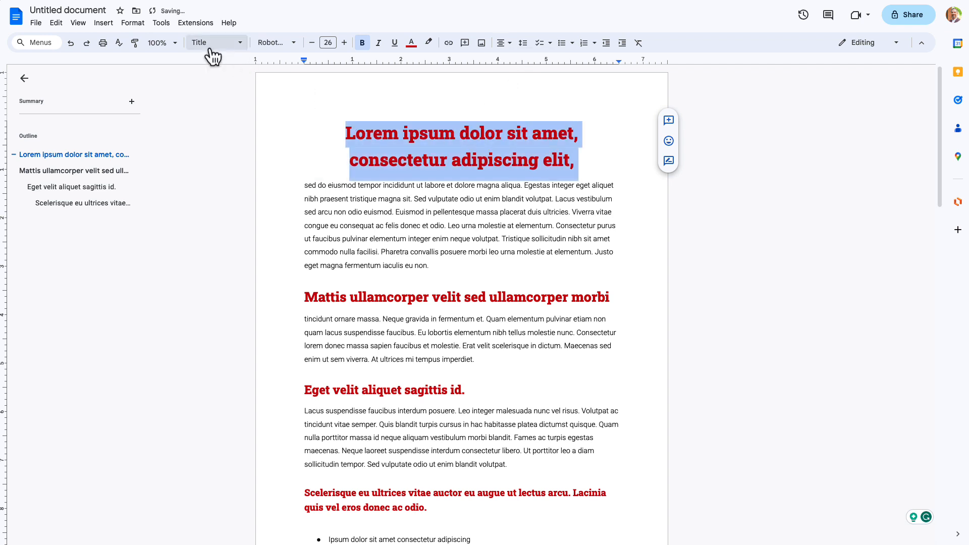
mouse_move(214, 50)
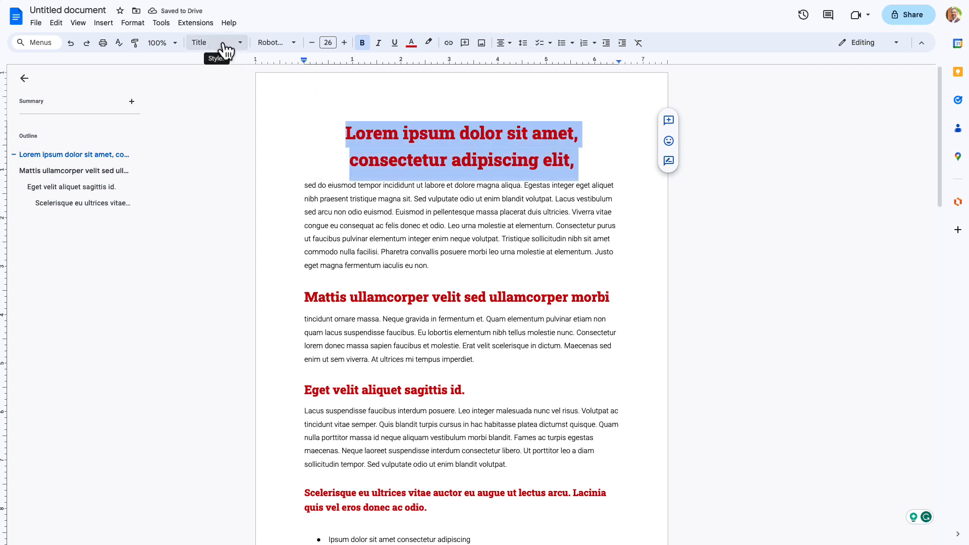
left_click(213, 43)
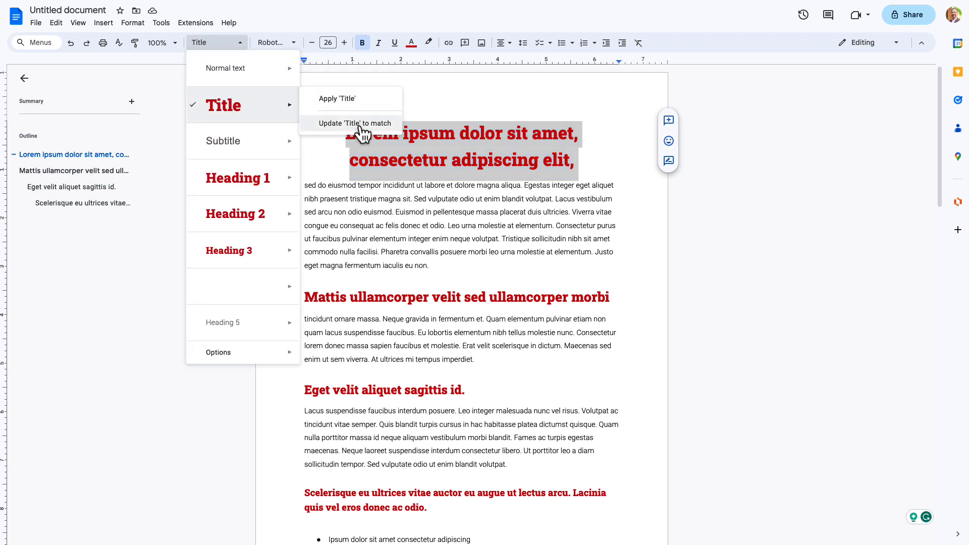
left_click(354, 124)
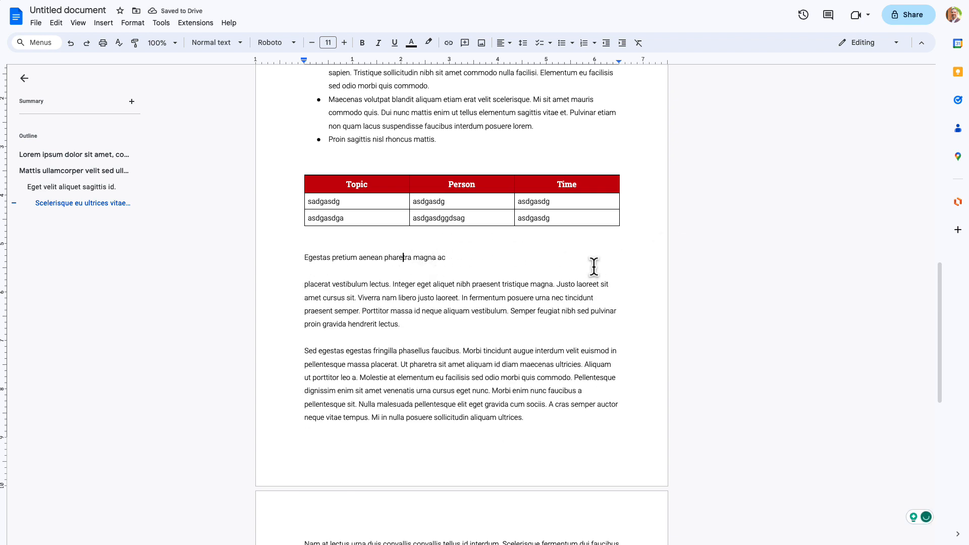
Step: Make the Egestas pretium line Heading 1 and split 'Sed egestas…' off as Heading 2
left_click(213, 43)
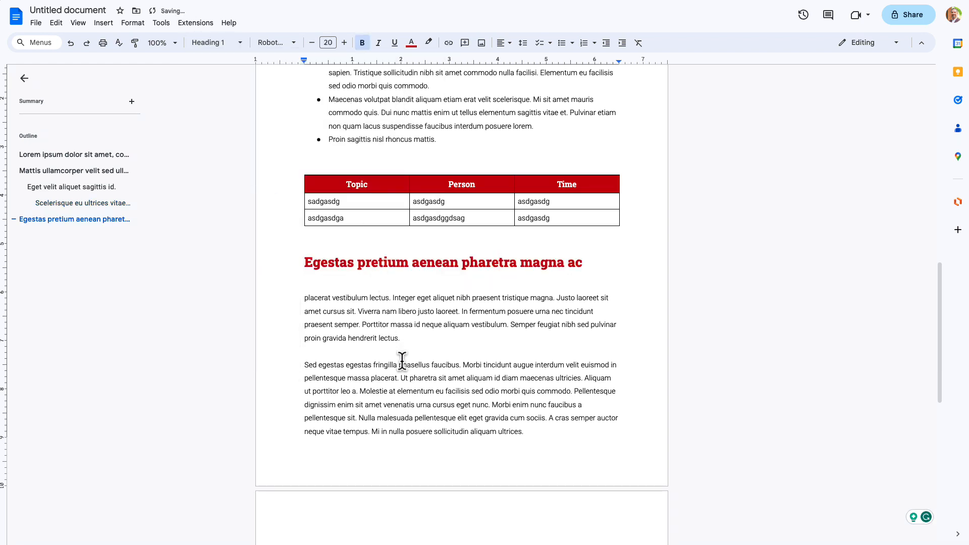
left_click(539, 364)
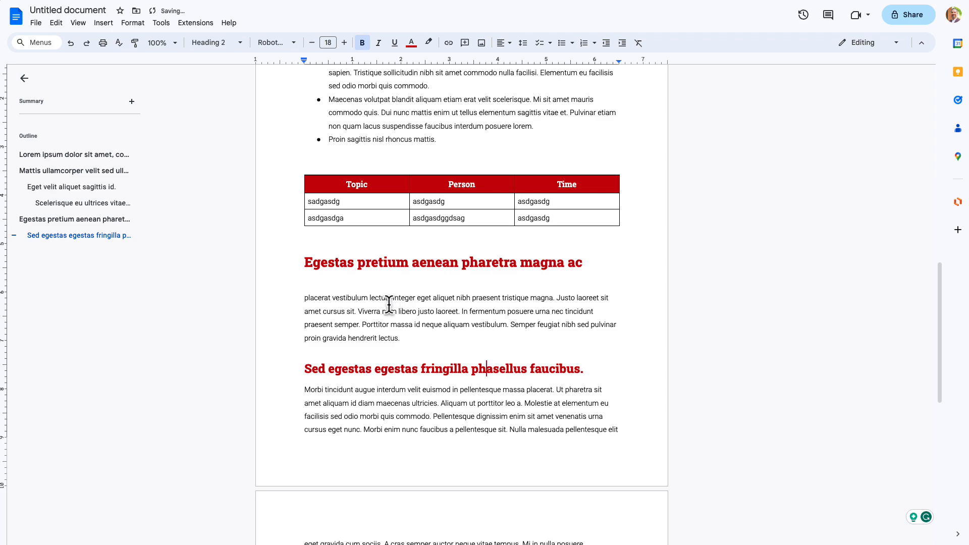
scroll("down", 3)
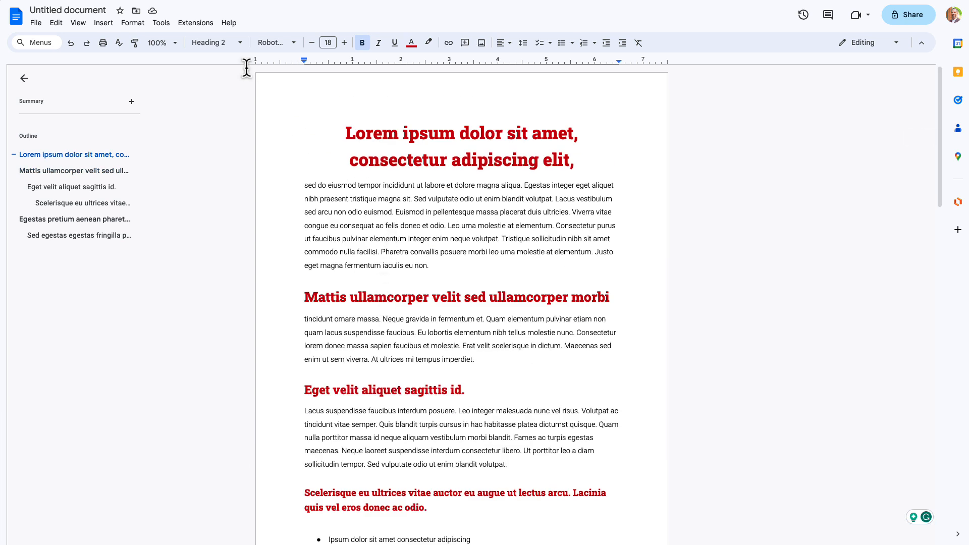
Step: From body text, save the red Roboto Slab styles as my default styles for new documents
left_click(213, 42)
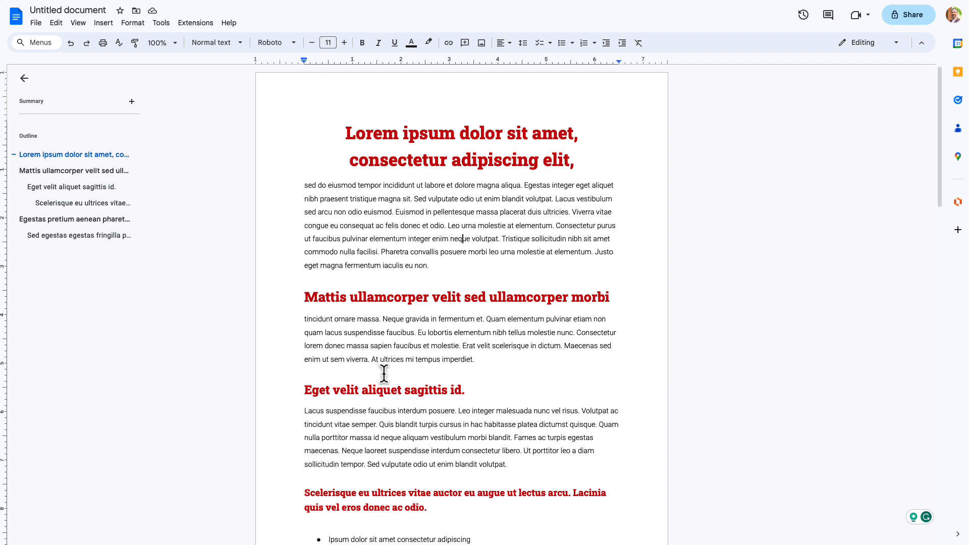
mouse_move(327, 166)
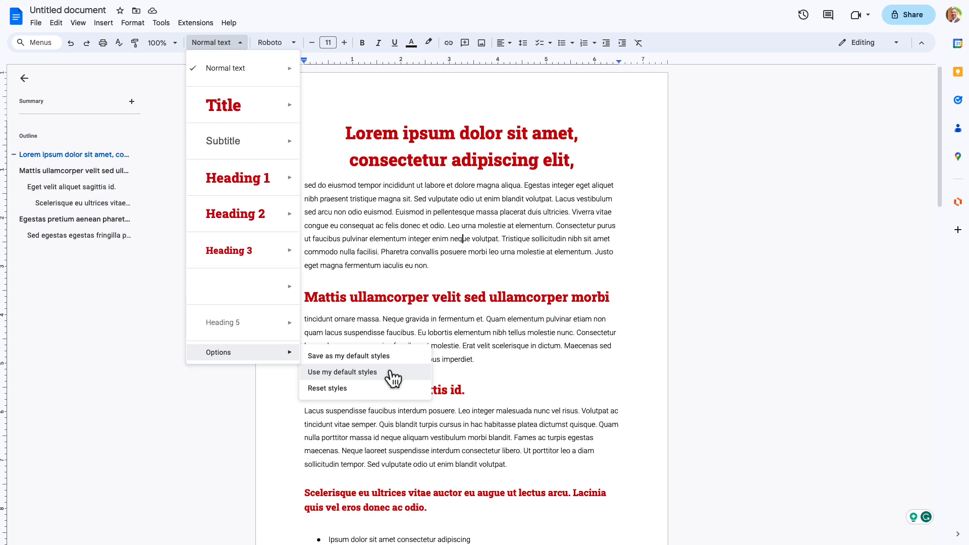
mouse_move(309, 259)
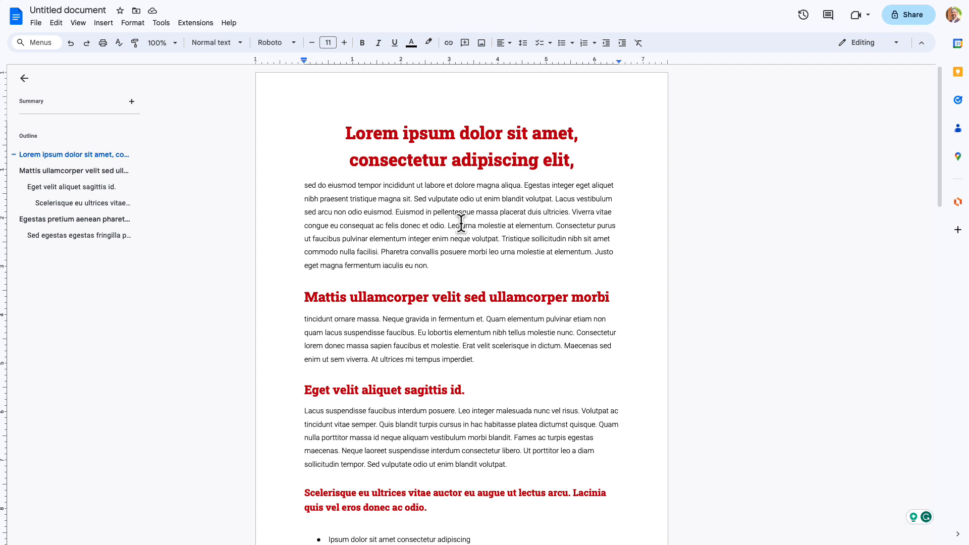
left_click(213, 42)
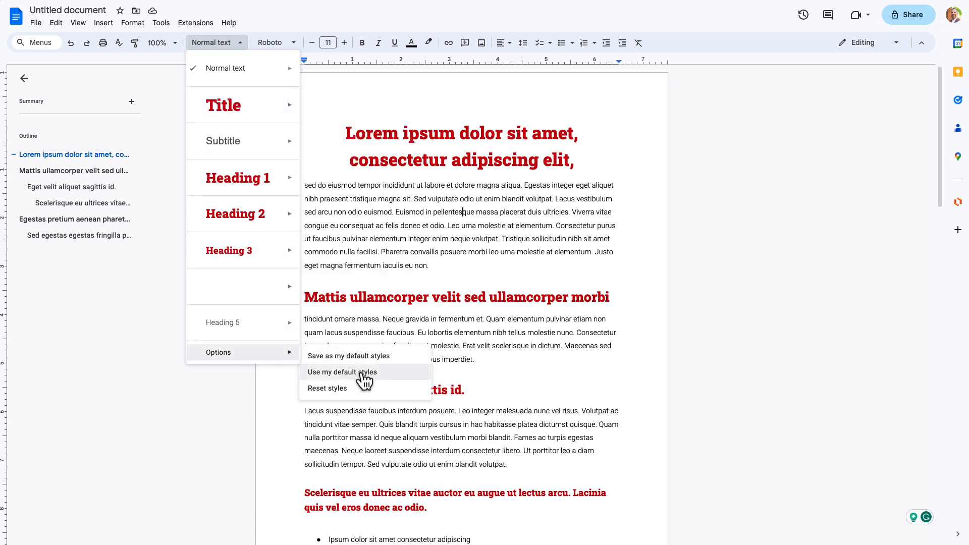
left_click(343, 372)
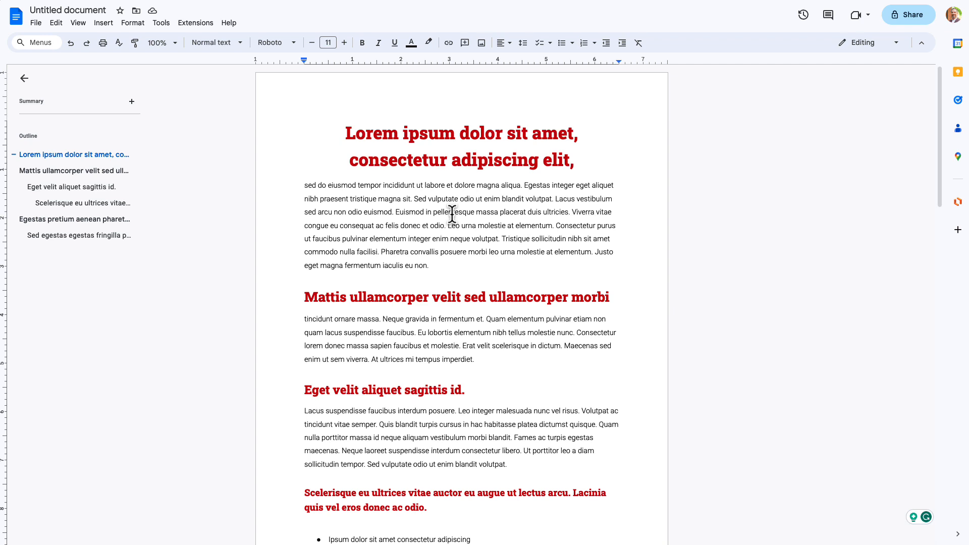
mouse_move(446, 219)
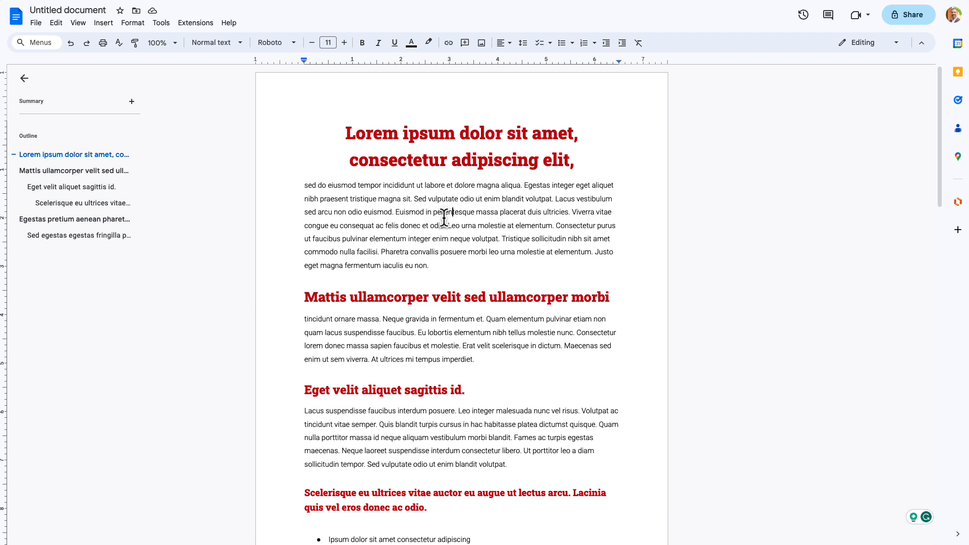